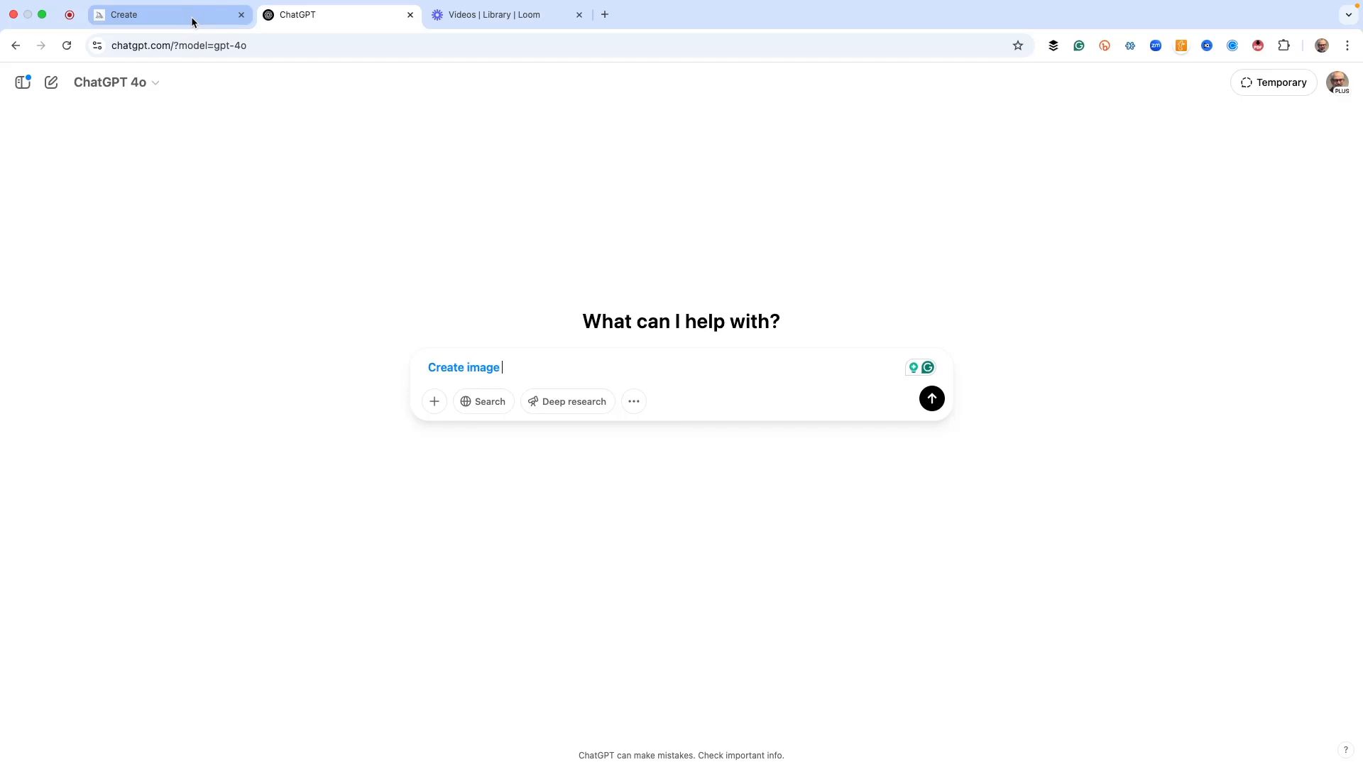
mouse_move(170, 15)
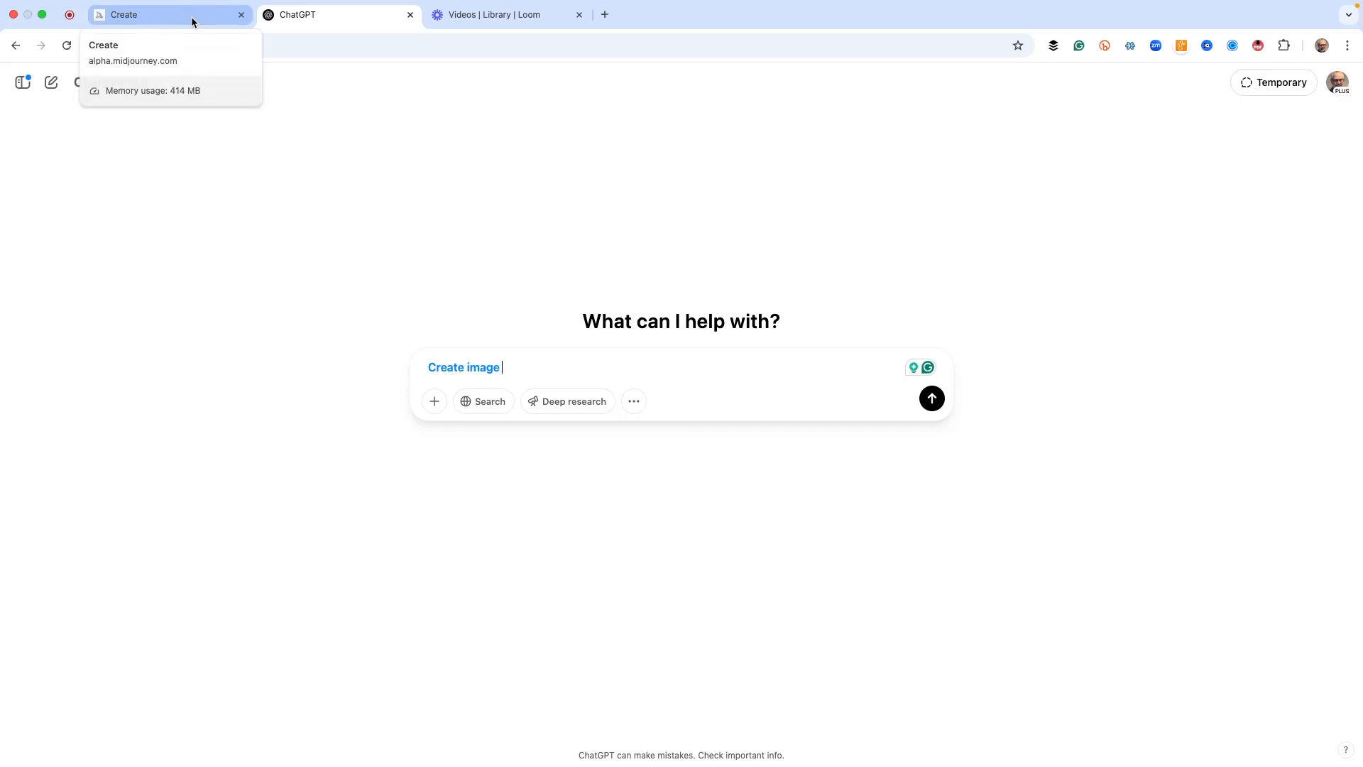
mouse_move(226, 20)
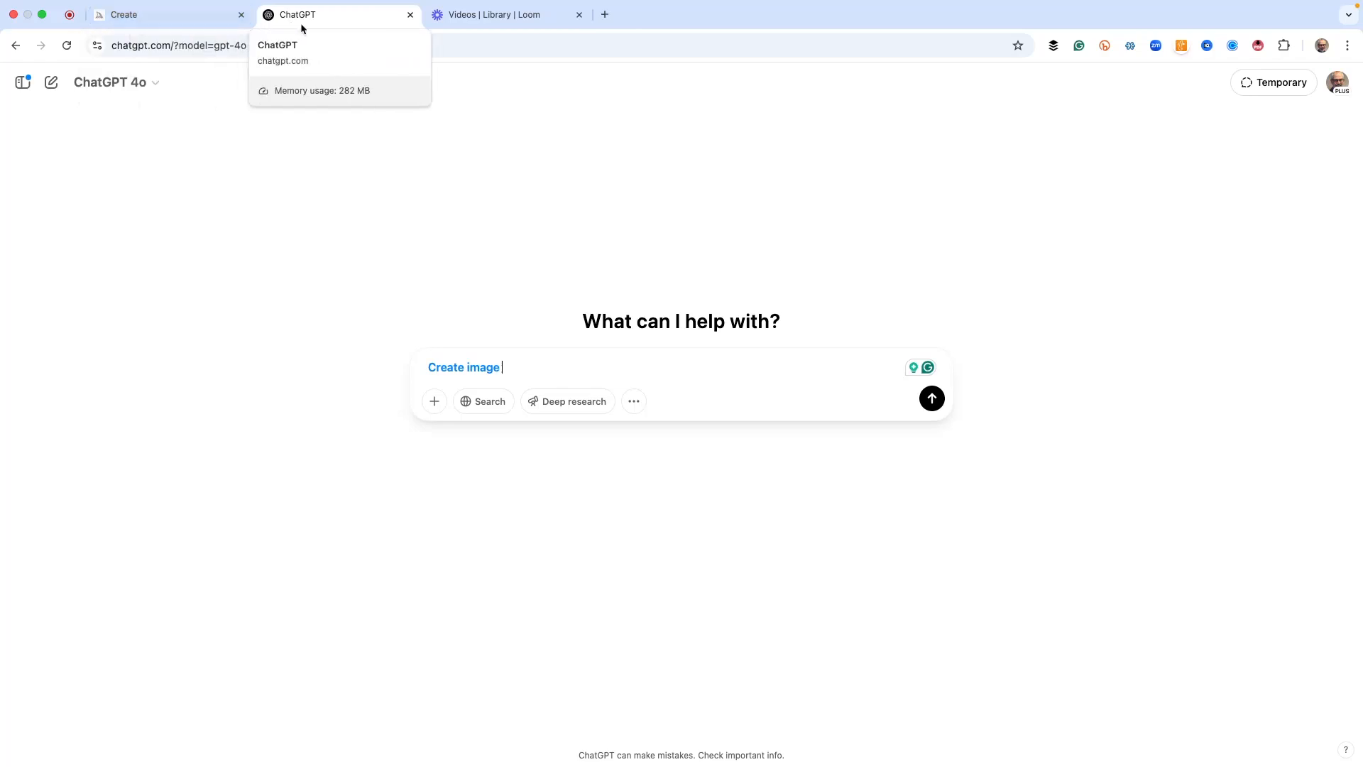
mouse_move(170, 15)
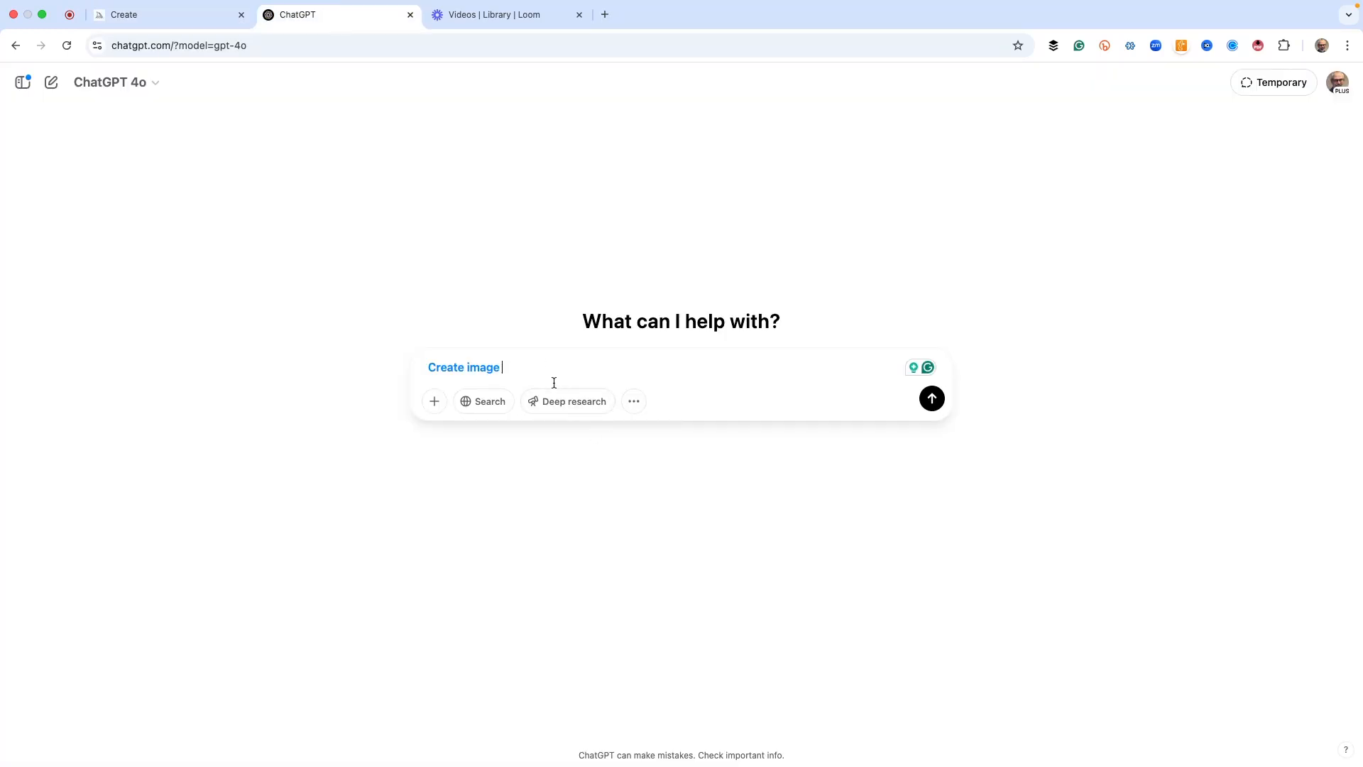
Send a ChatGPT image request for 'Nothing burger'.
text(Nothing bu)
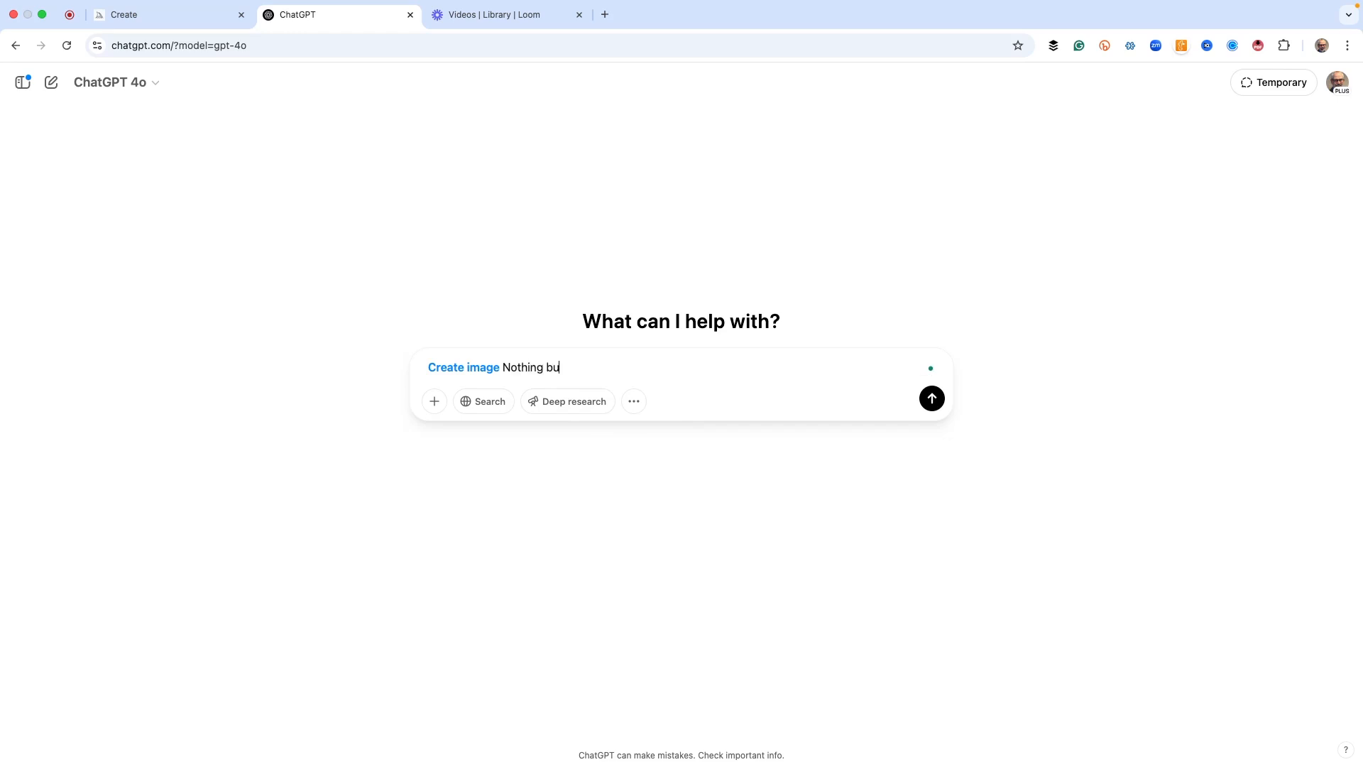
text(rger)
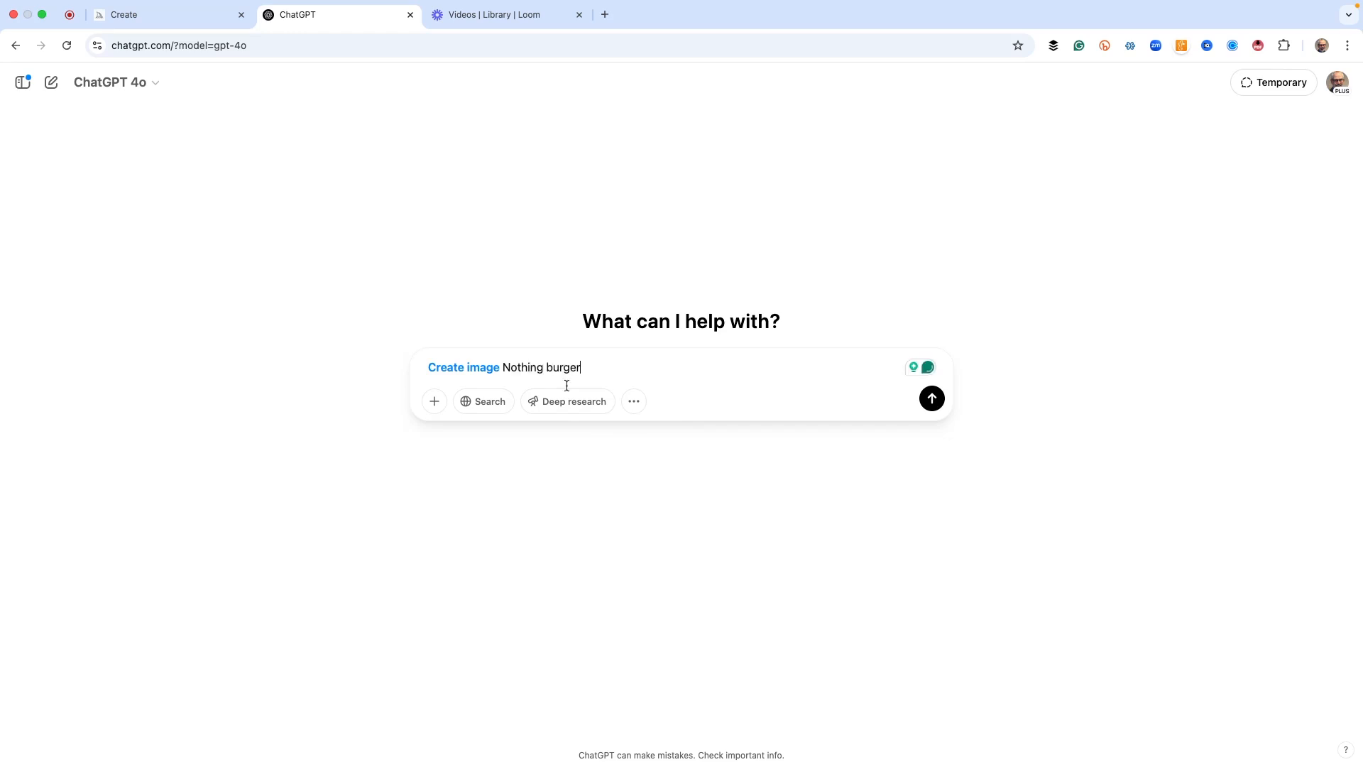
click(931, 398)
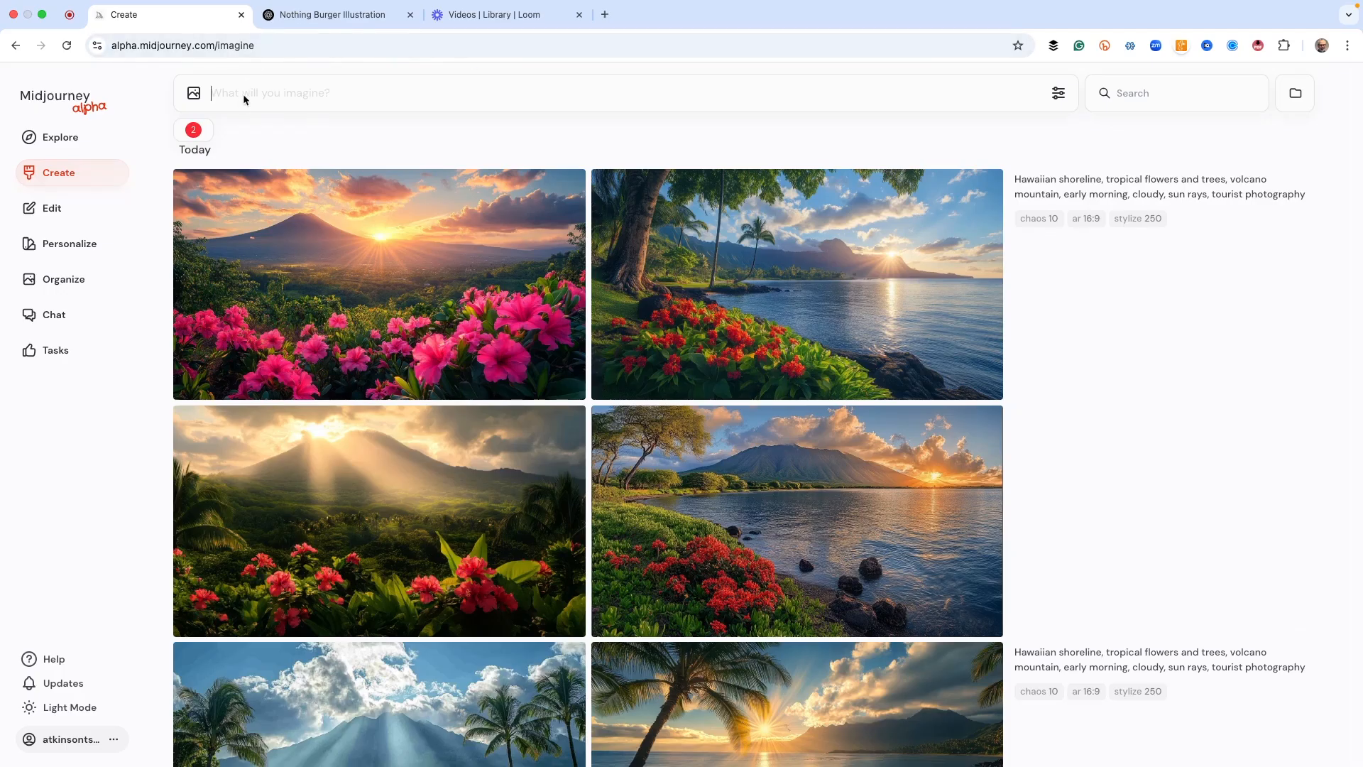
Generate 'Nothing burger' in Midjourney, check settings, and inspect two resulting images up close.
text(Nothing burger)
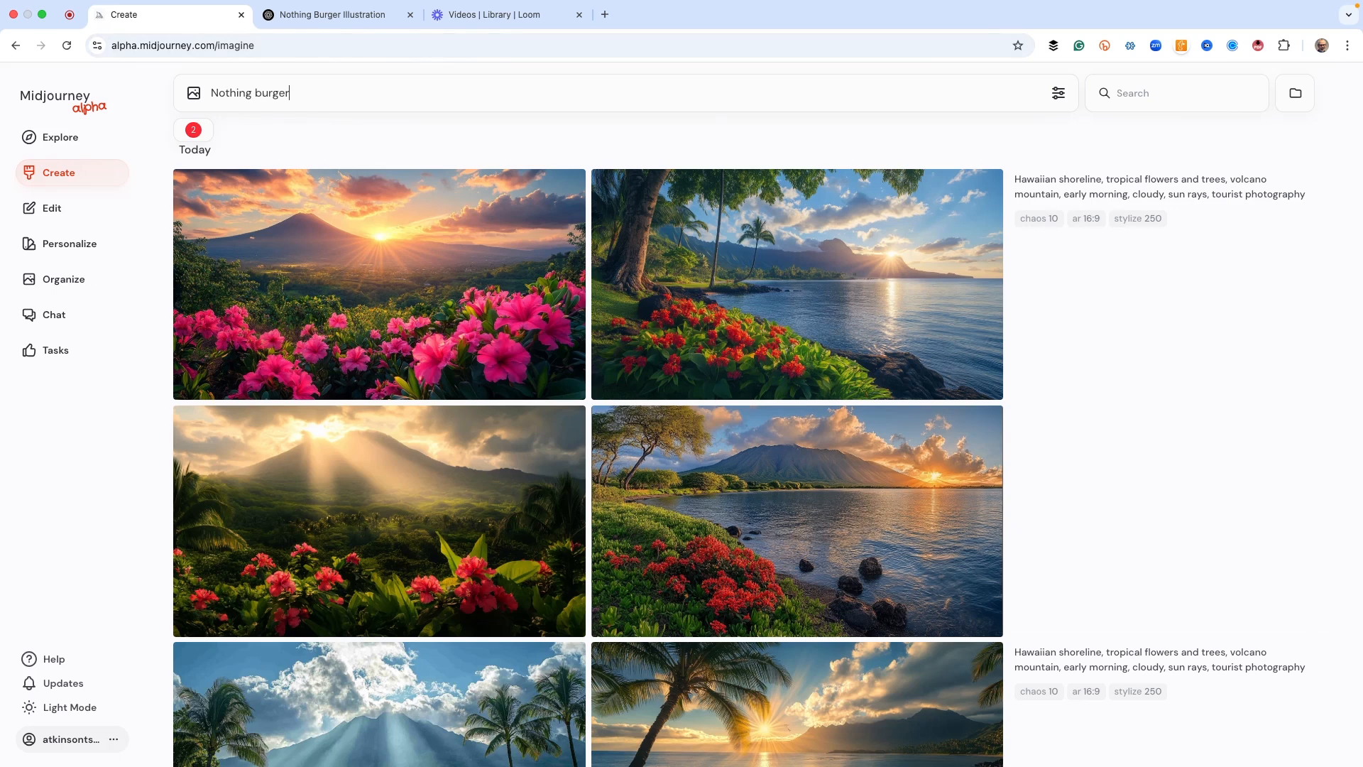
click(1058, 93)
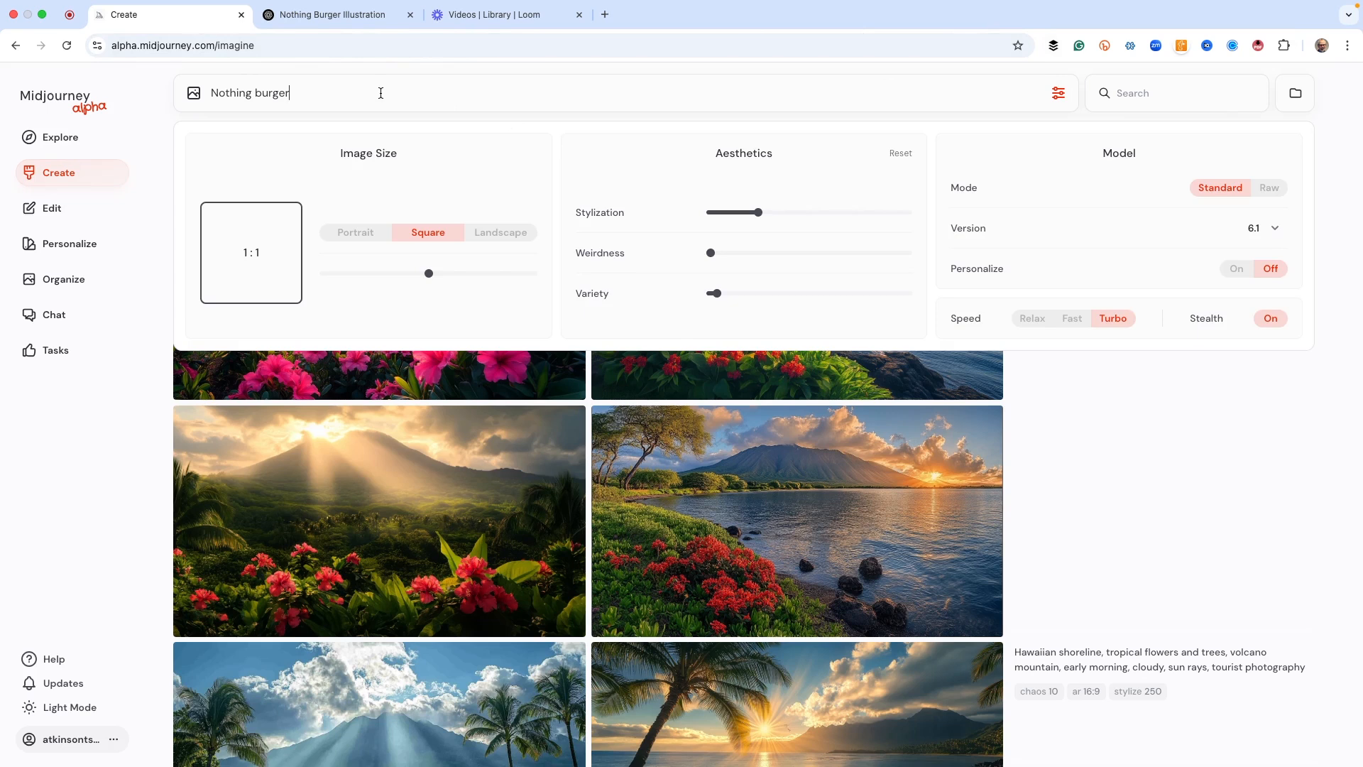
click(340, 15)
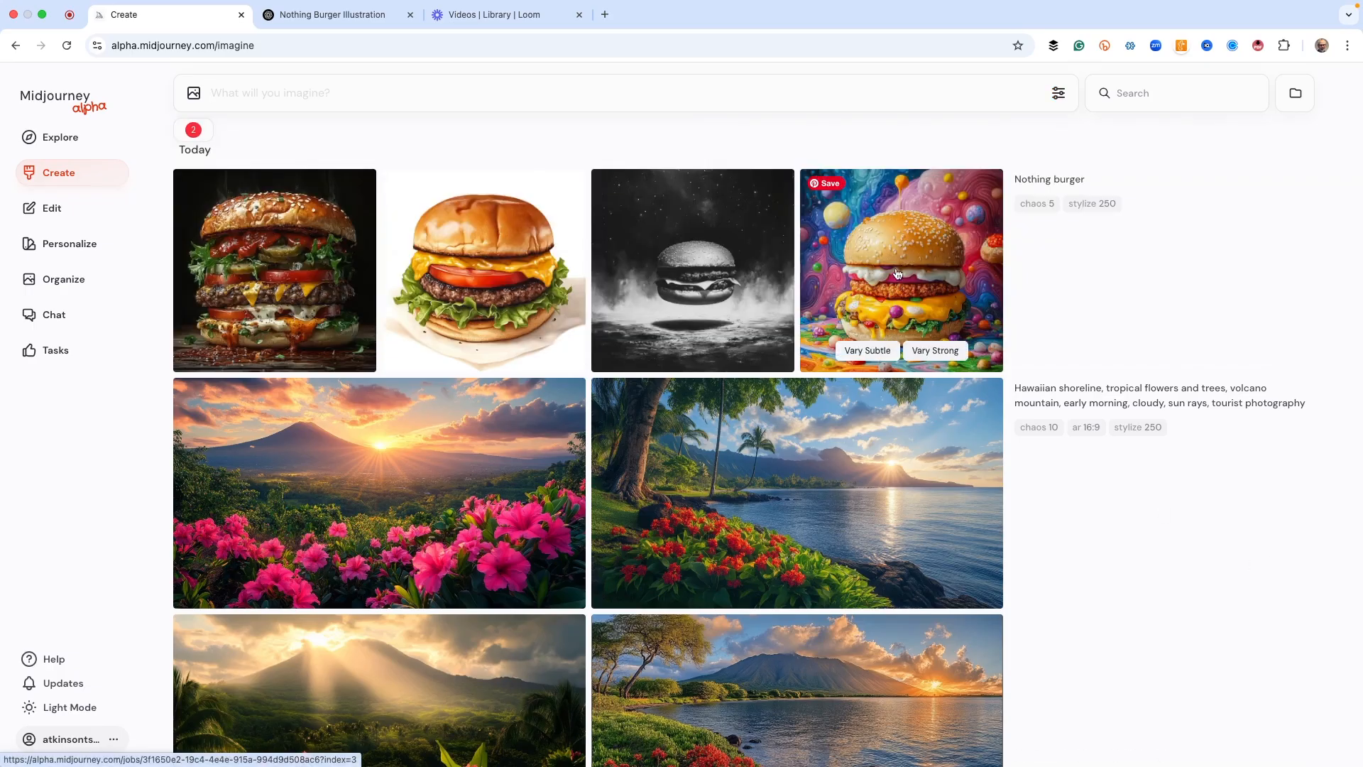
mouse_move(878, 257)
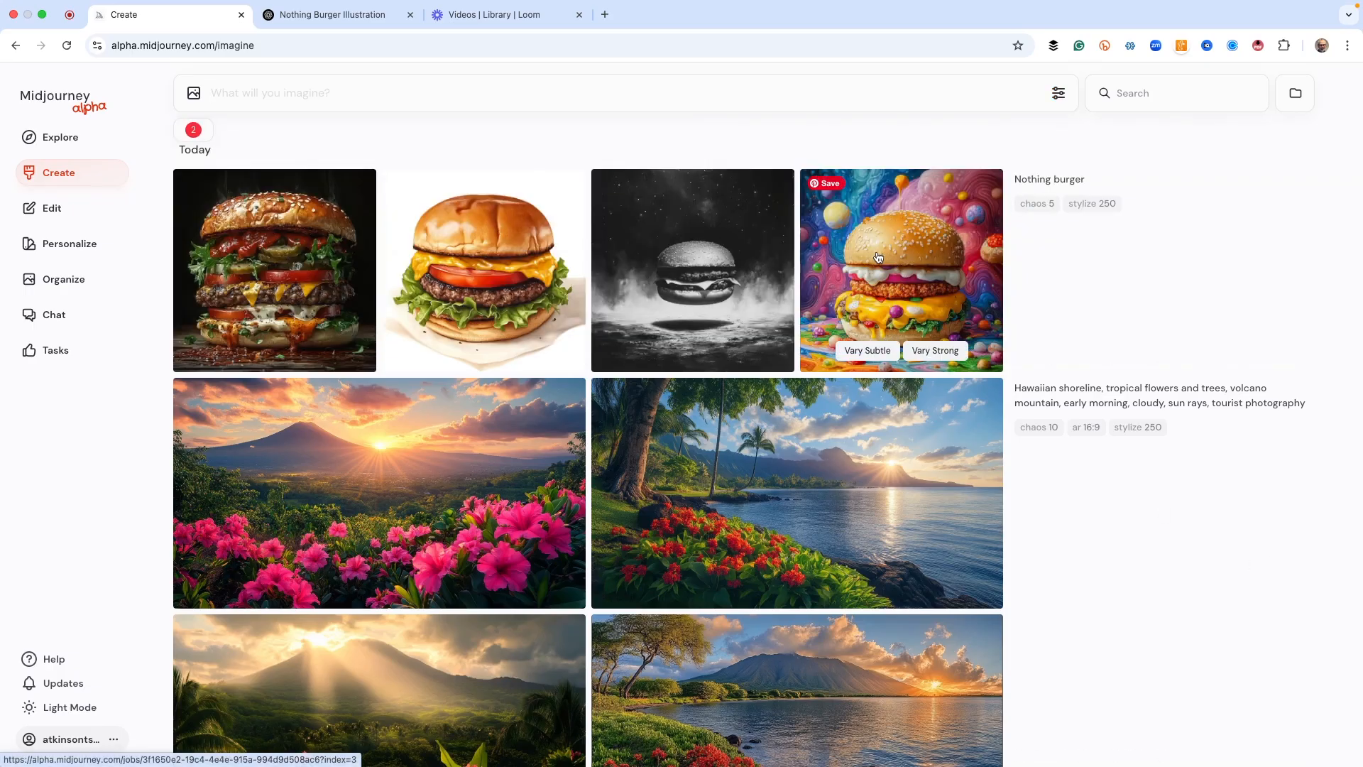
click(900, 270)
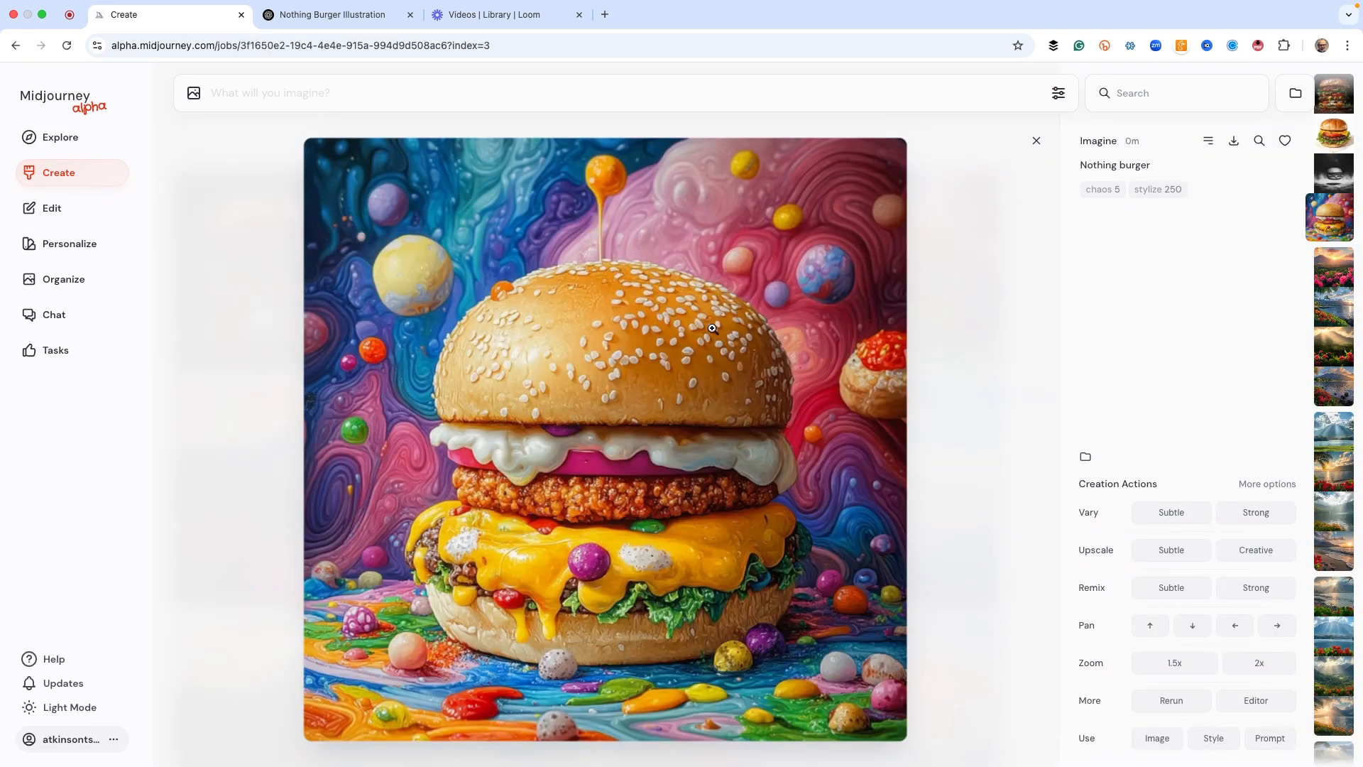
click(1332, 178)
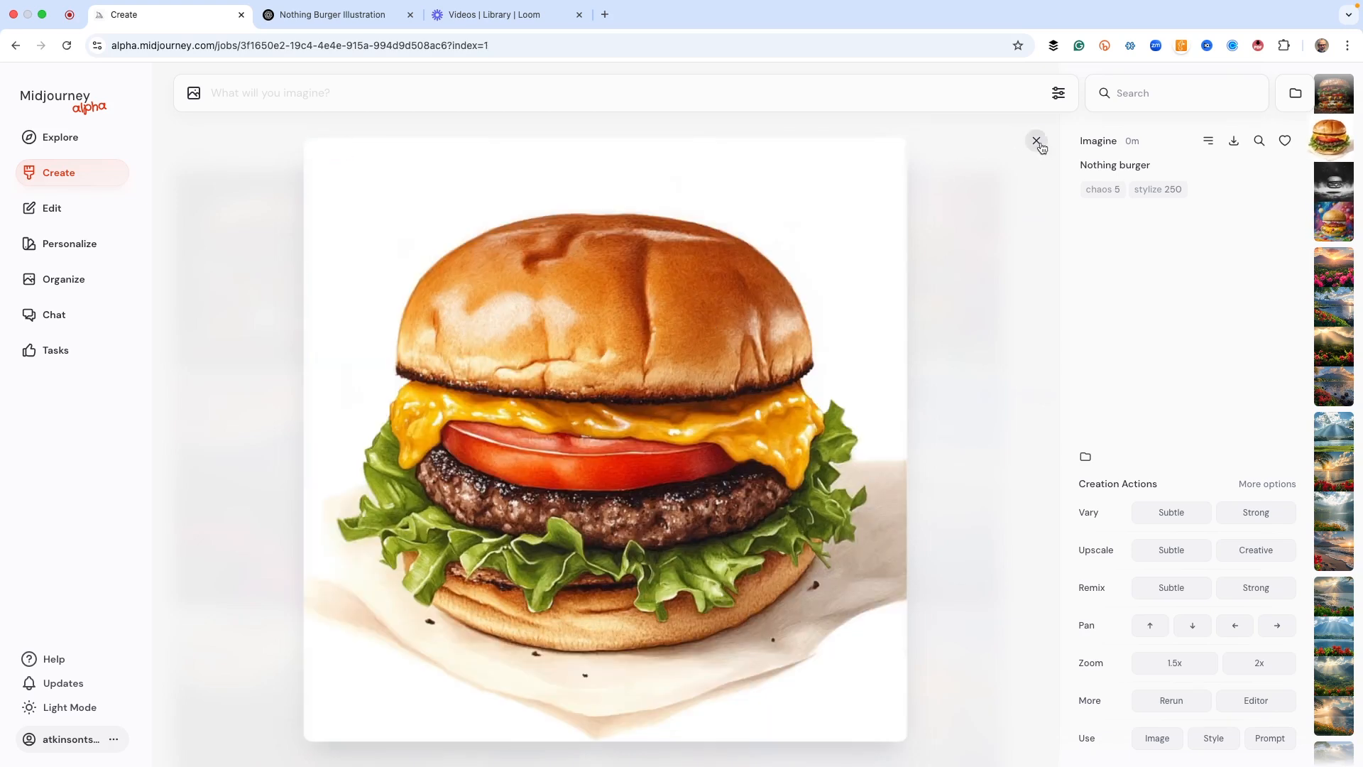
click(1035, 141)
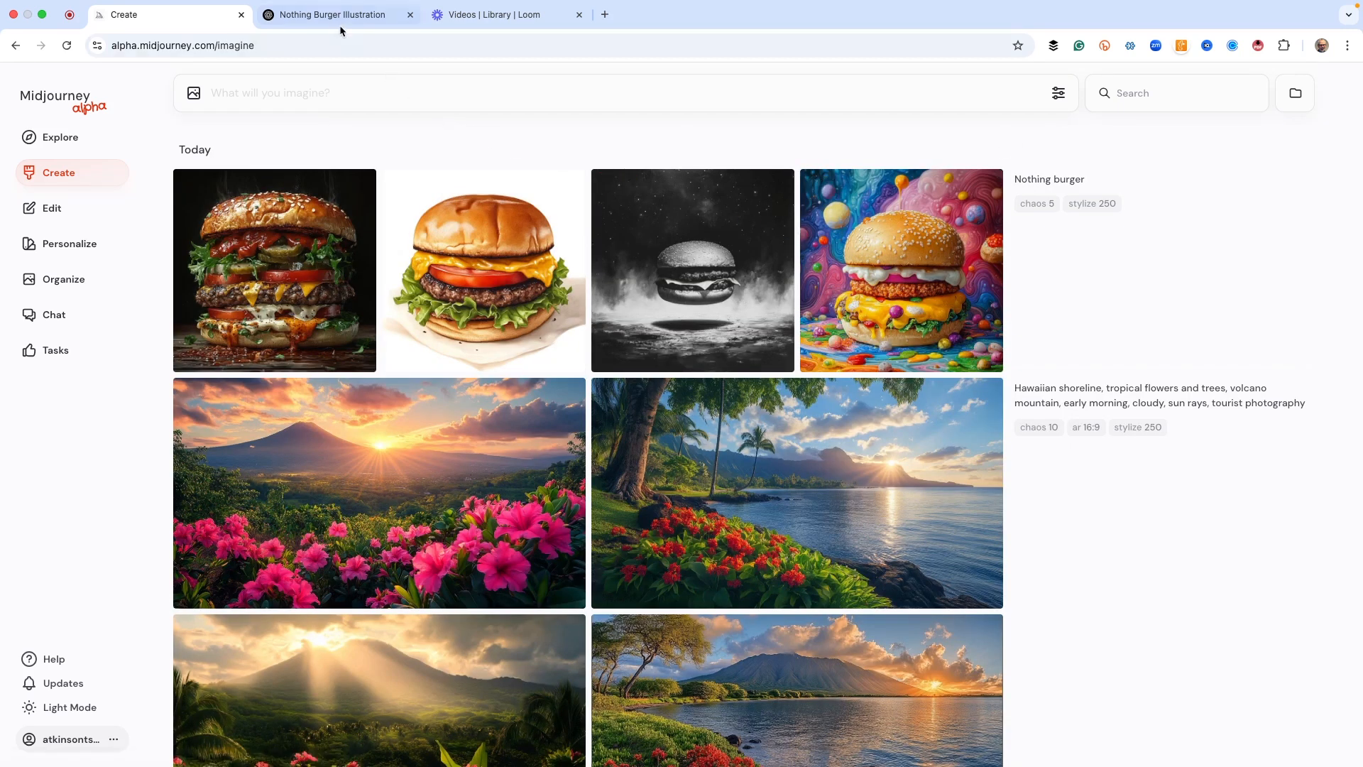
Return to ChatGPT and switch the composer to Create image.
click(337, 15)
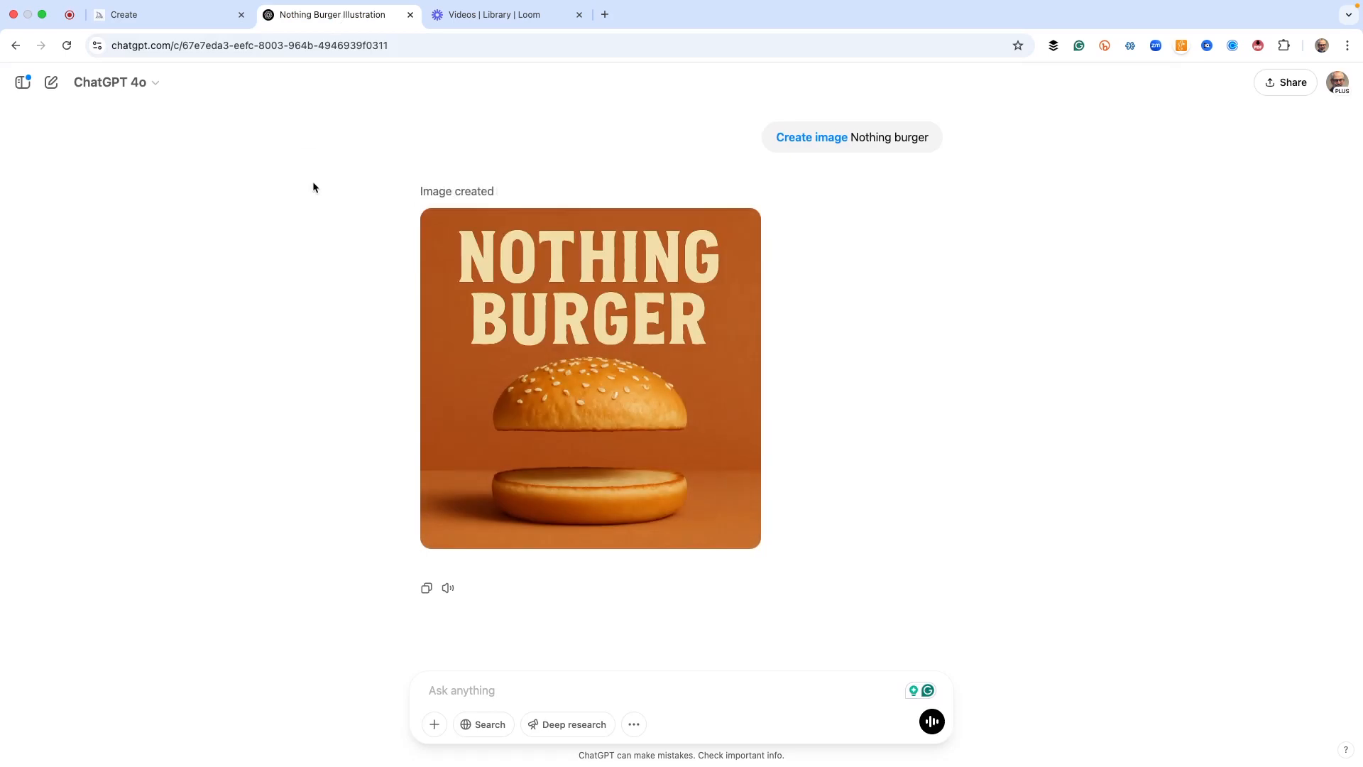
mouse_move(299, 274)
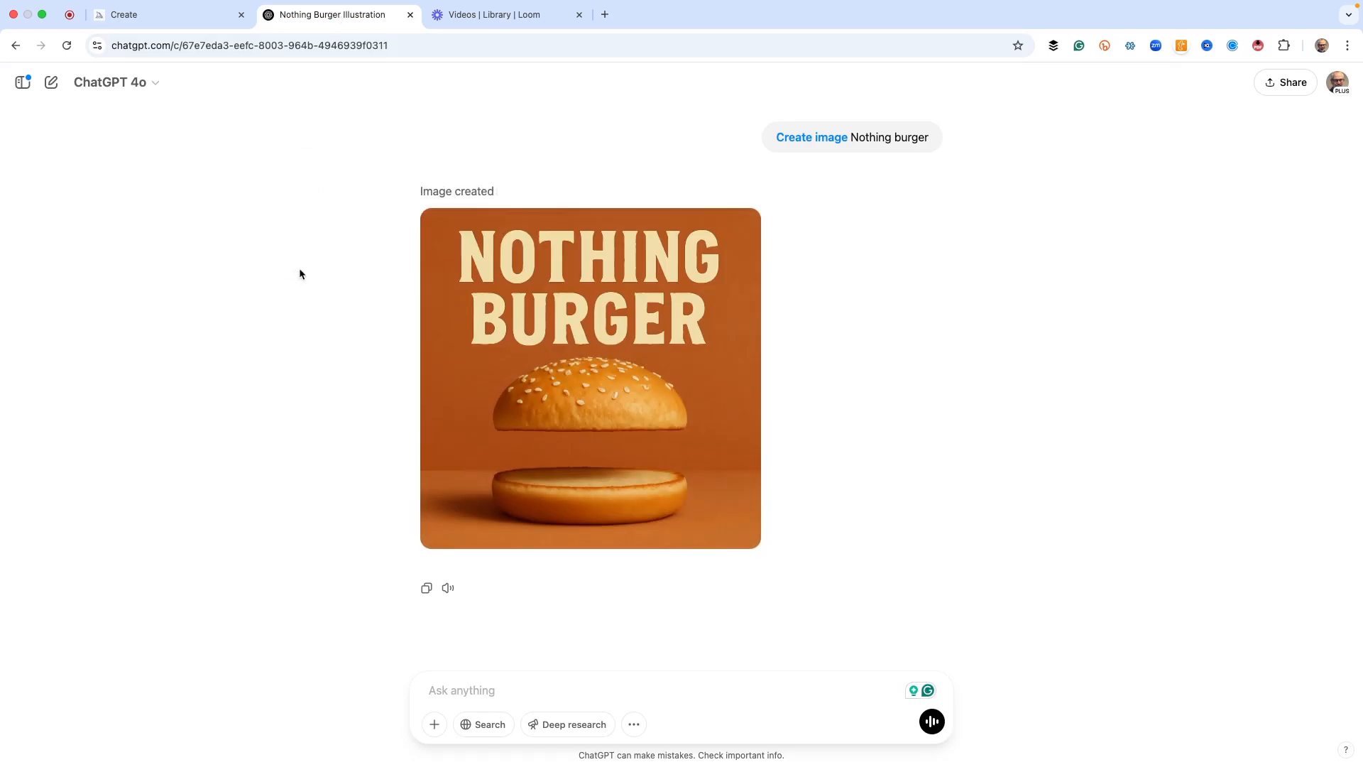
mouse_move(516, 287)
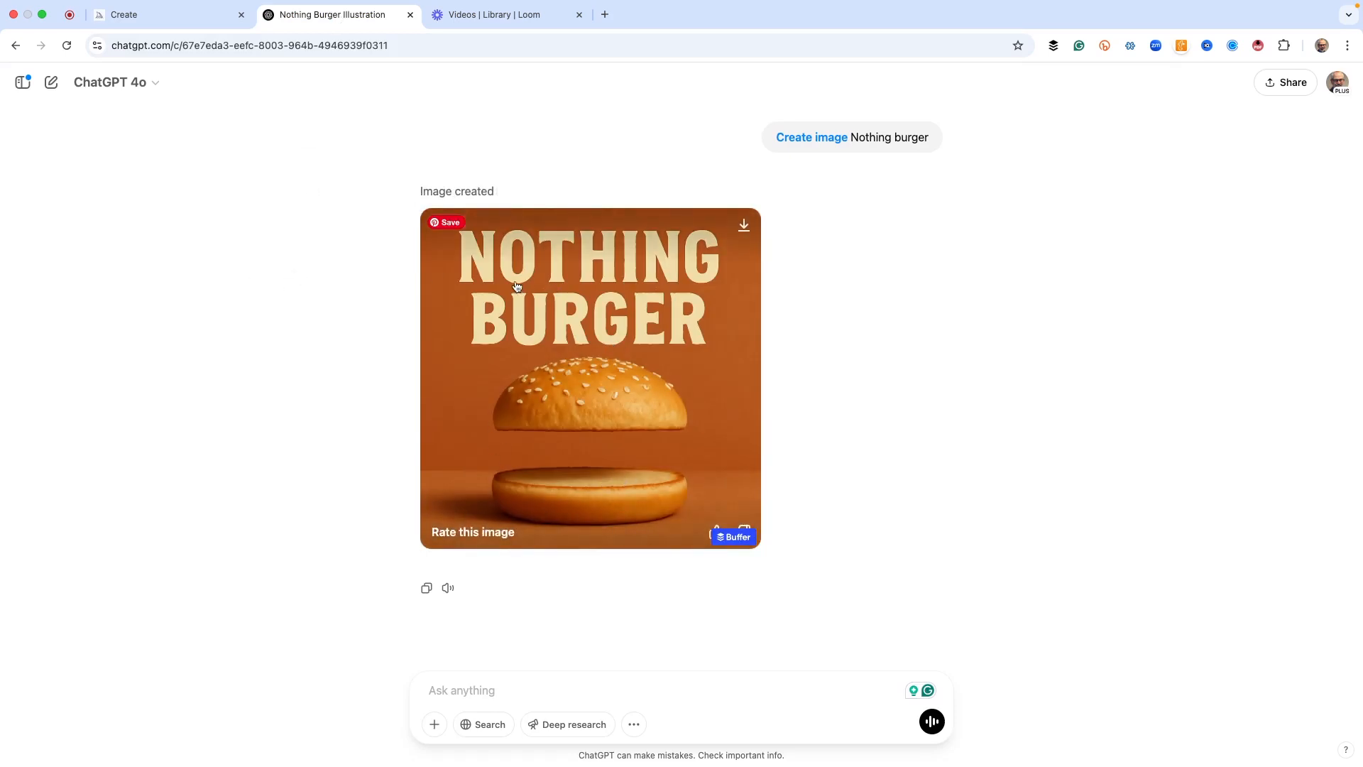
mouse_move(661, 455)
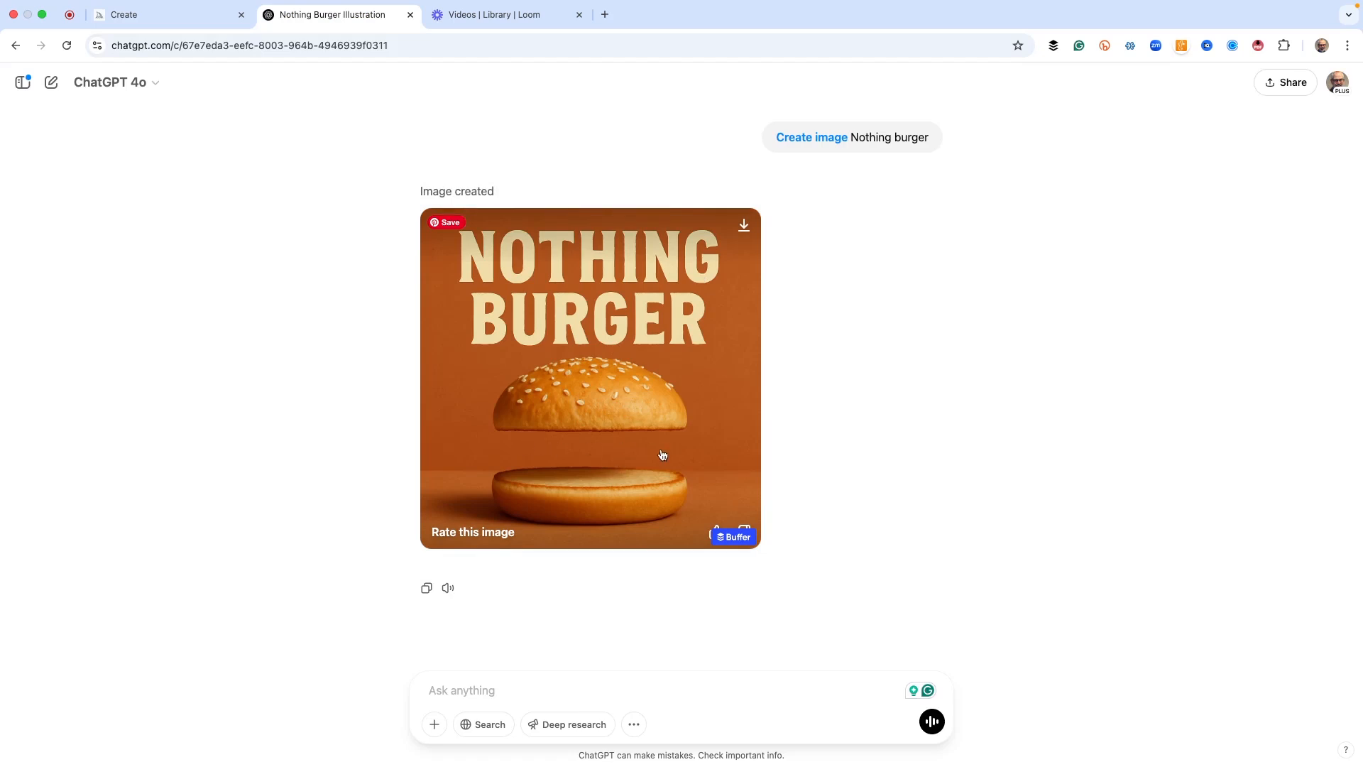
mouse_move(257, 323)
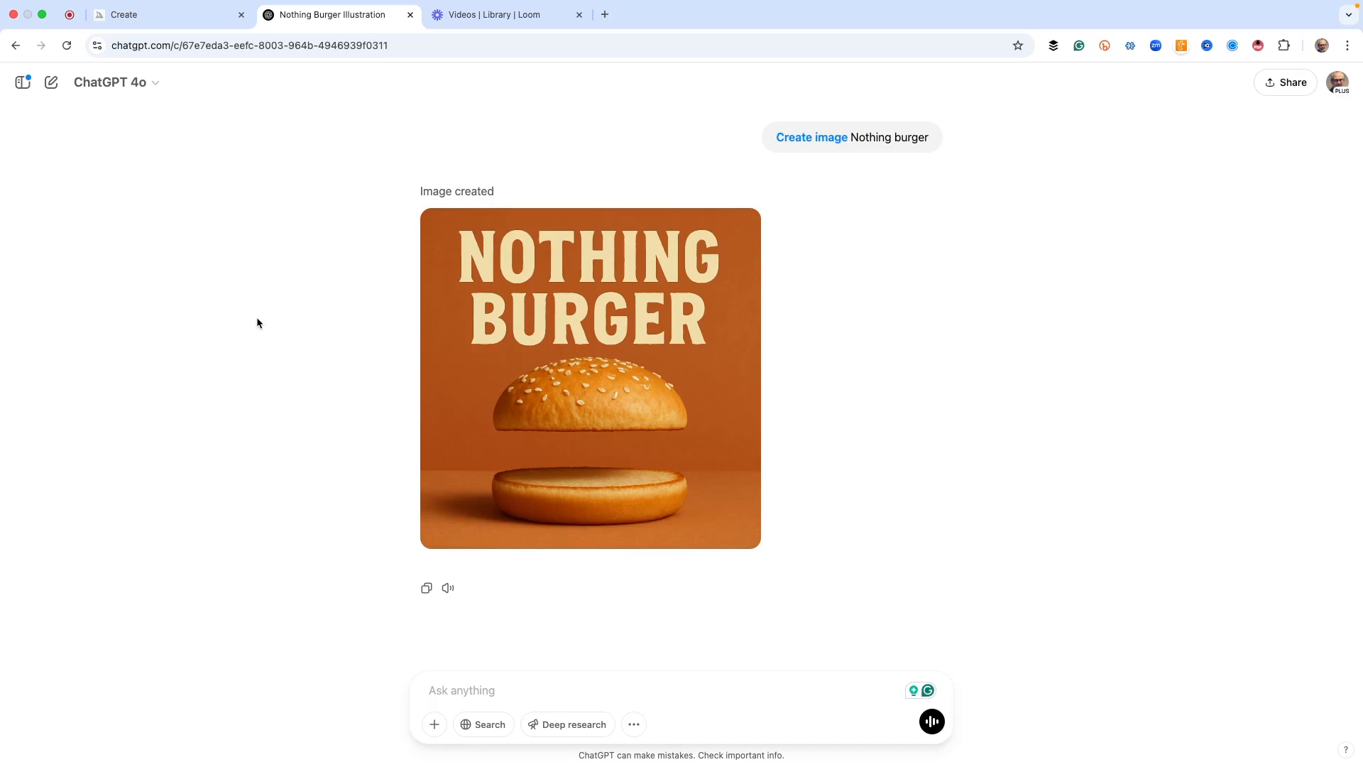
click(634, 724)
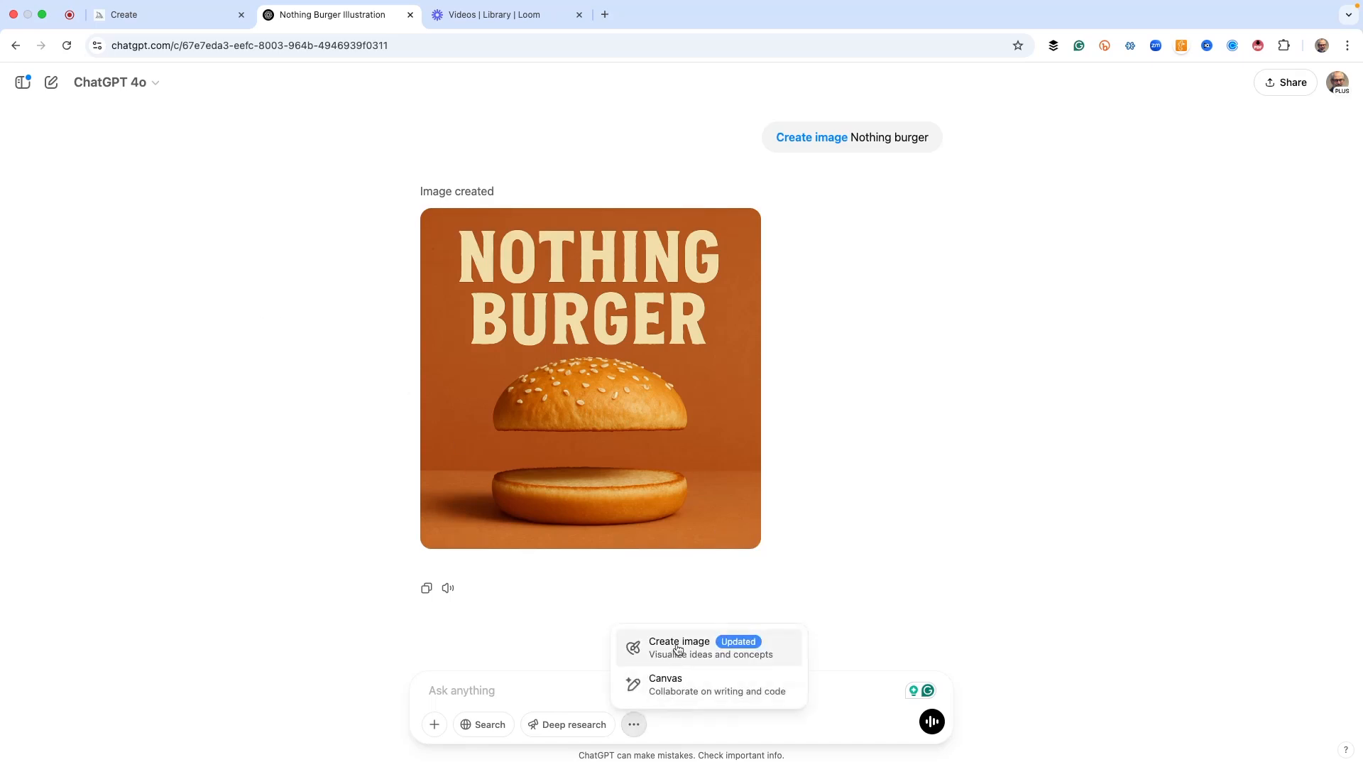
click(679, 646)
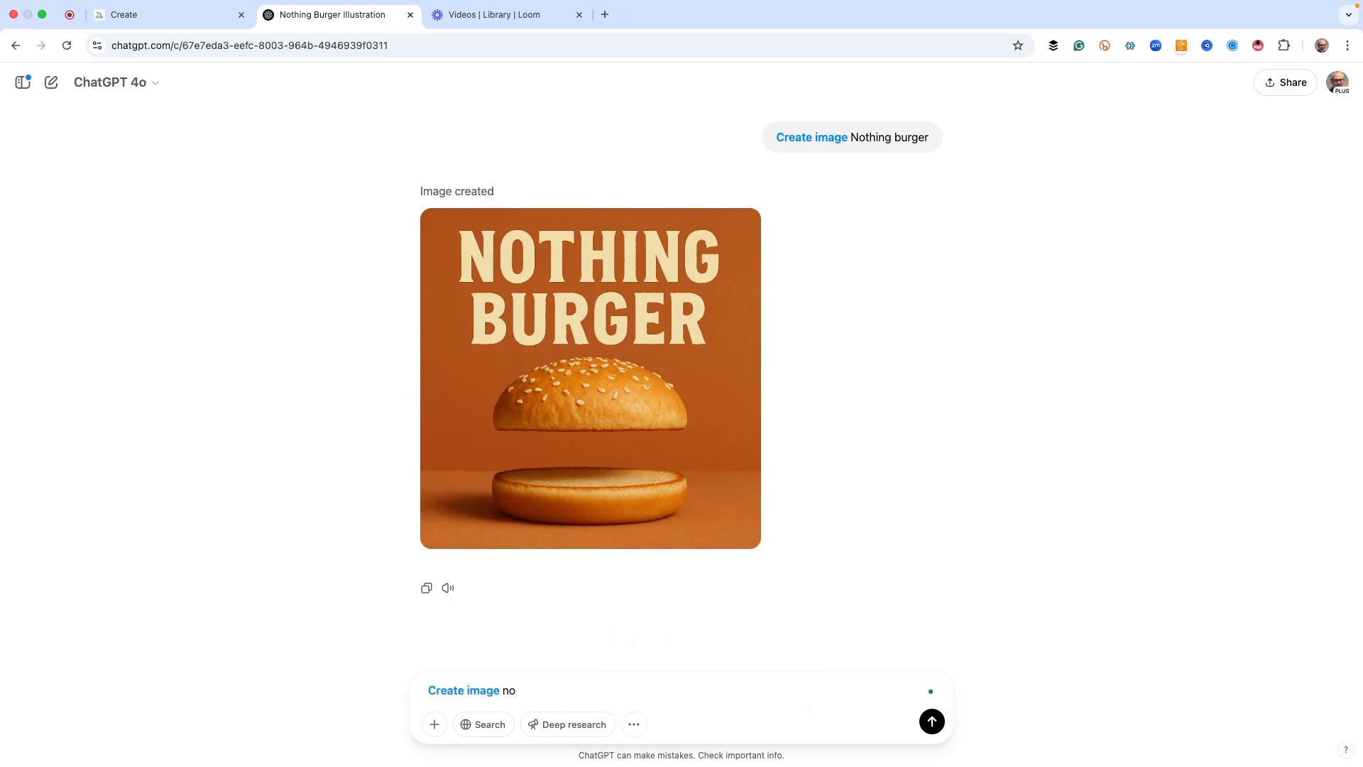
Send the prompt 'neon color, tie dye pattern, Flemish tapestry floral pattern'.
text(neon color)
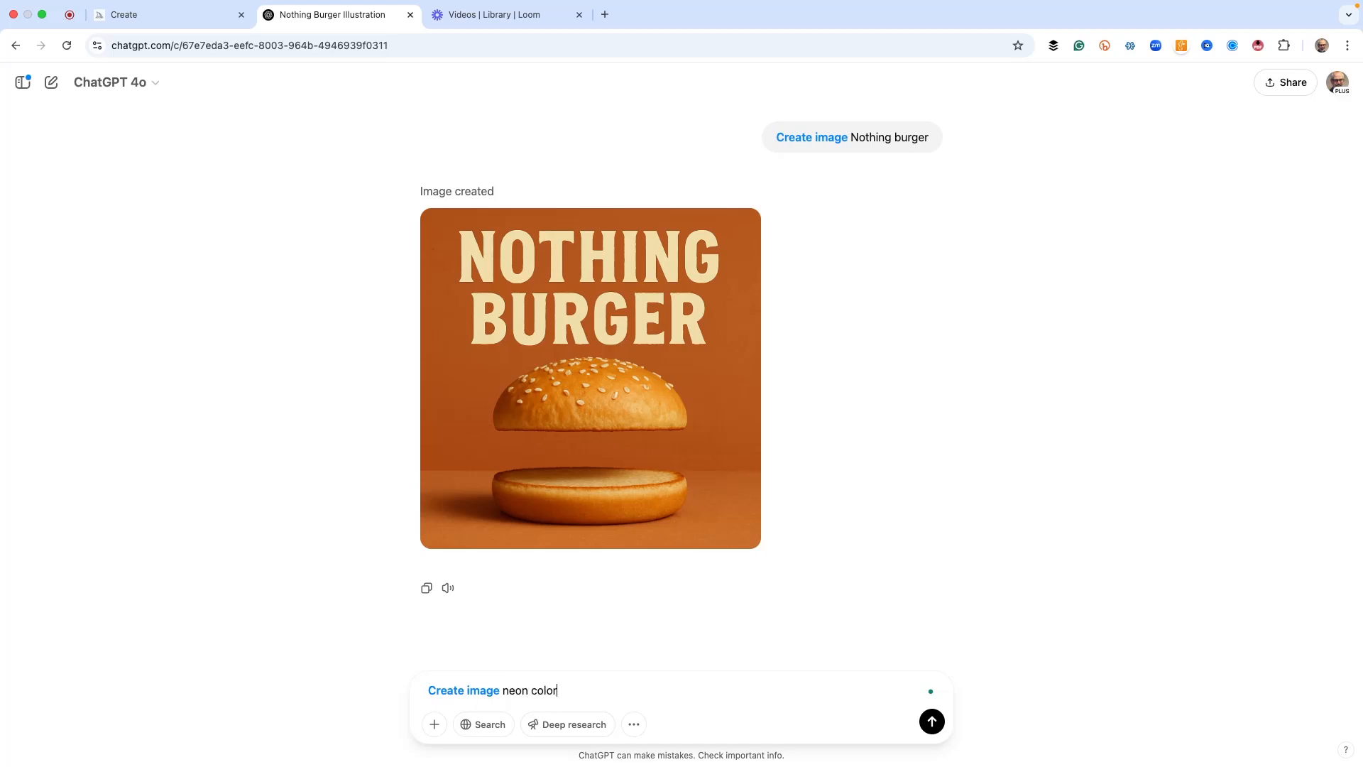
text(, tie dye pattern, Flemish tap)
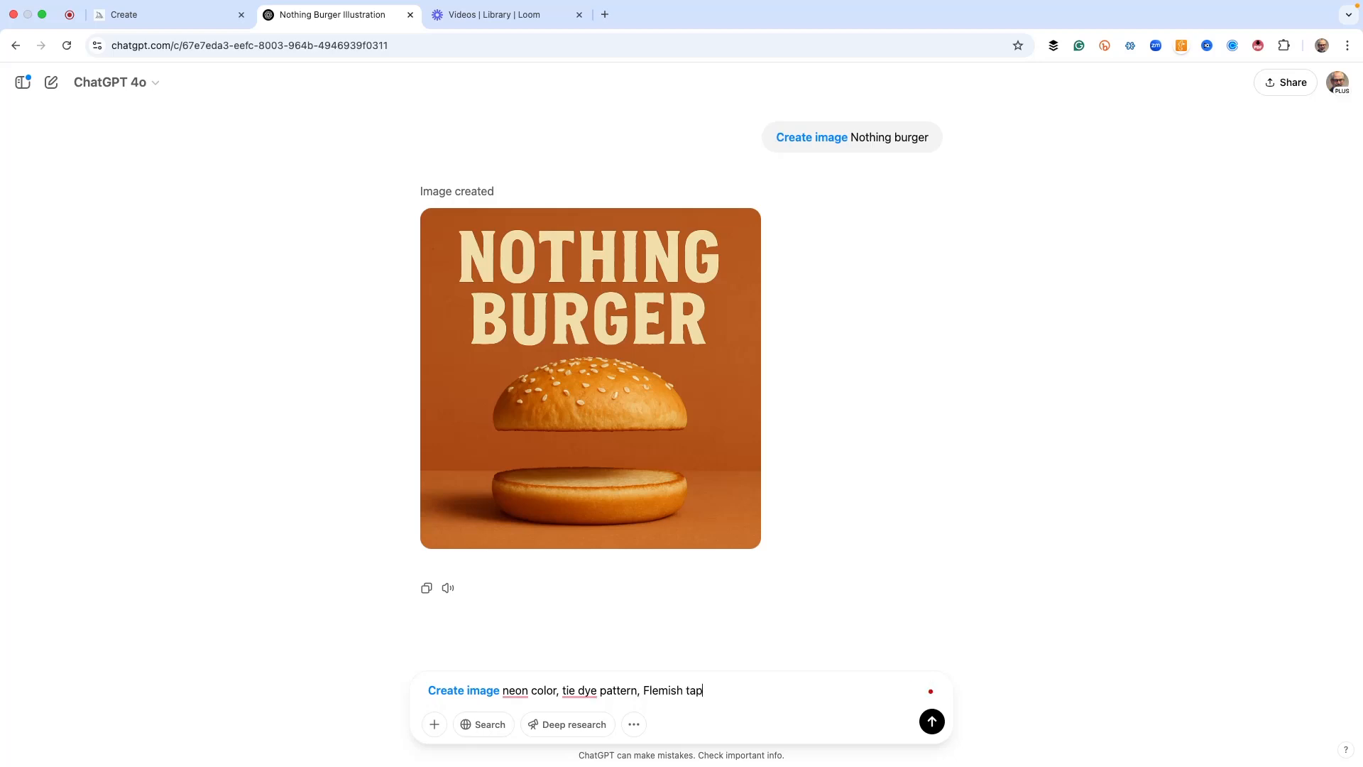
text(estry floral)
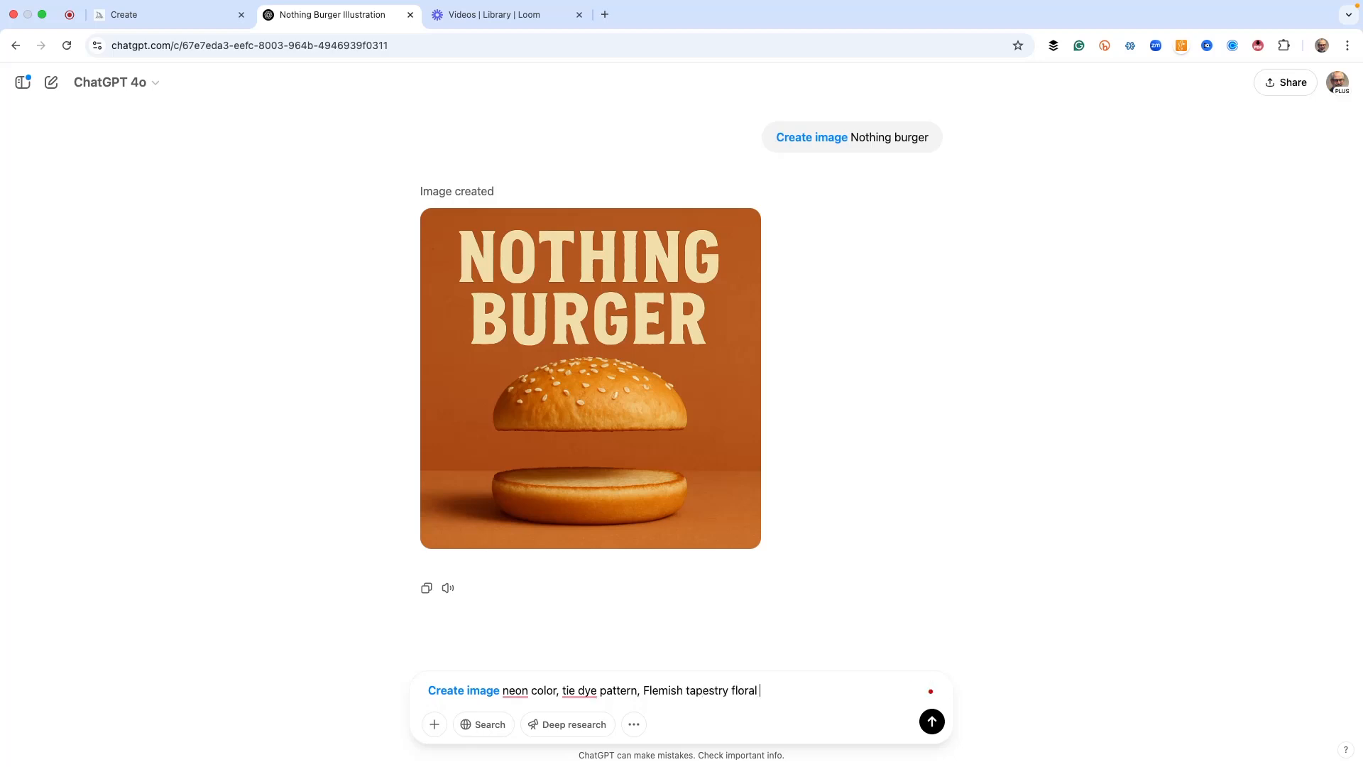
text(pattern)
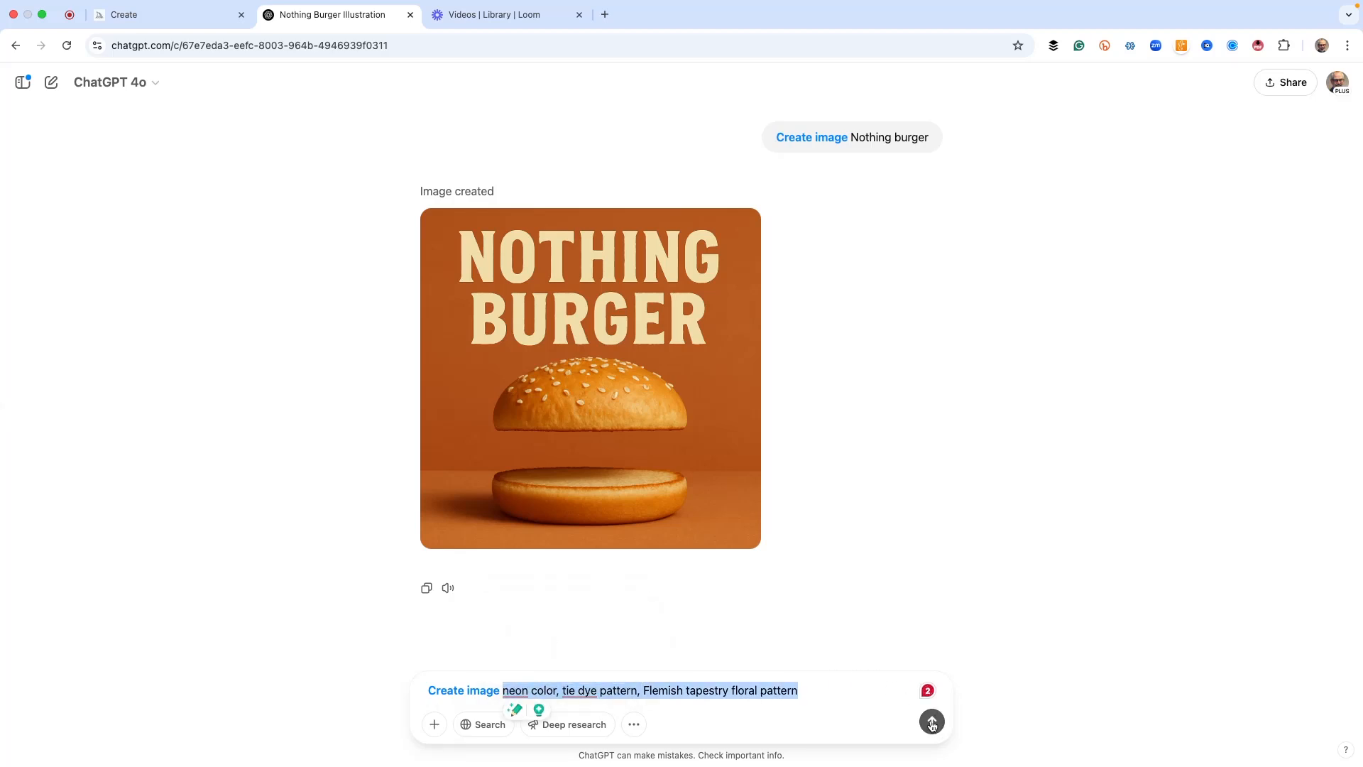
click(931, 723)
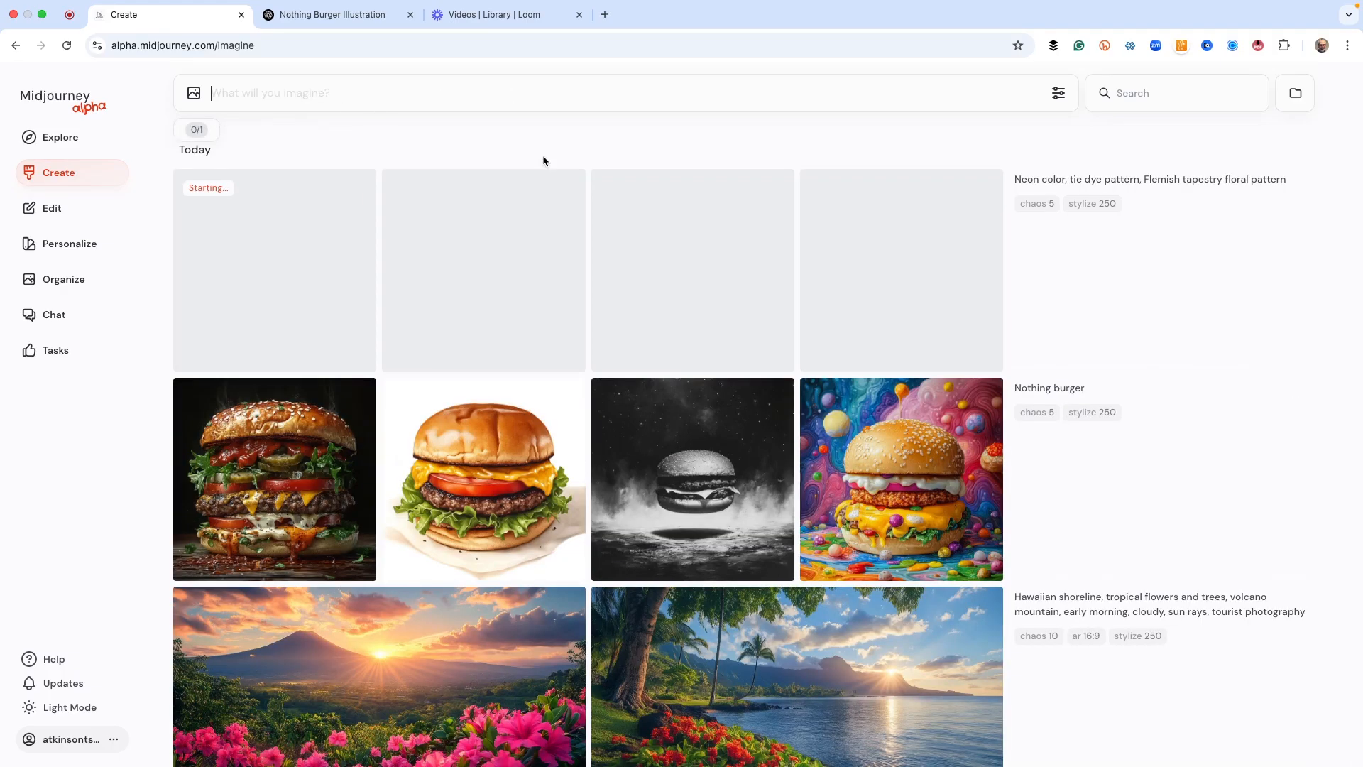
Inspect Midjourney's tapestry images and make subtle and strong variations of the ornate floral one.
click(337, 15)
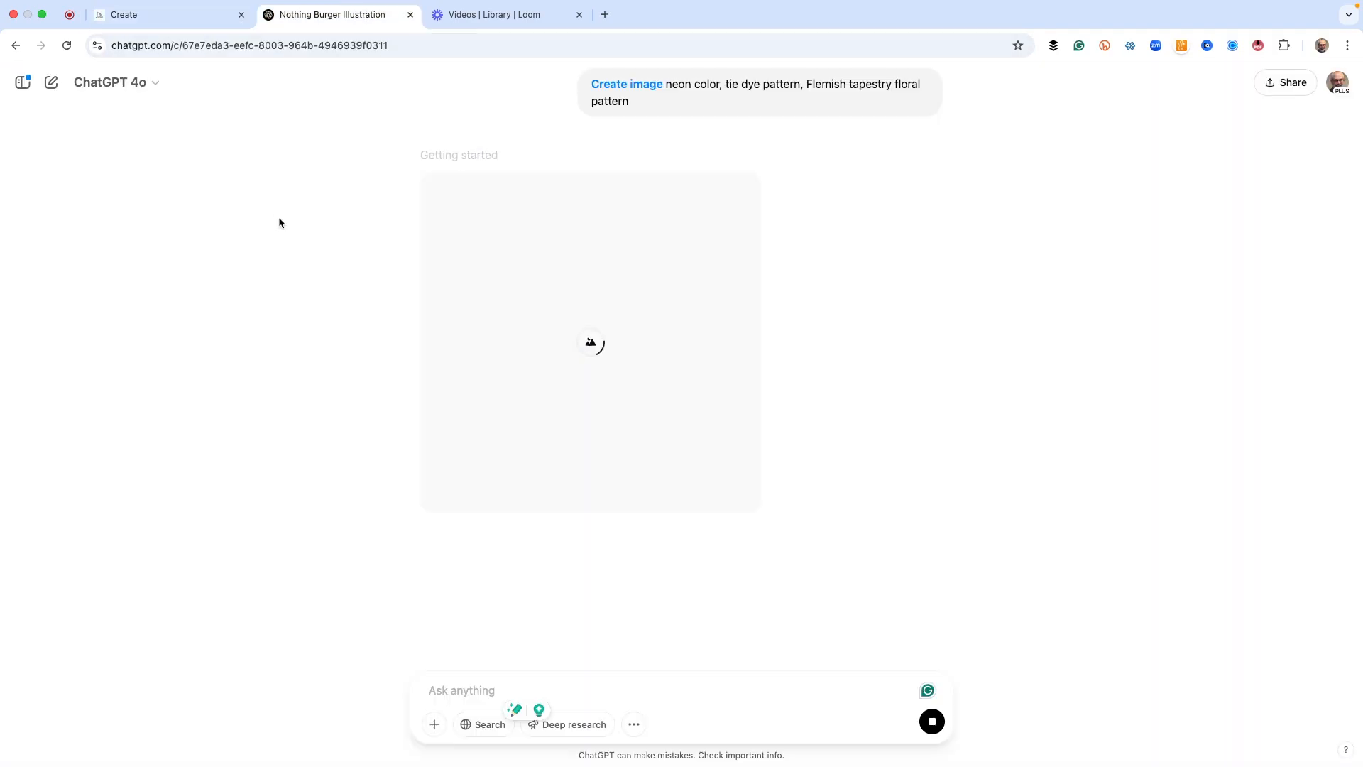
mouse_move(285, 113)
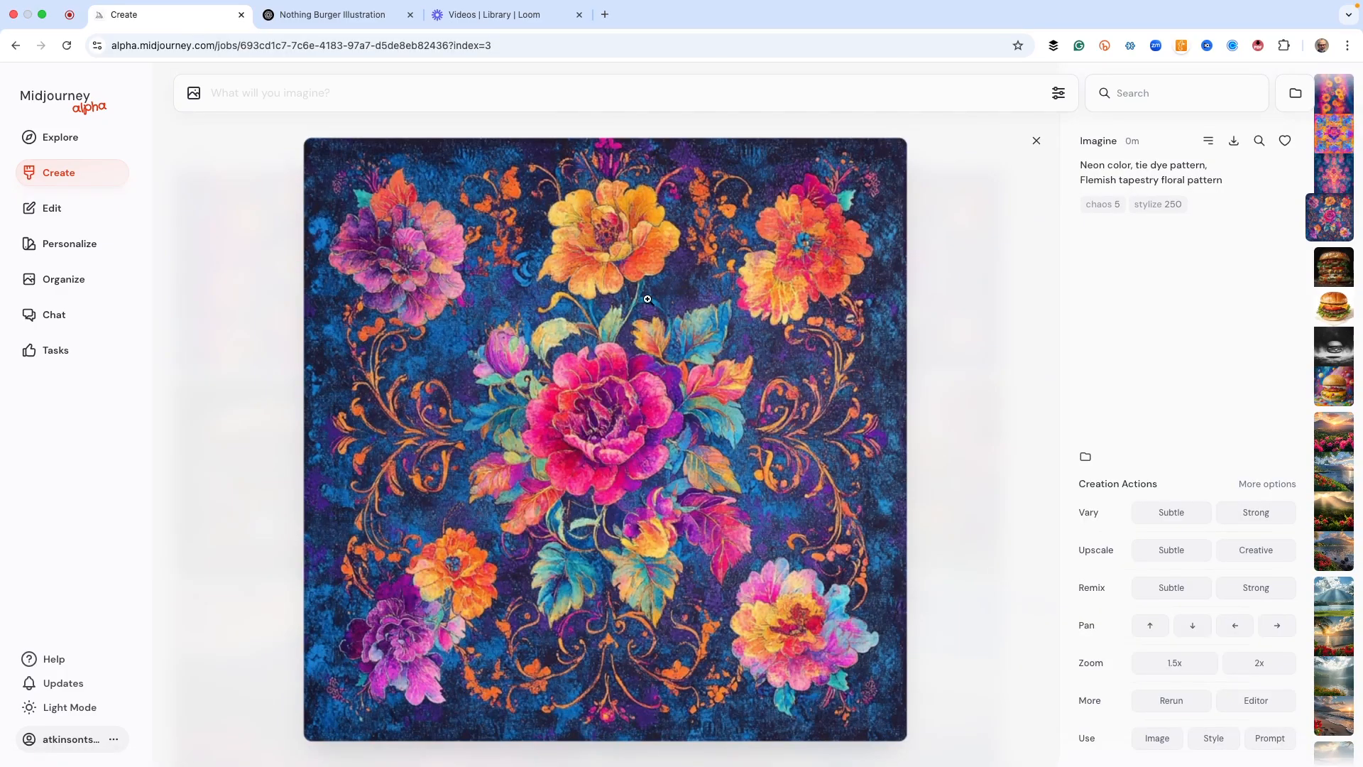
click(1332, 113)
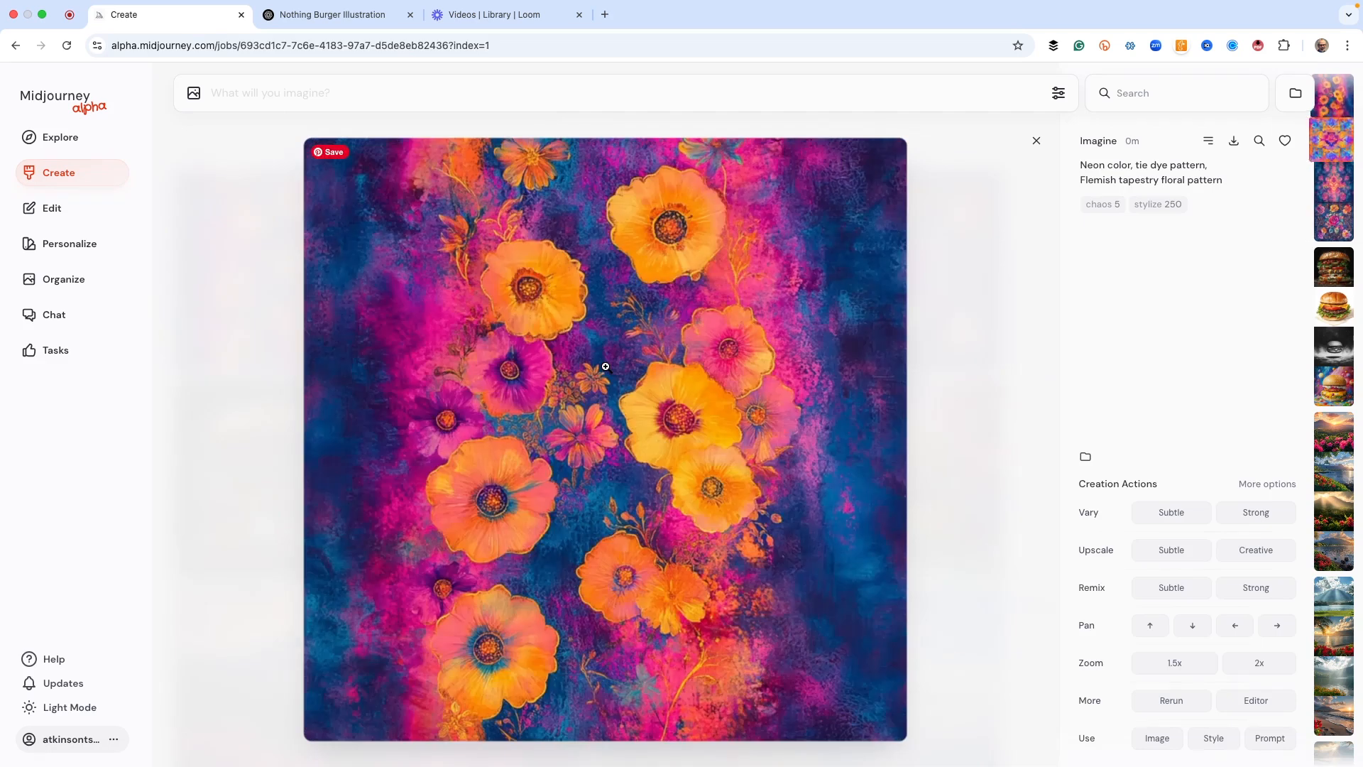
click(340, 14)
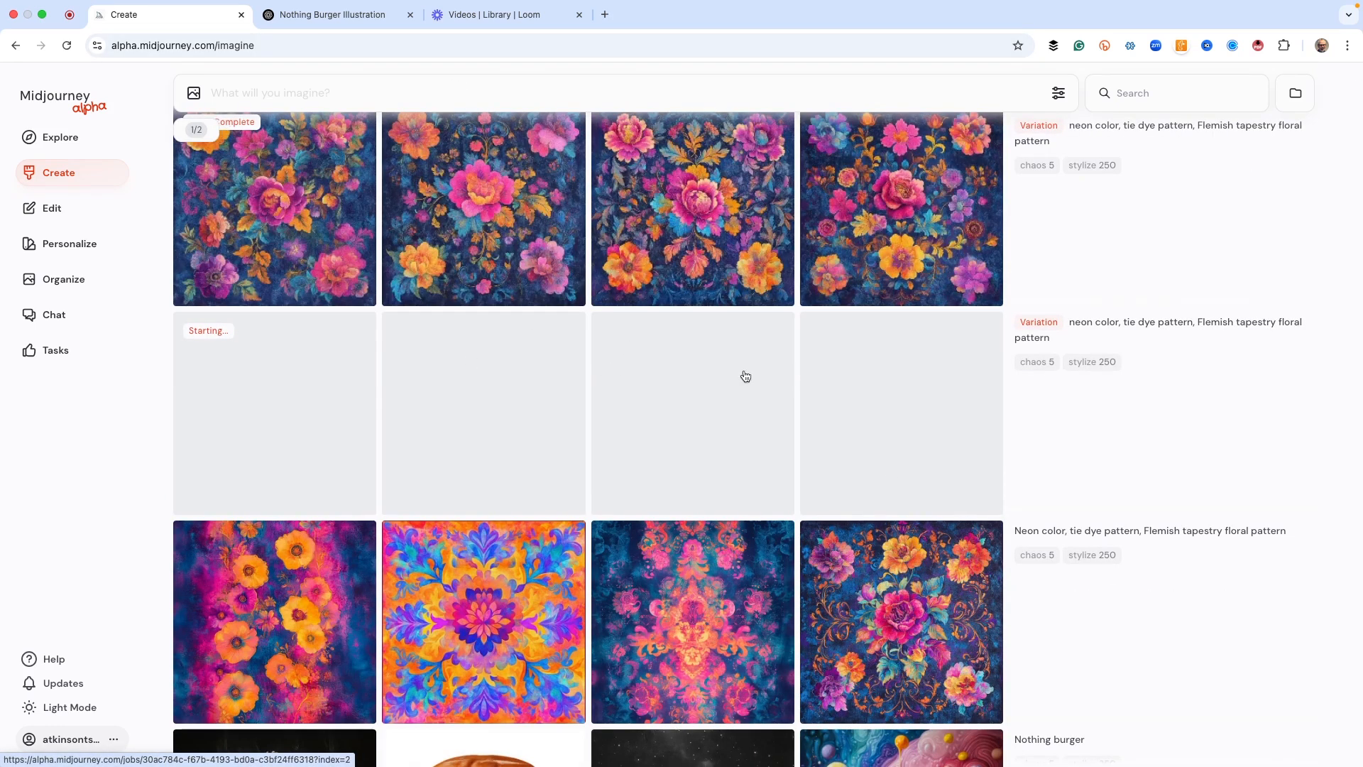
click(332, 15)
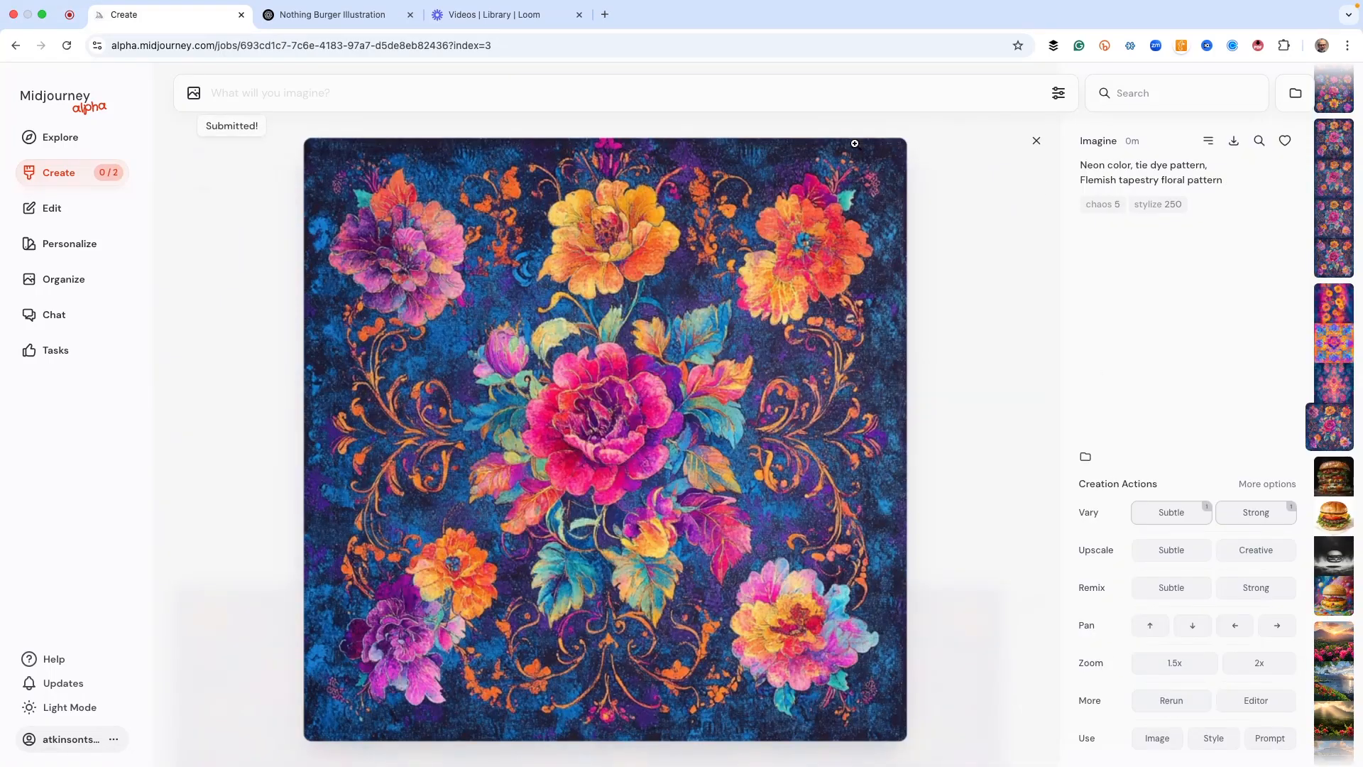
click(1035, 139)
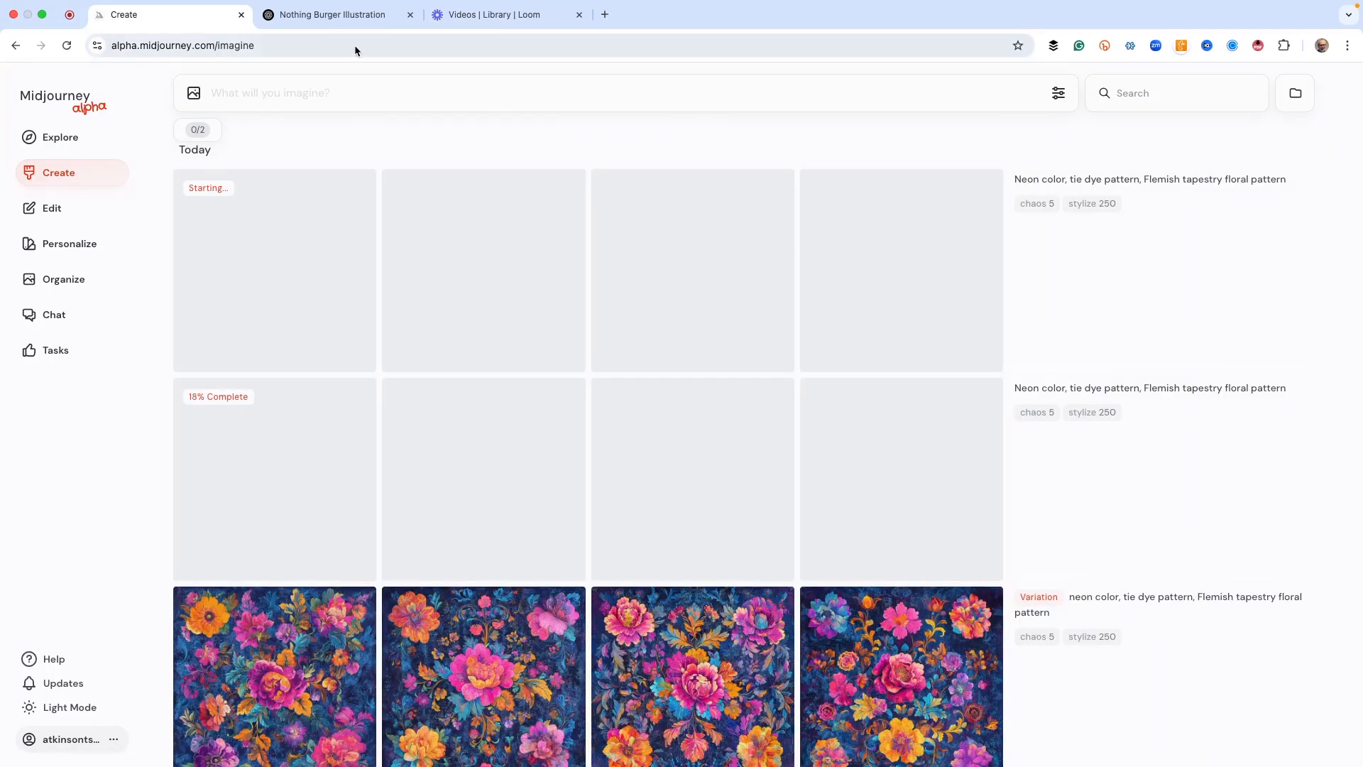
Open ChatGPT's neon tie-dye tapestry image at full size.
click(338, 15)
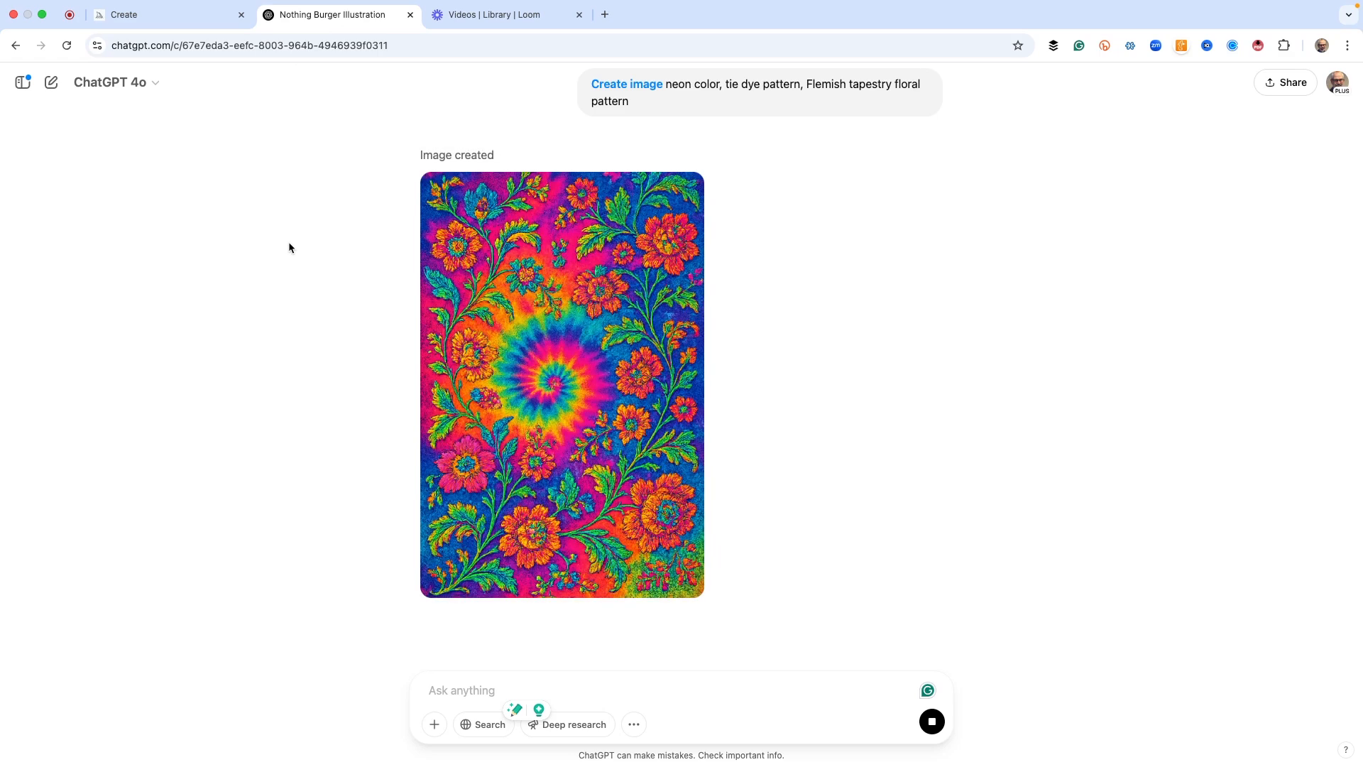
click(562, 385)
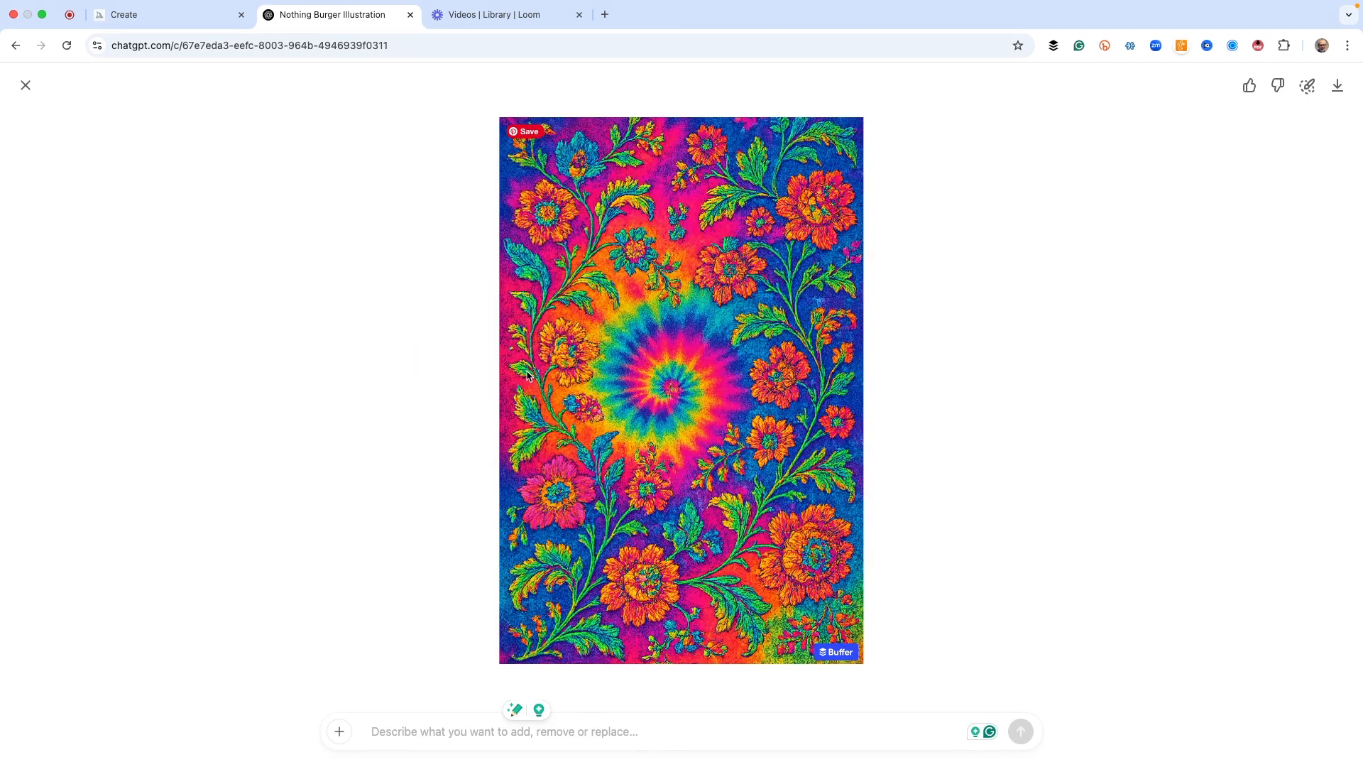
mouse_move(688, 314)
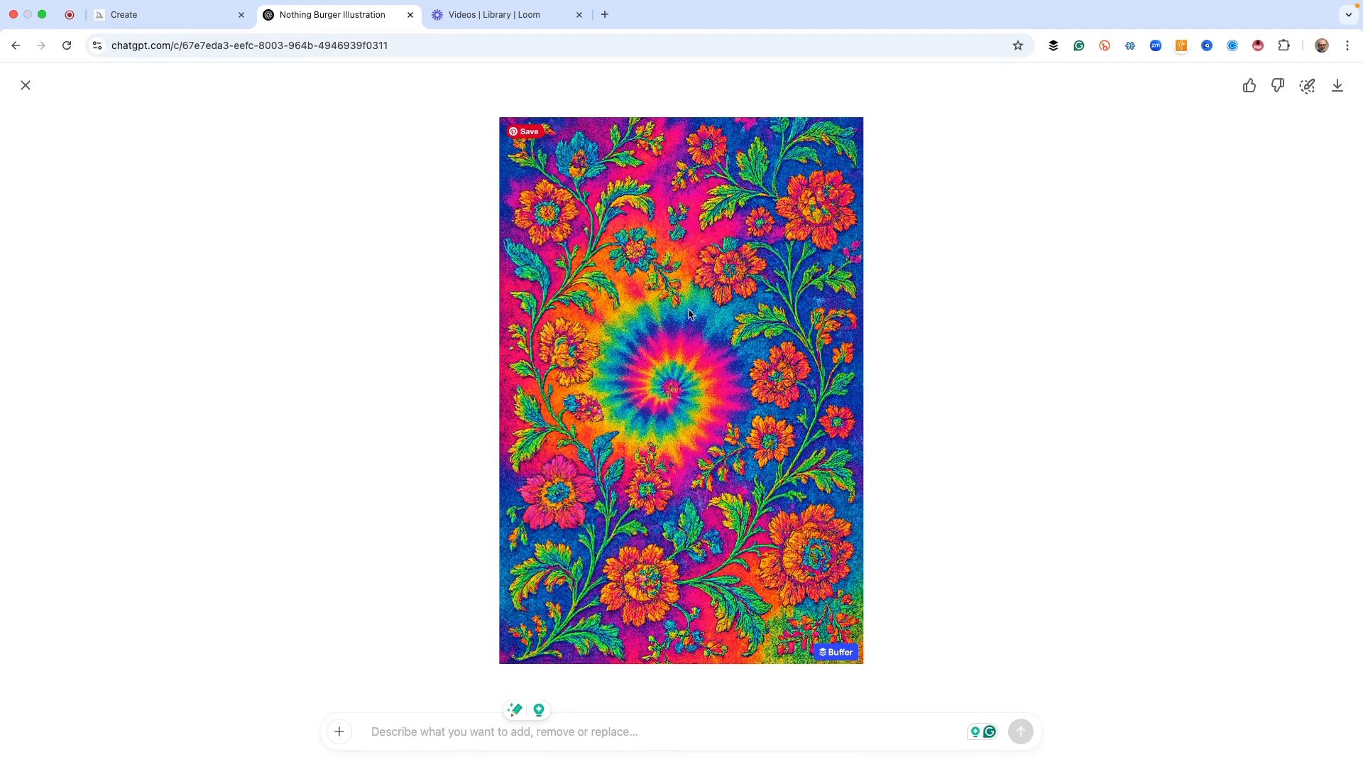
mouse_move(135, 139)
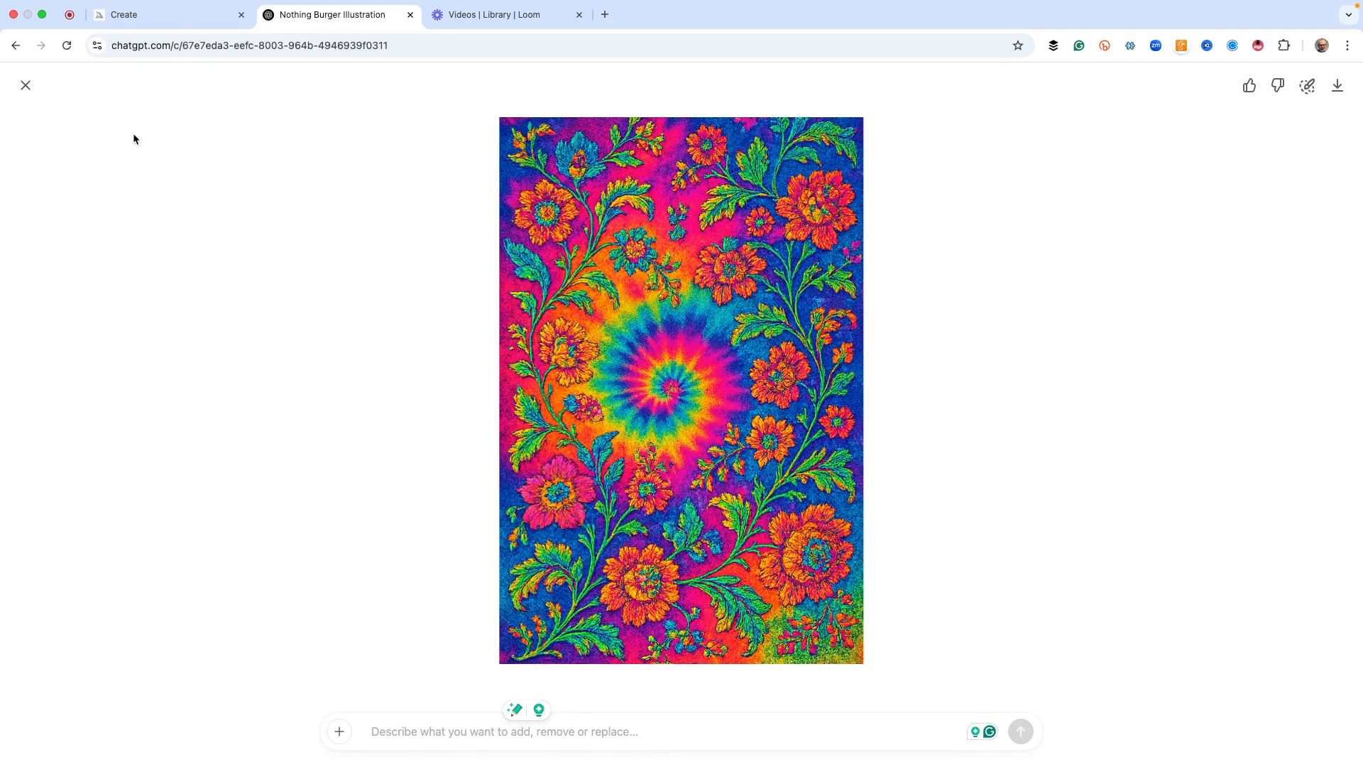
Scroll Midjourney's tapestry results and enlarge a couple of images for a closer look.
click(25, 85)
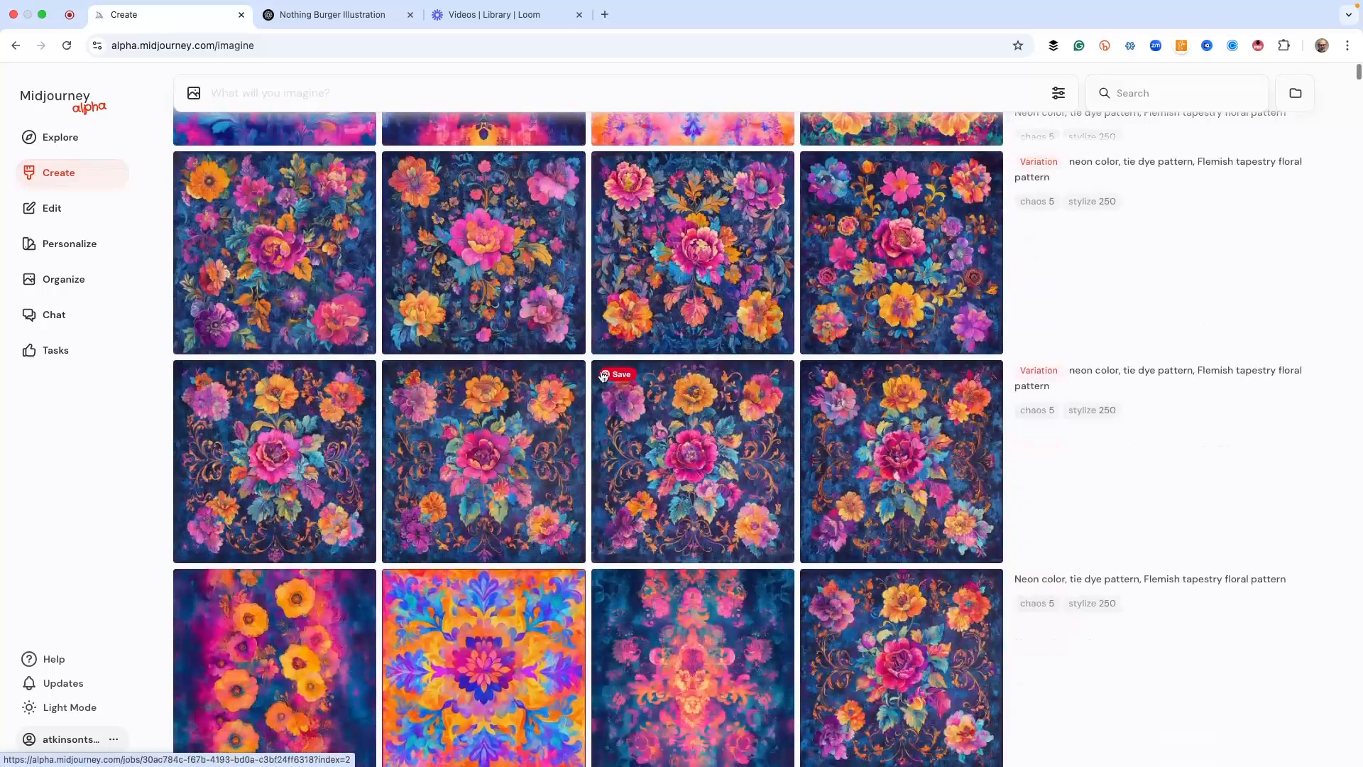
scroll(down, 3)
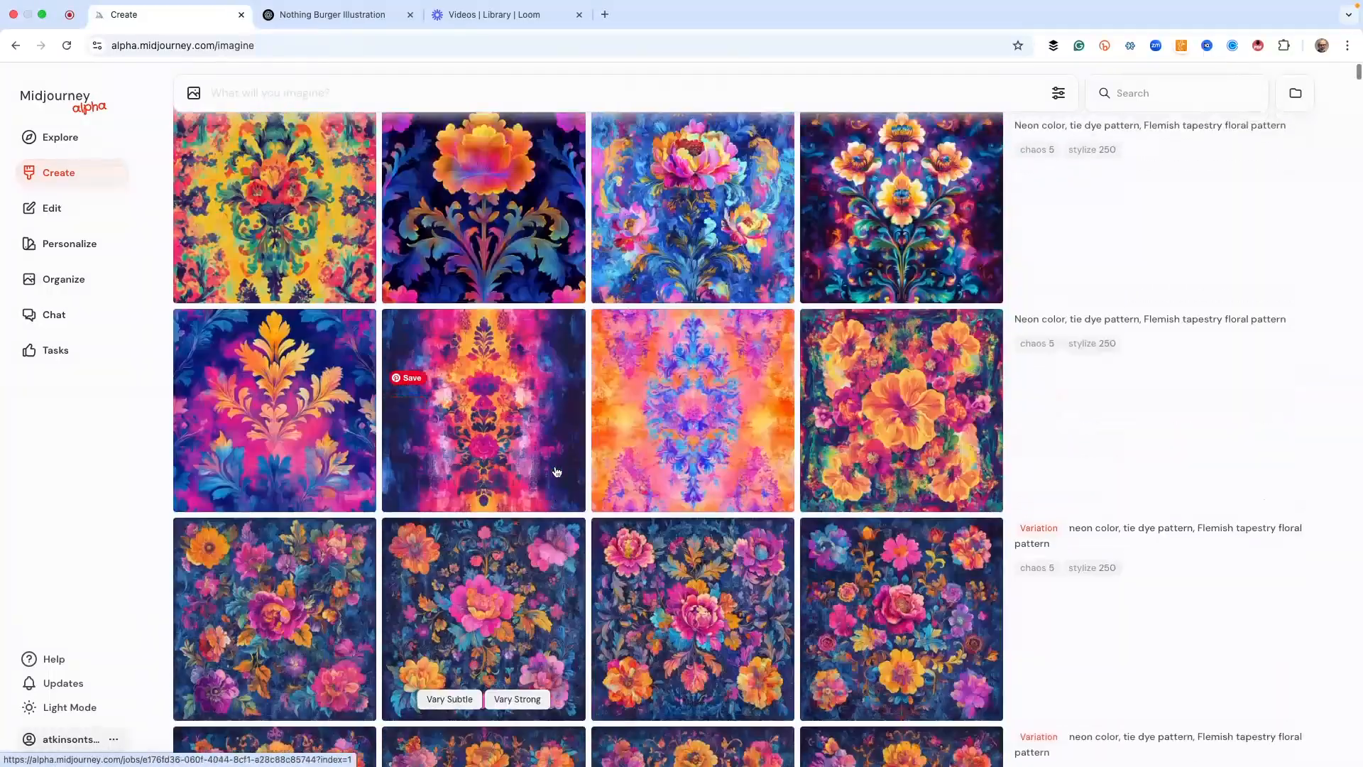
scroll(down, 3)
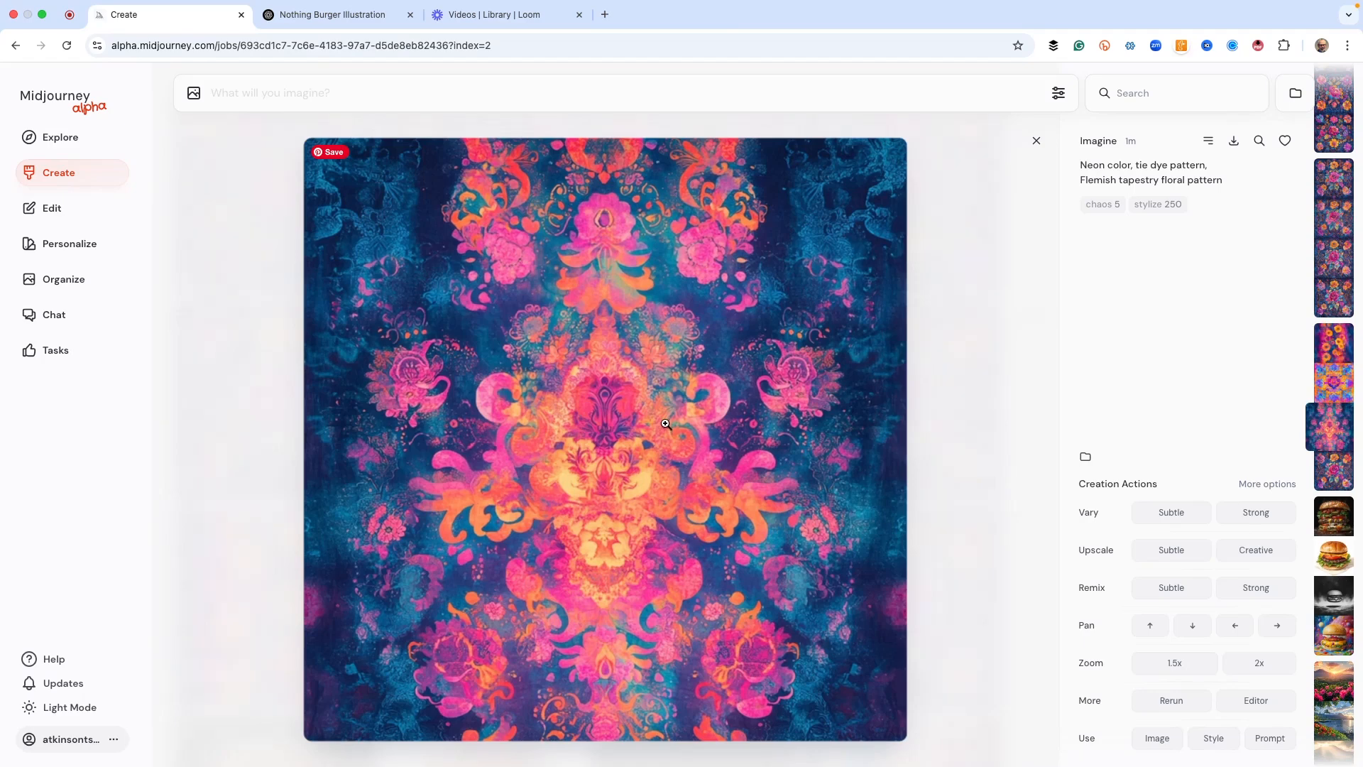
click(1332, 263)
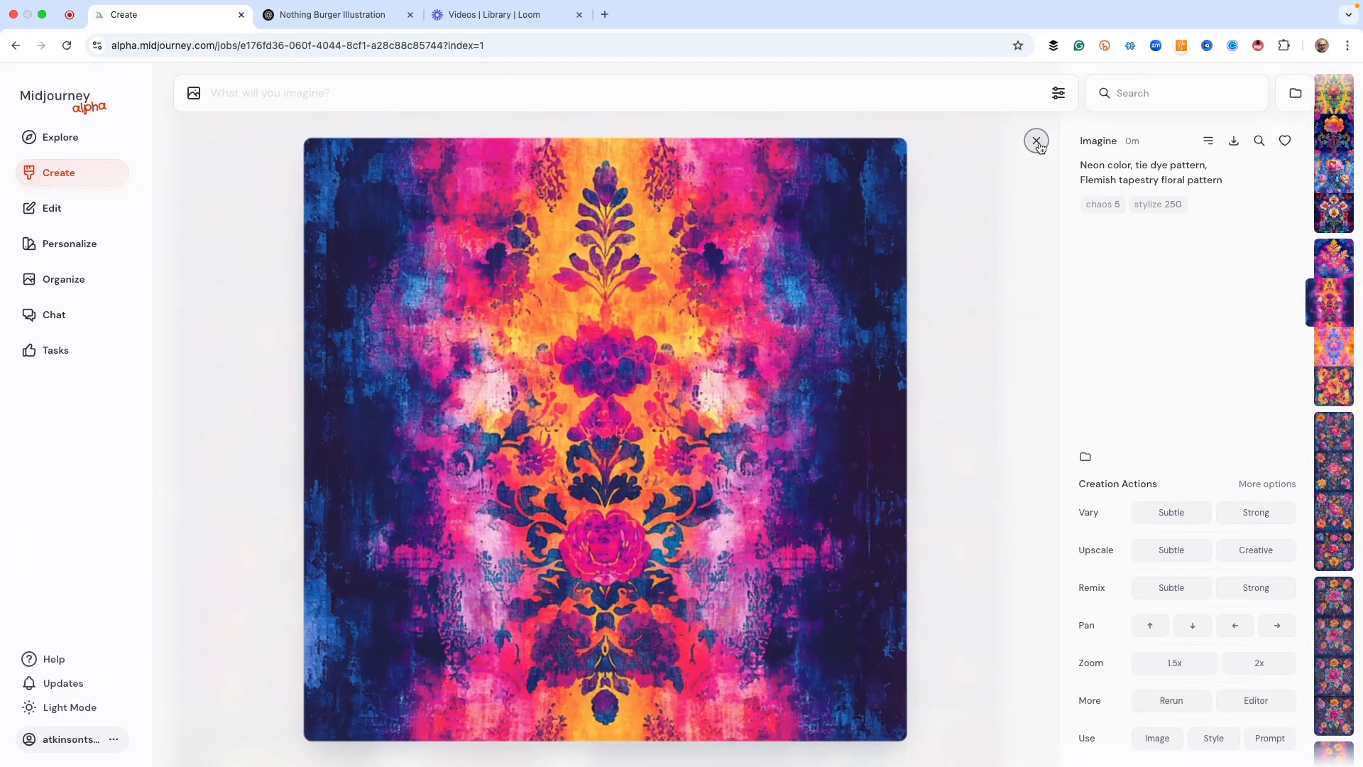
click(1036, 140)
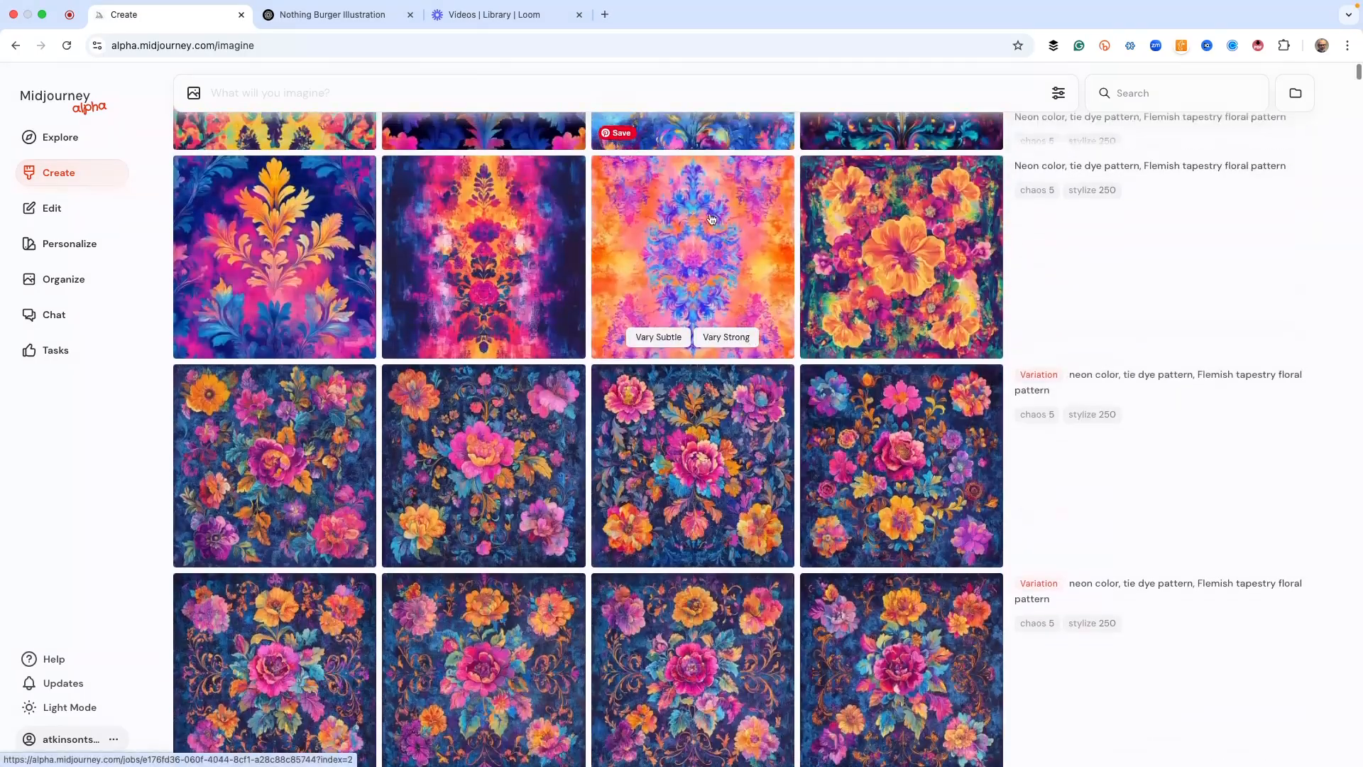
Compare ChatGPT's tapestry image against Midjourney's results, then return to ChatGPT.
click(330, 15)
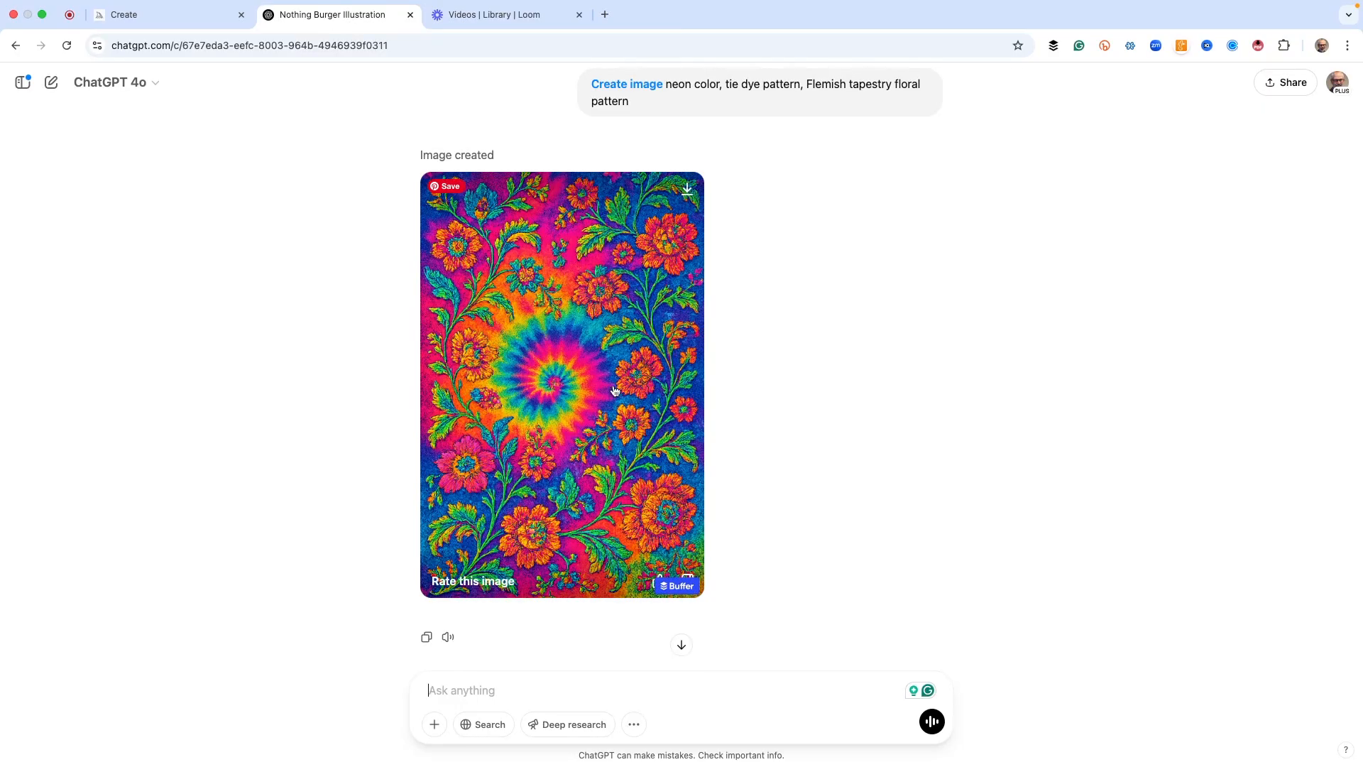
mouse_move(322, 311)
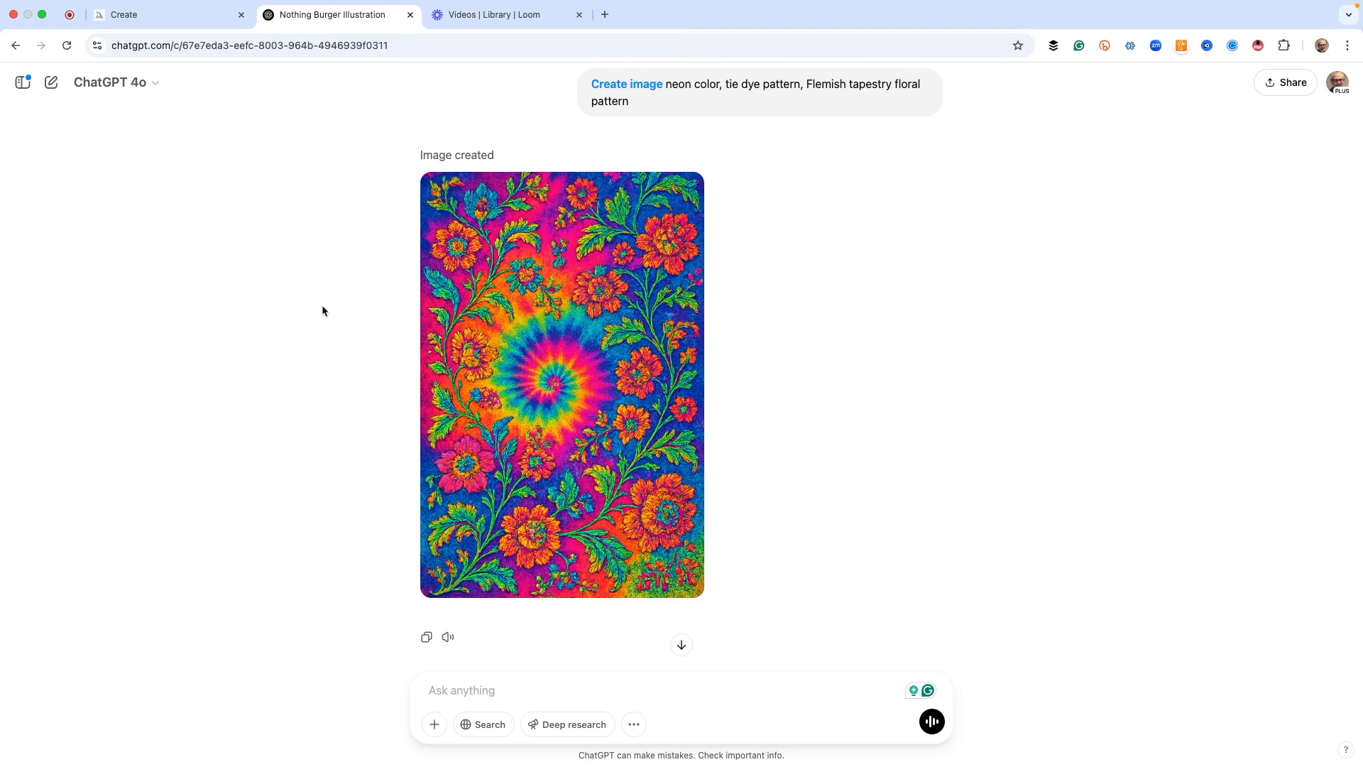
click(169, 32)
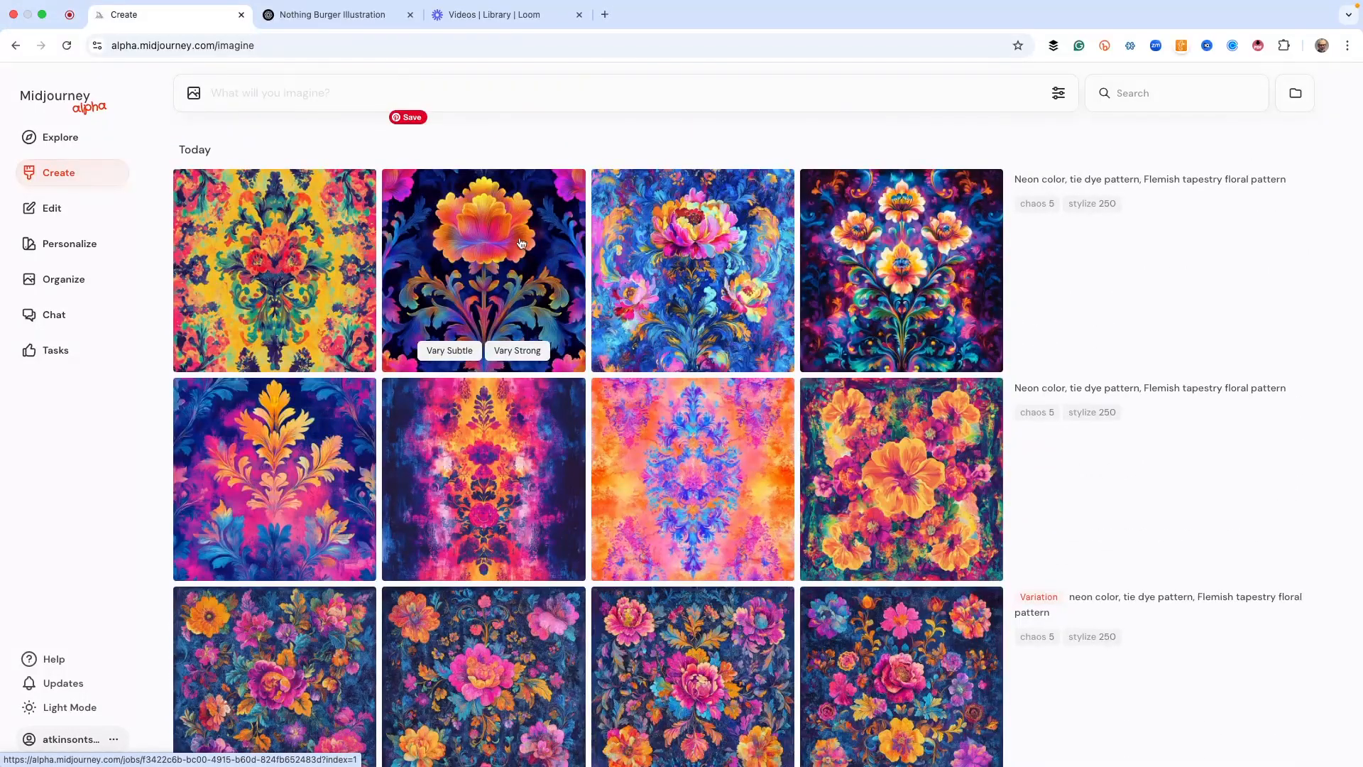
click(338, 15)
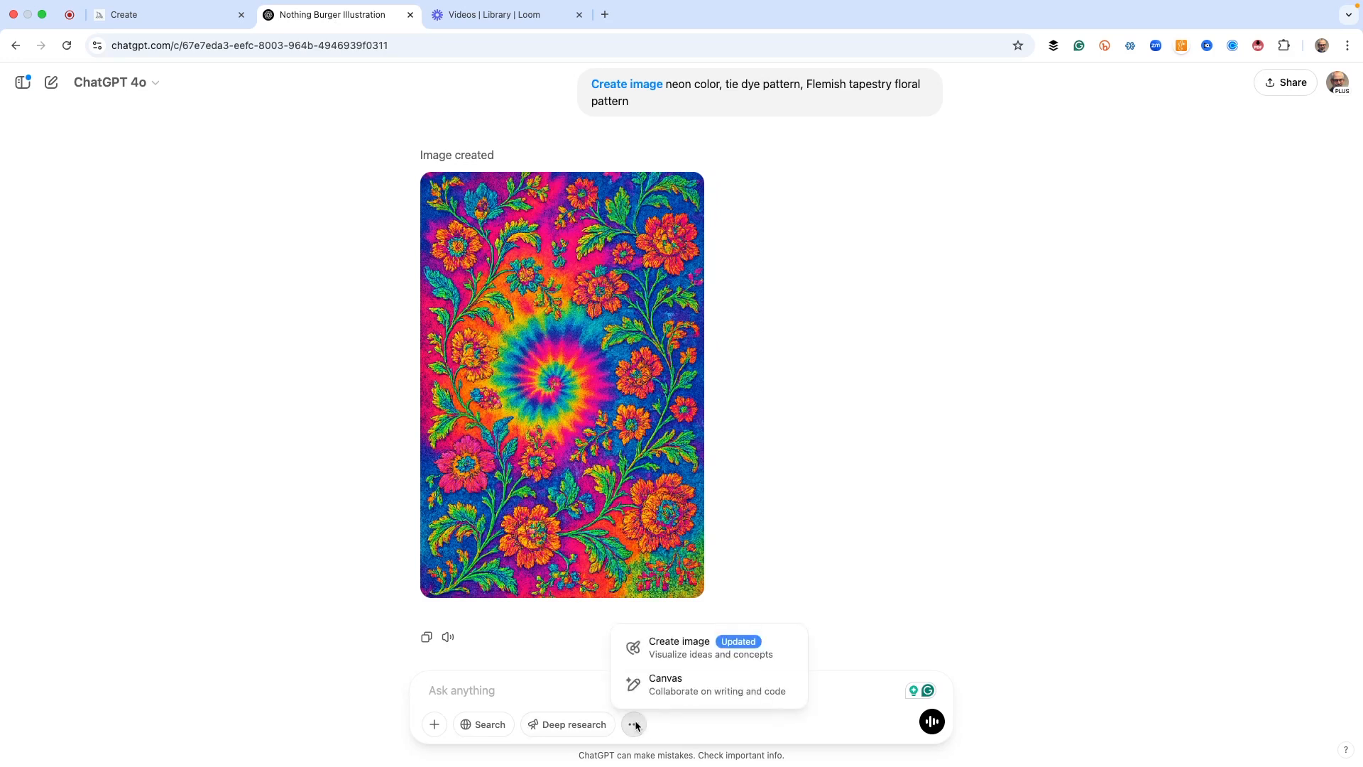
Send a Create image request in ChatGPT for 'Robot, machinarium'.
click(680, 646)
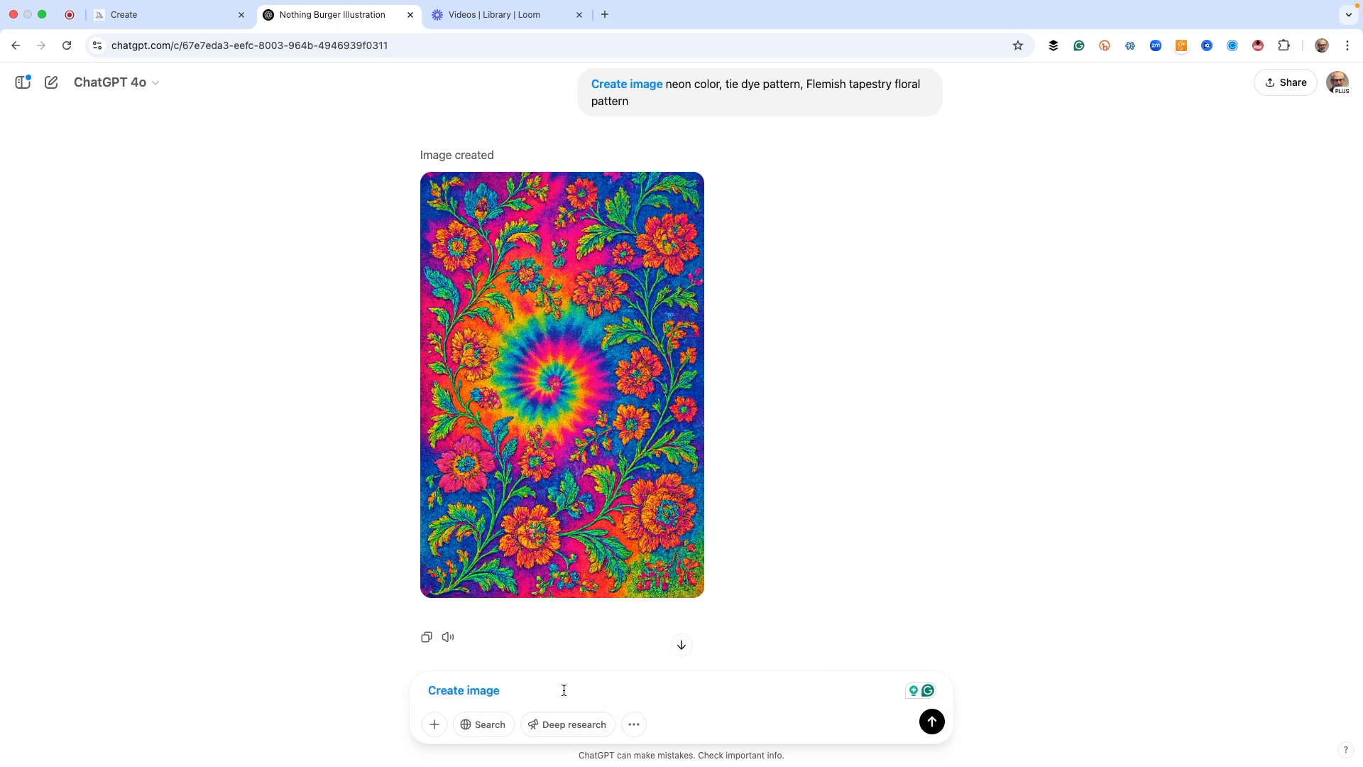
text(Robot, machin)
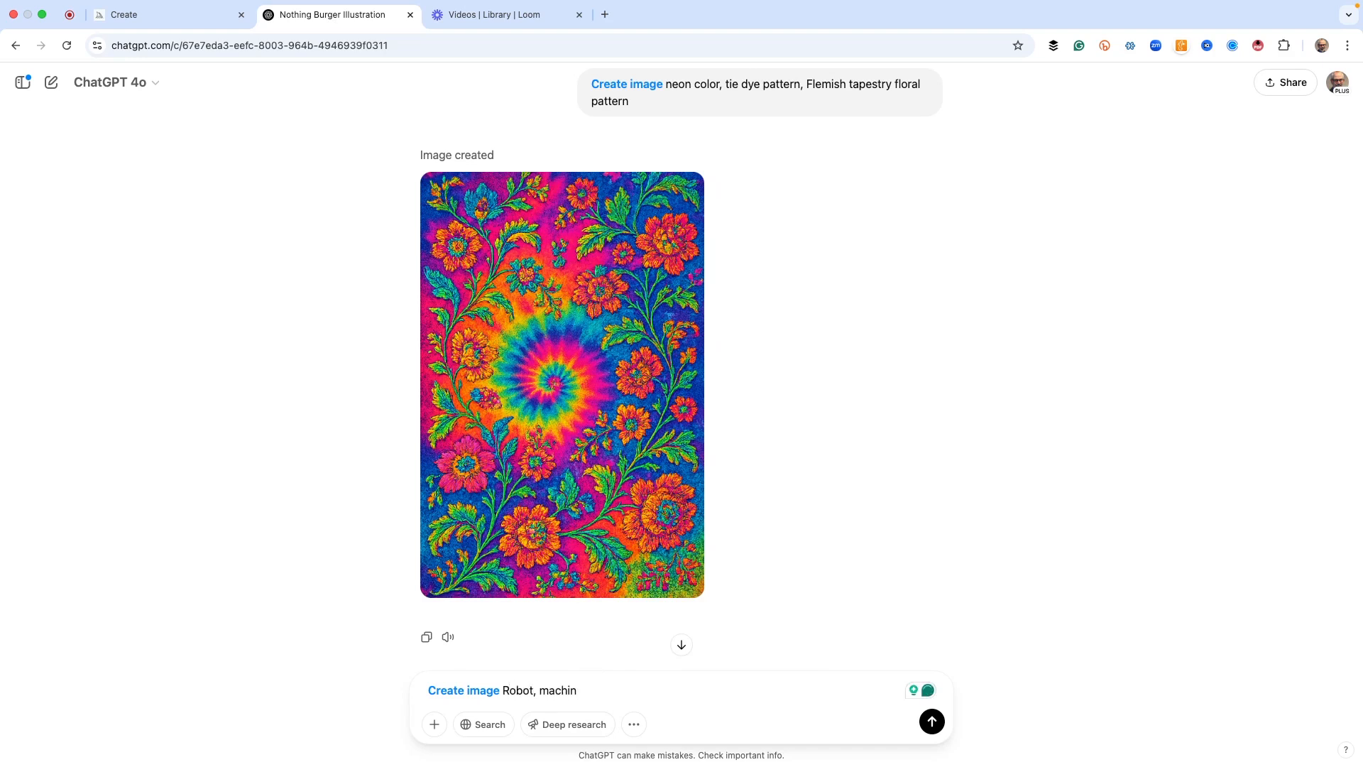
text(arium)
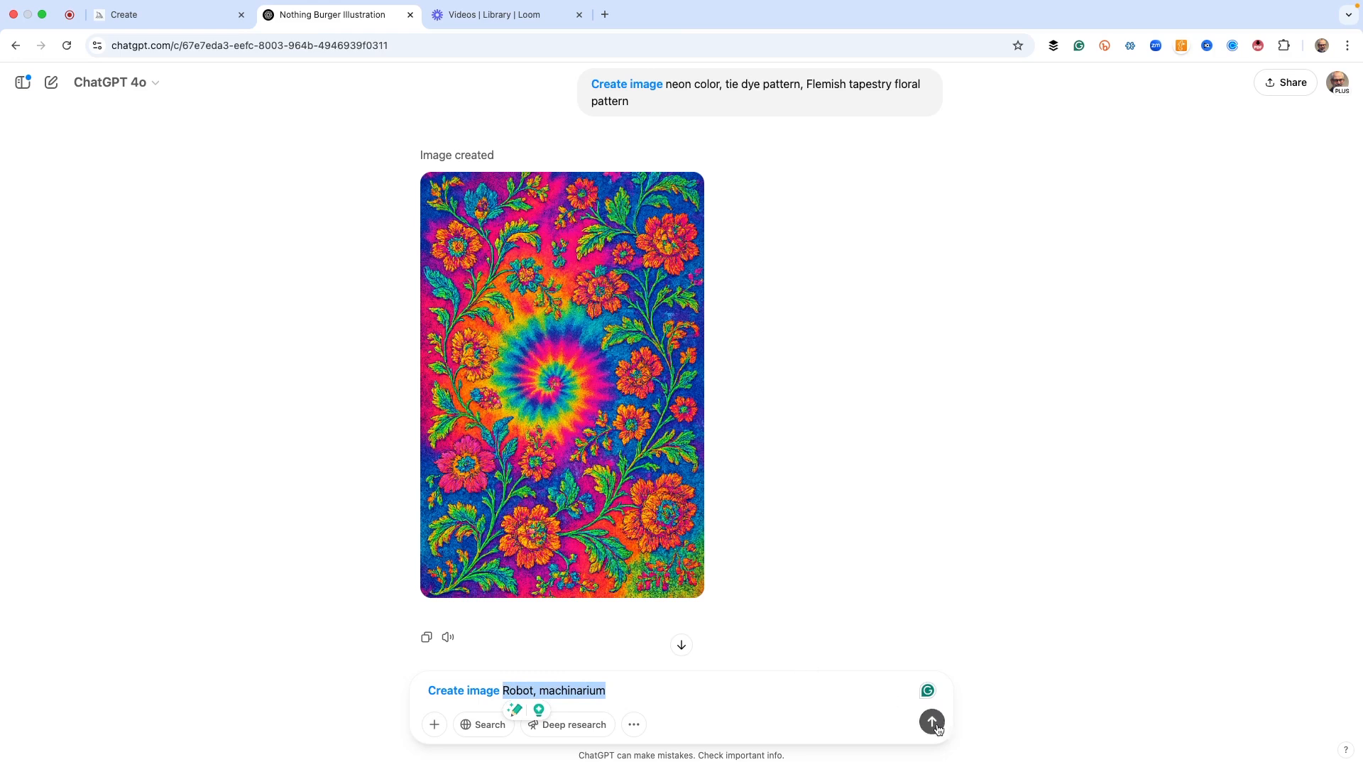
mouse_move(932, 723)
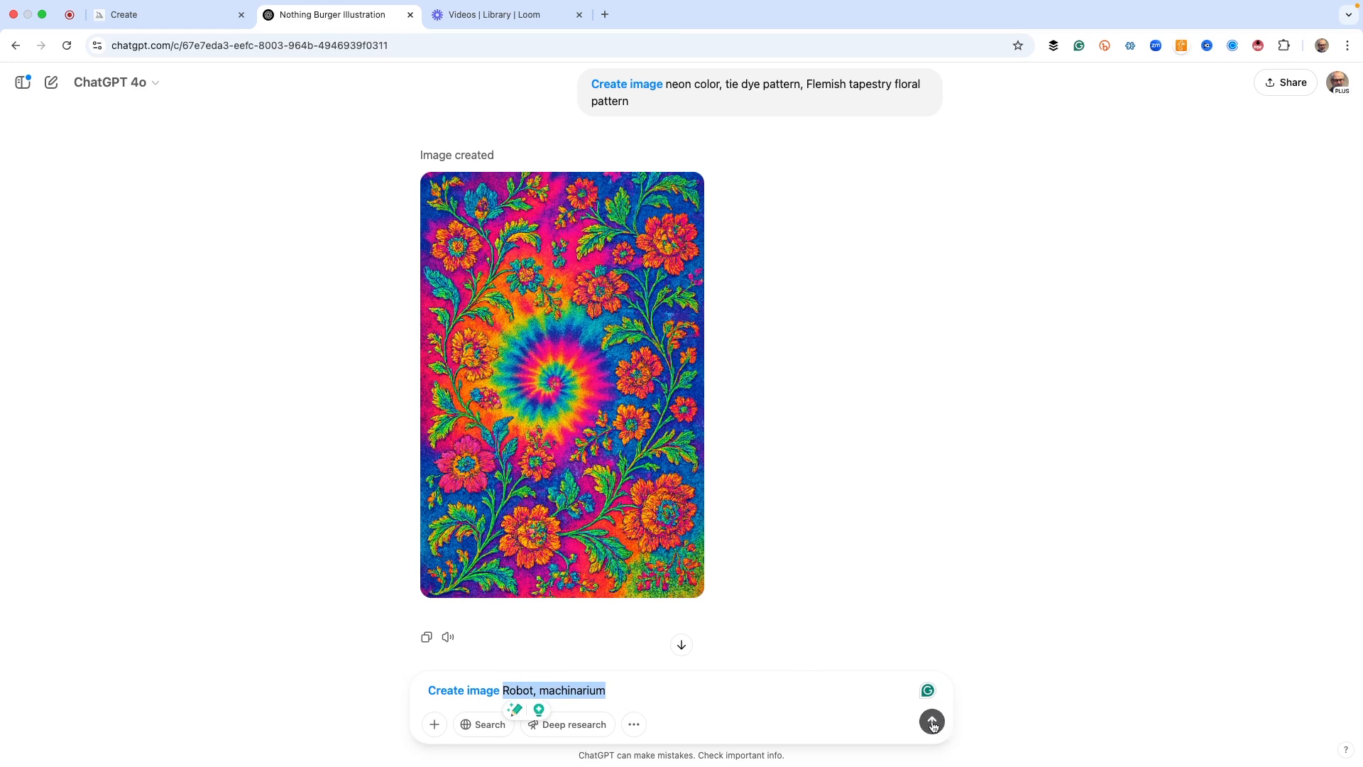
click(931, 721)
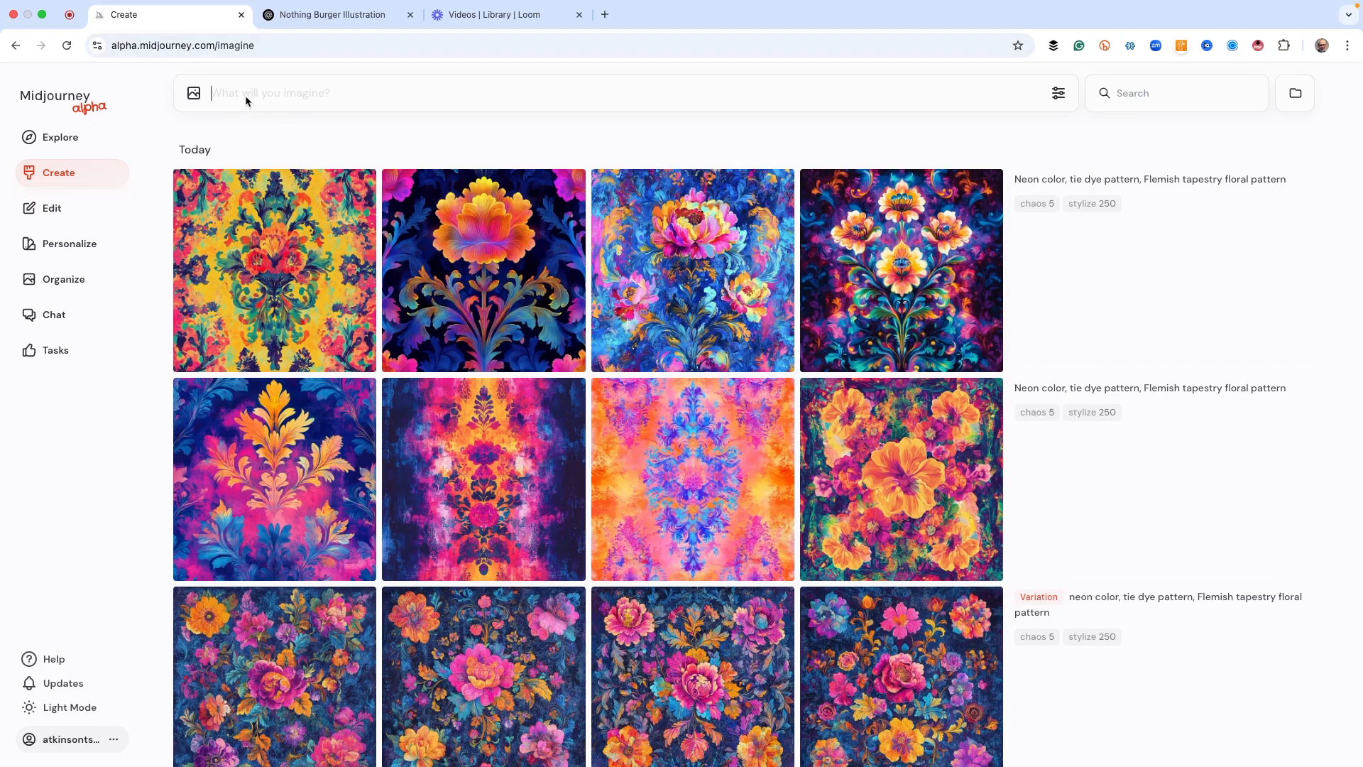
Submit 'Robot, machinarium' in Midjourney, then check ChatGPT's progress.
text(Robot, machinarium)
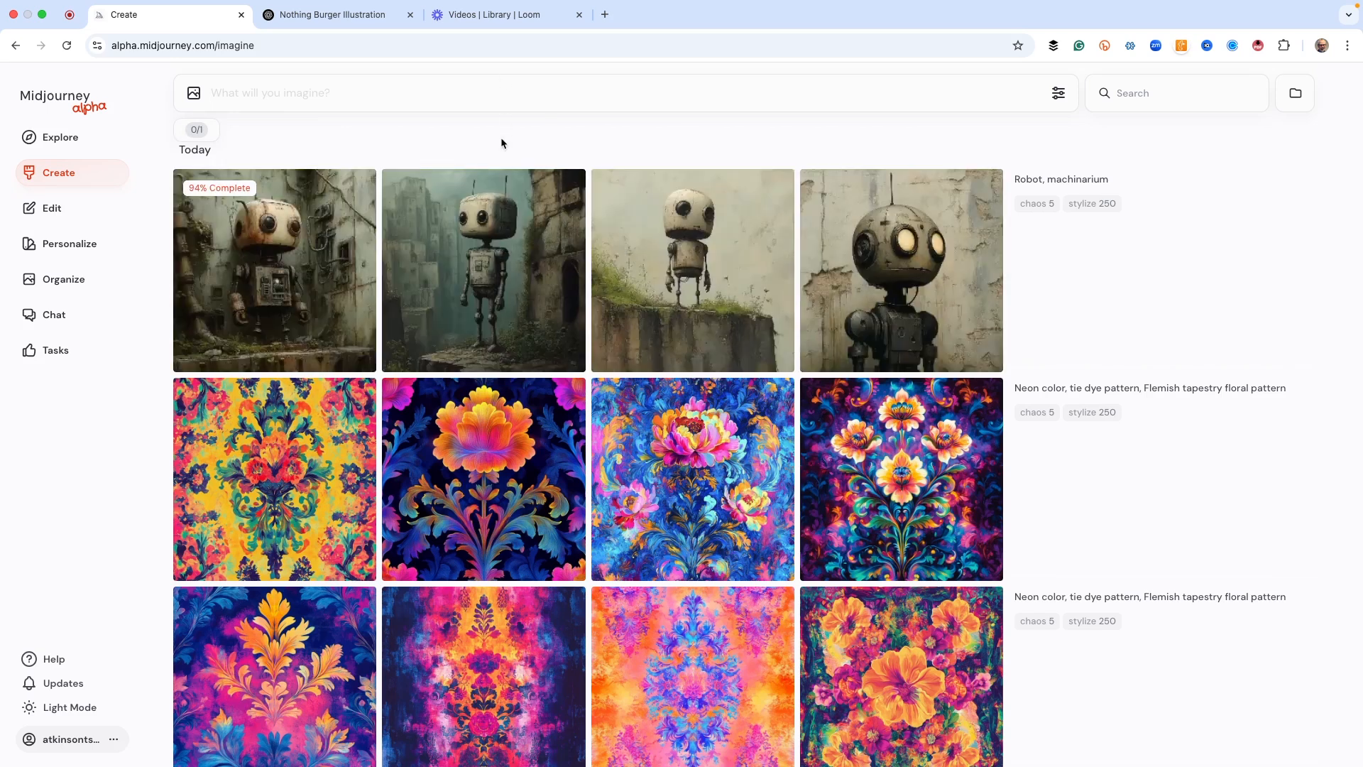
mouse_move(823, 215)
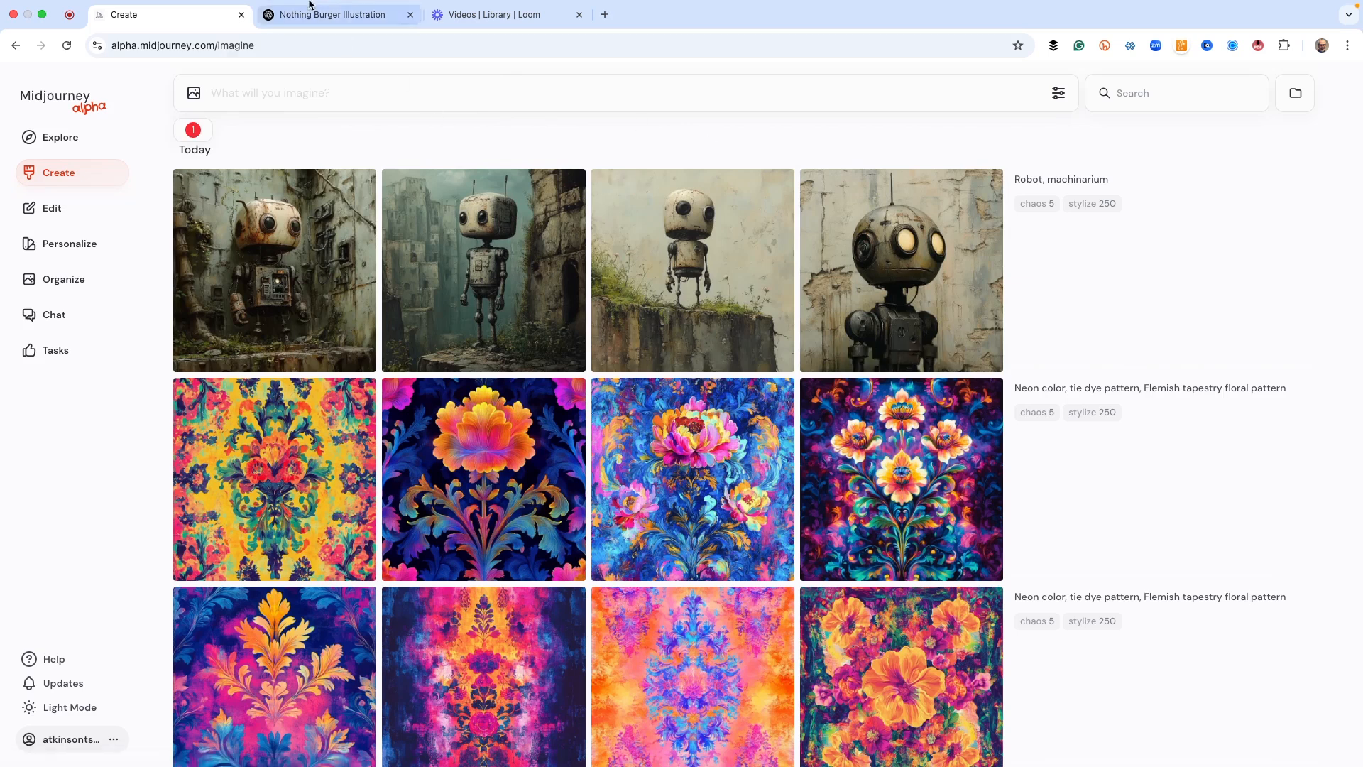
click(337, 15)
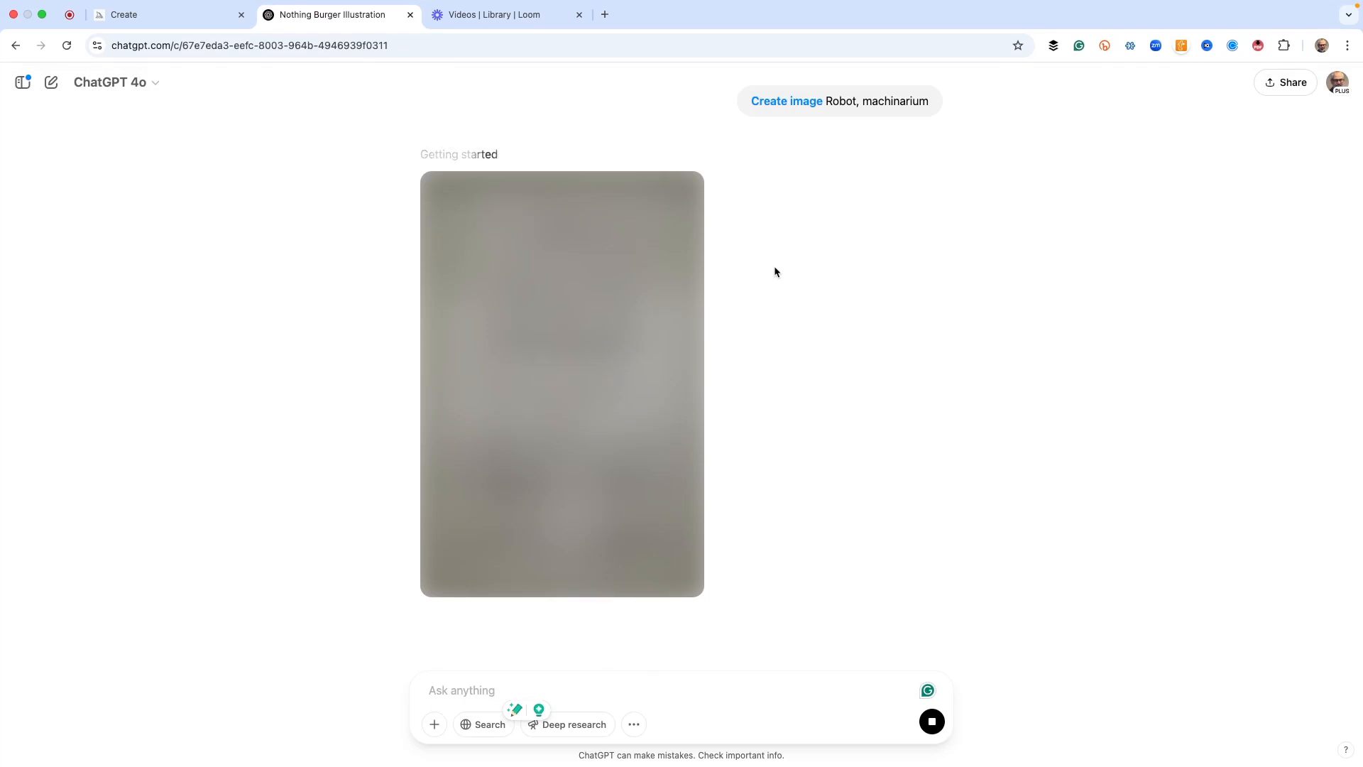
View the Midjourney robots up close, including the ruined-city and mossy-cliff ones.
click(123, 15)
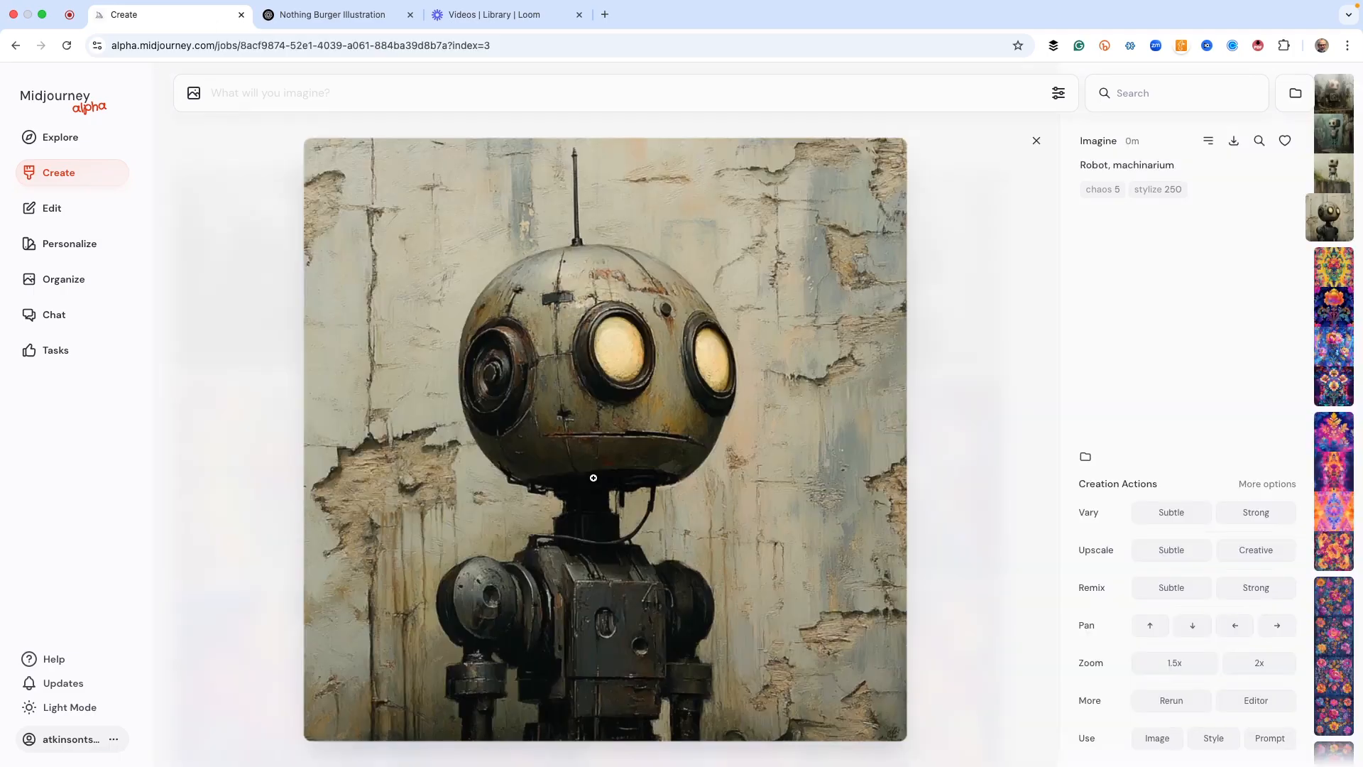
click(1332, 140)
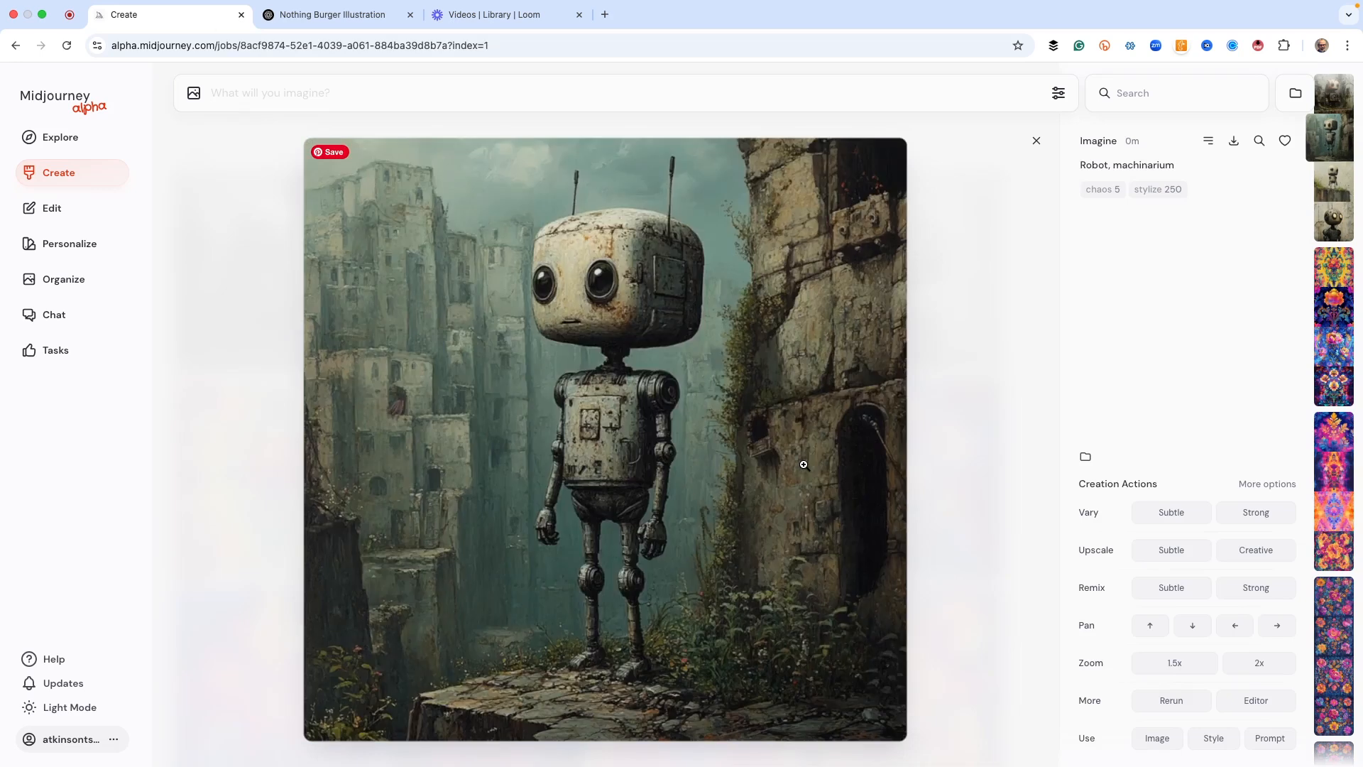
click(1332, 178)
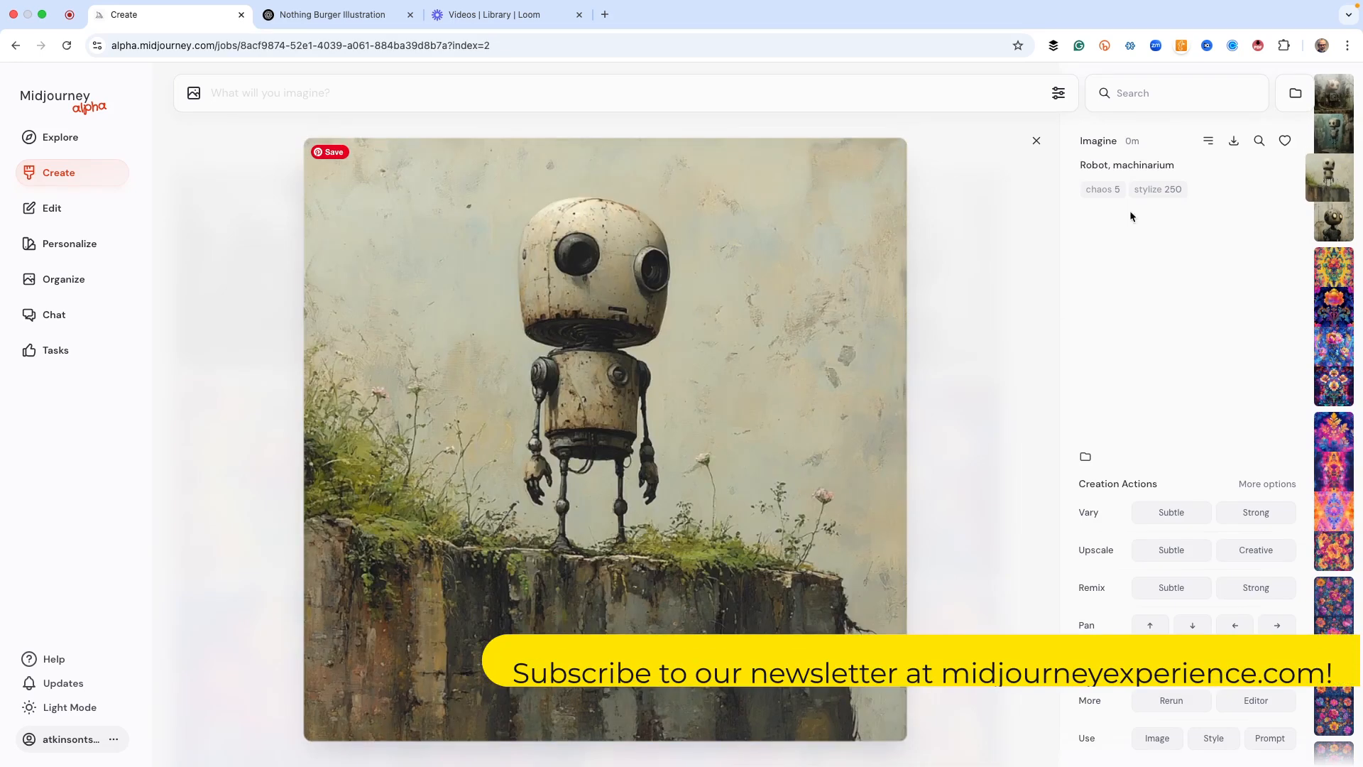
click(340, 15)
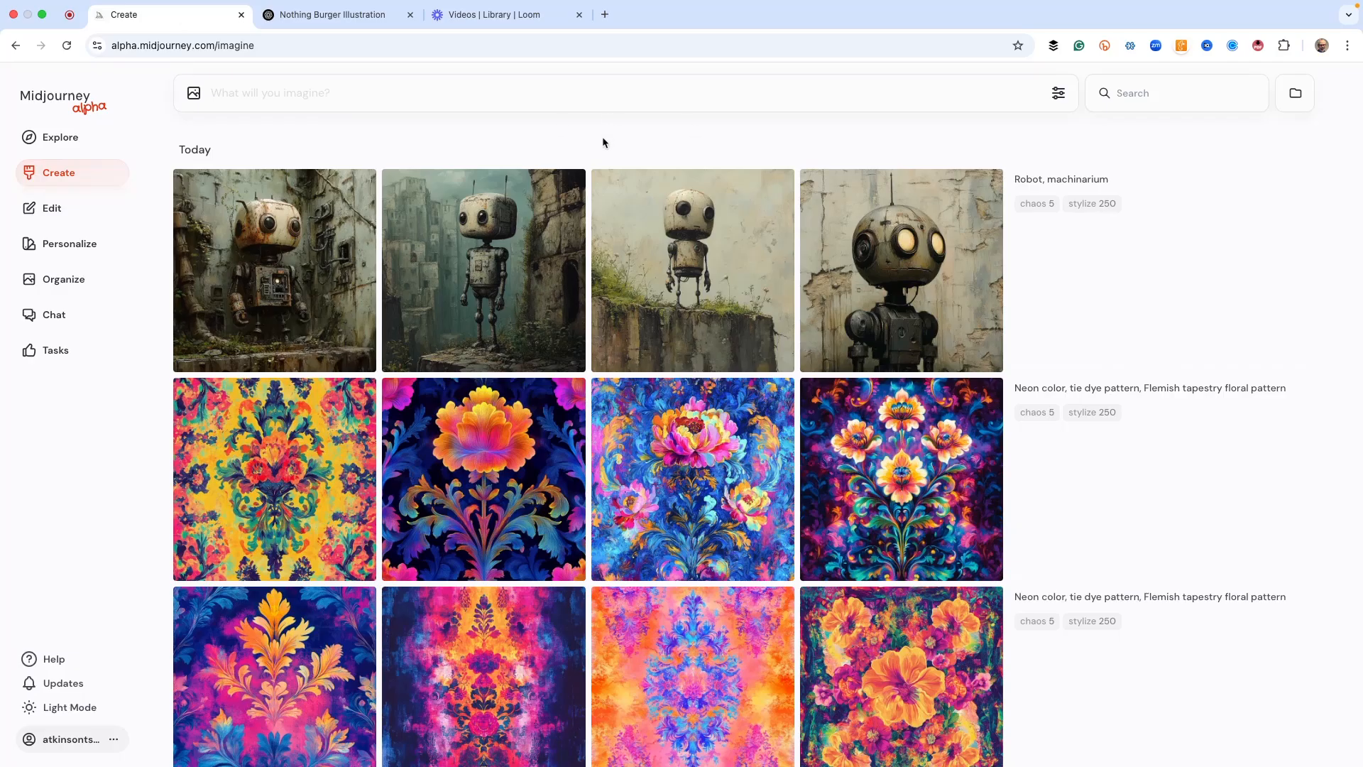
mouse_move(691, 279)
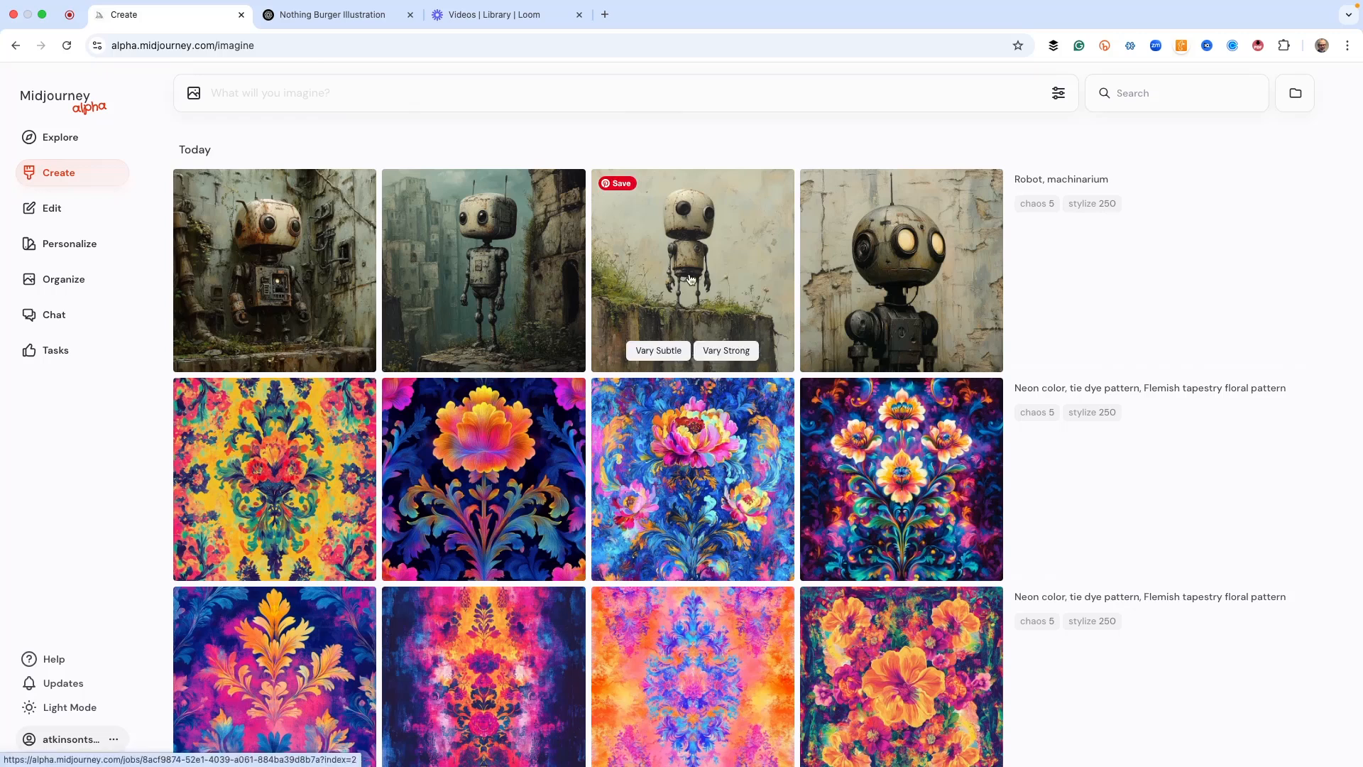
Open the mossy-cliff robot, queue Upscale Subtle and Vary Subtle, then check ChatGPT.
click(692, 270)
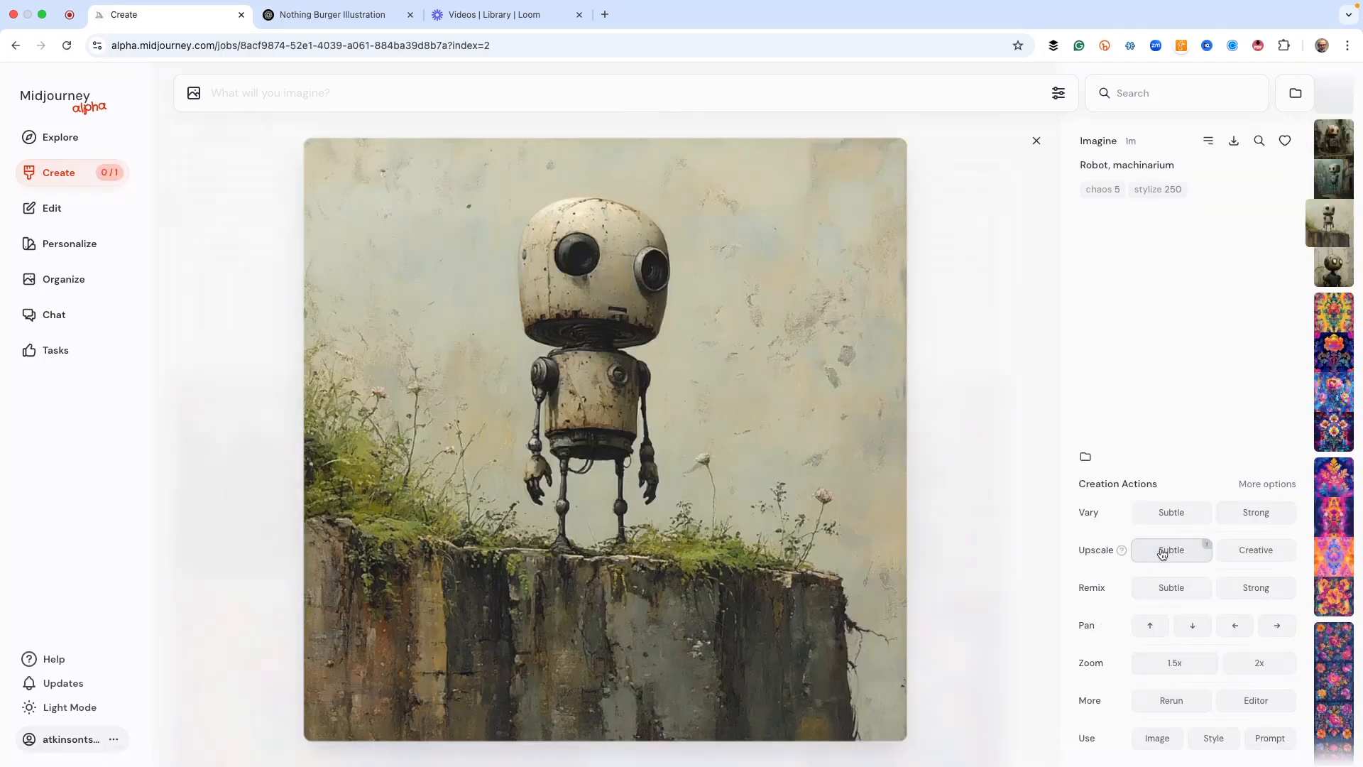
click(1171, 550)
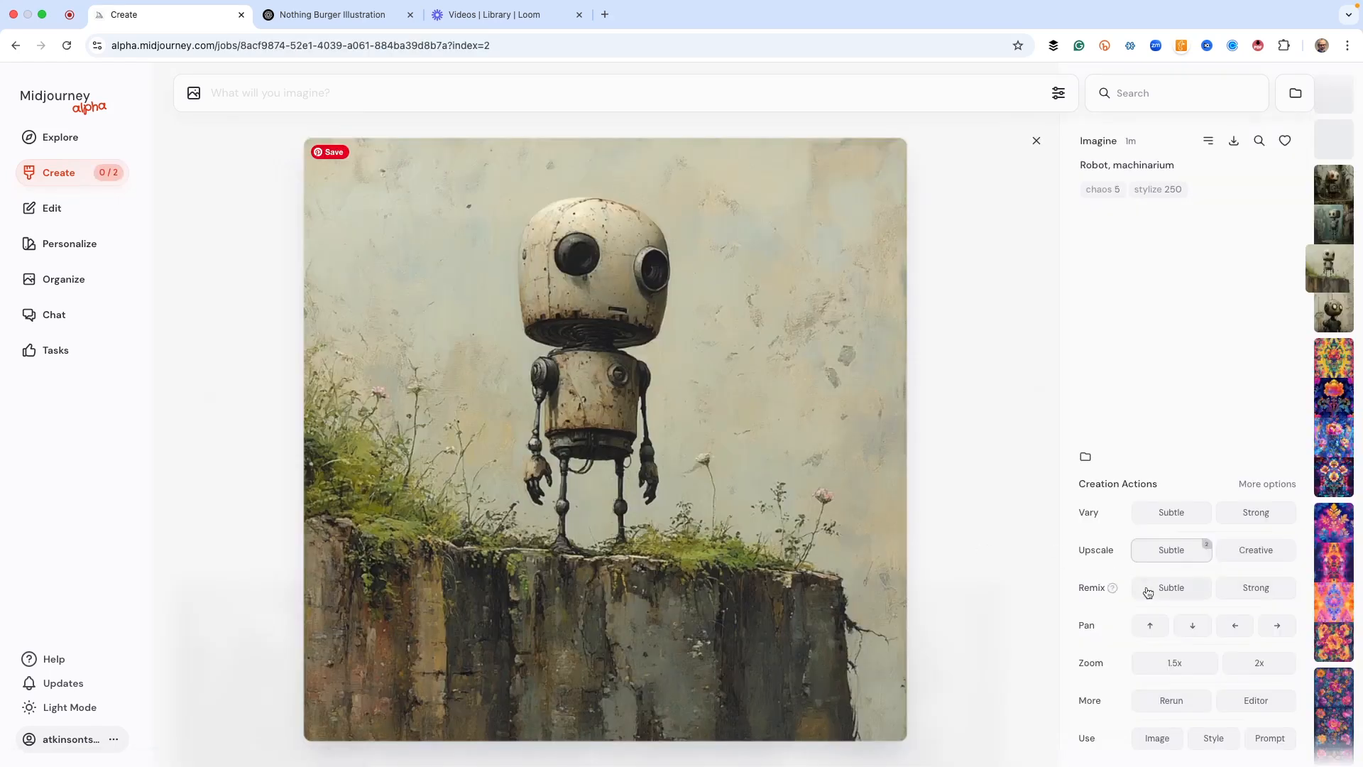
click(1171, 512)
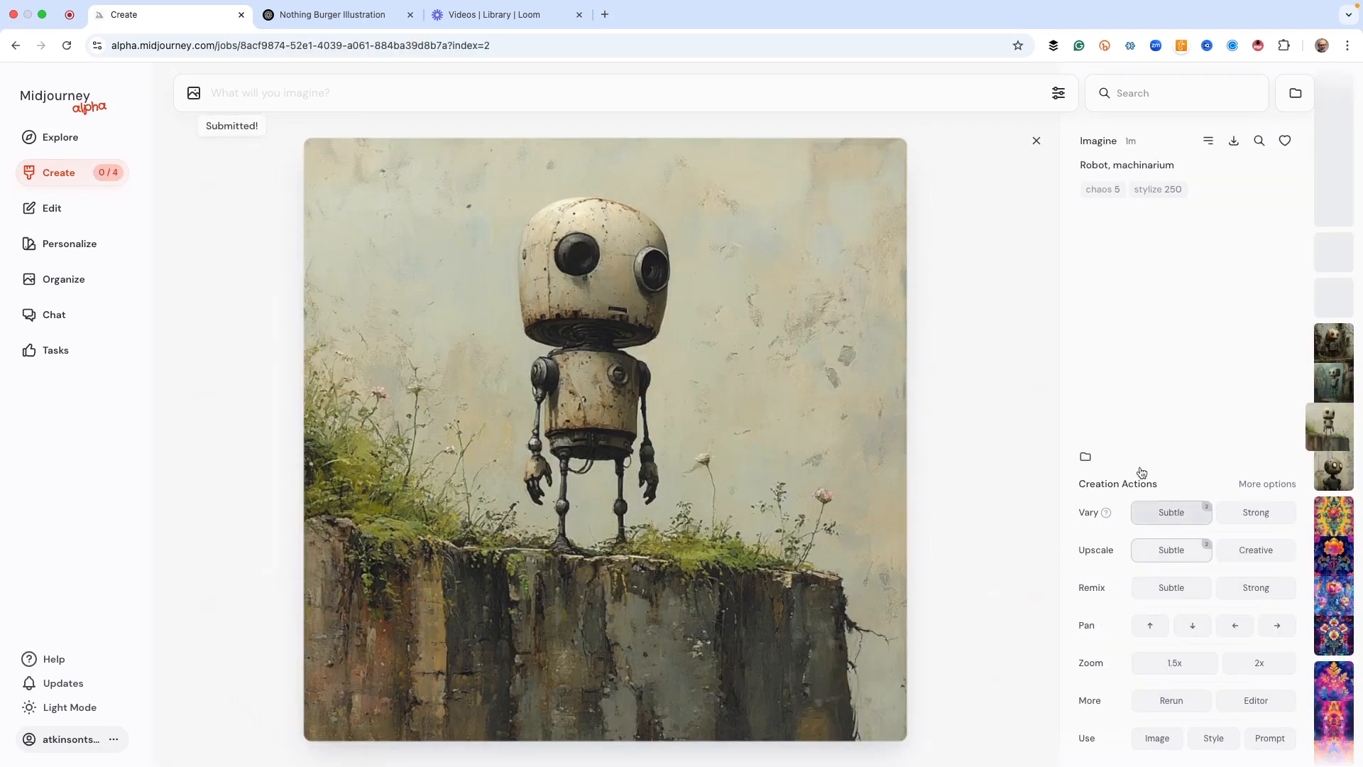
click(338, 15)
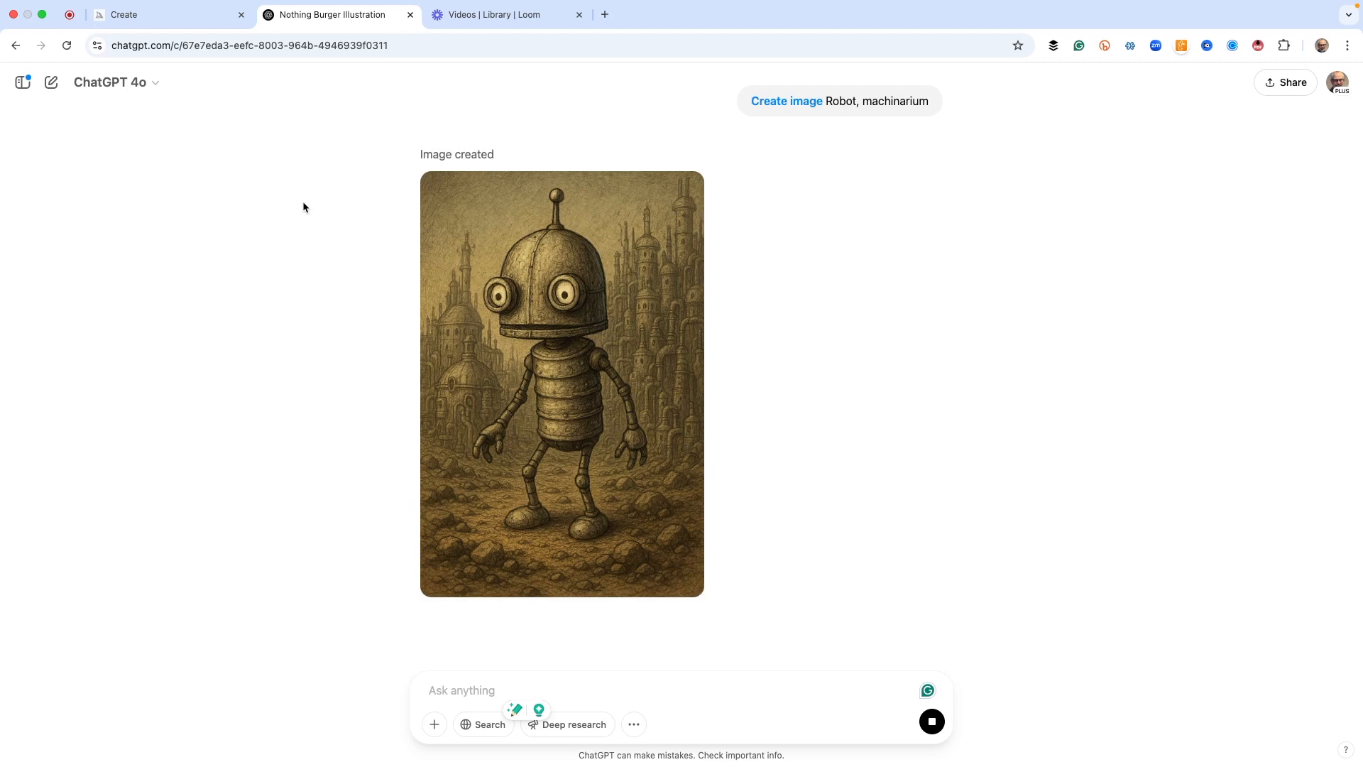
Enlarge ChatGPT's finished Machinarium-style robot image to full size.
click(561, 384)
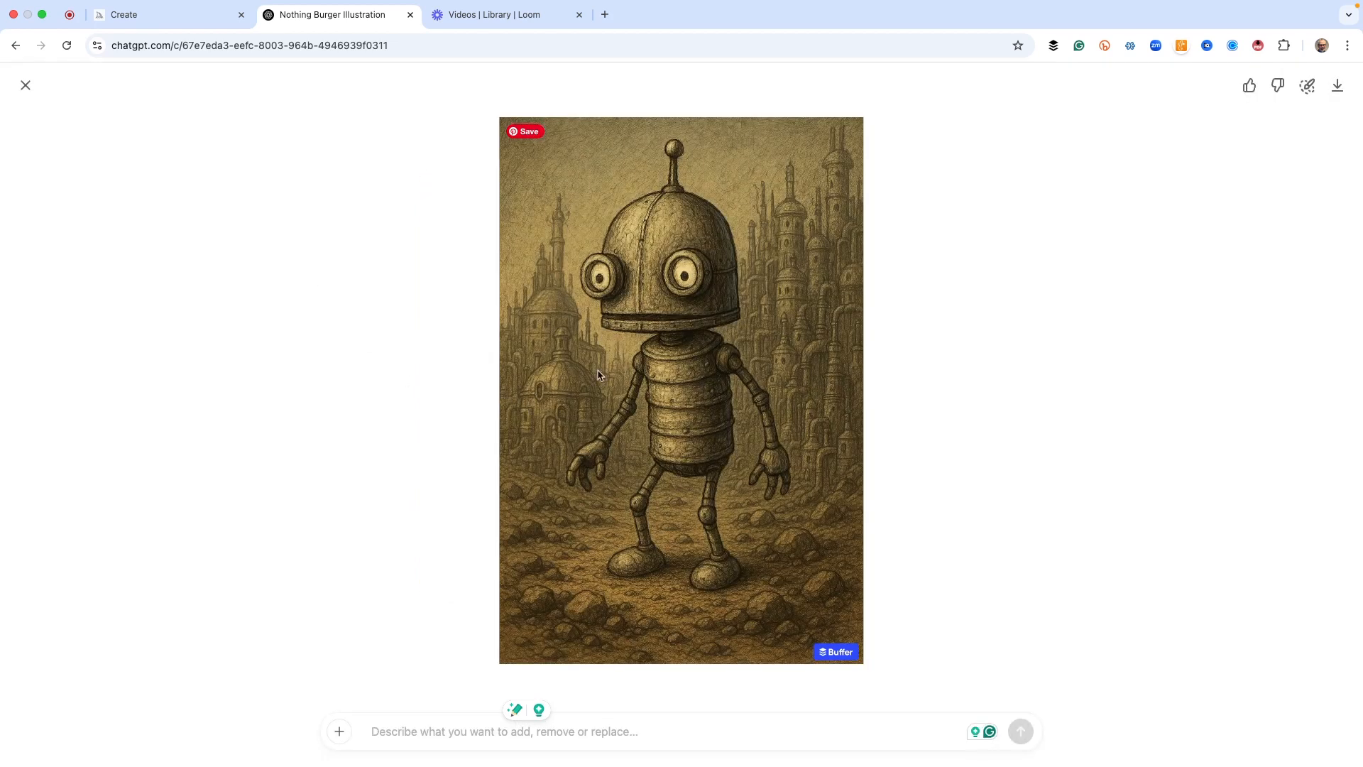
mouse_move(589, 369)
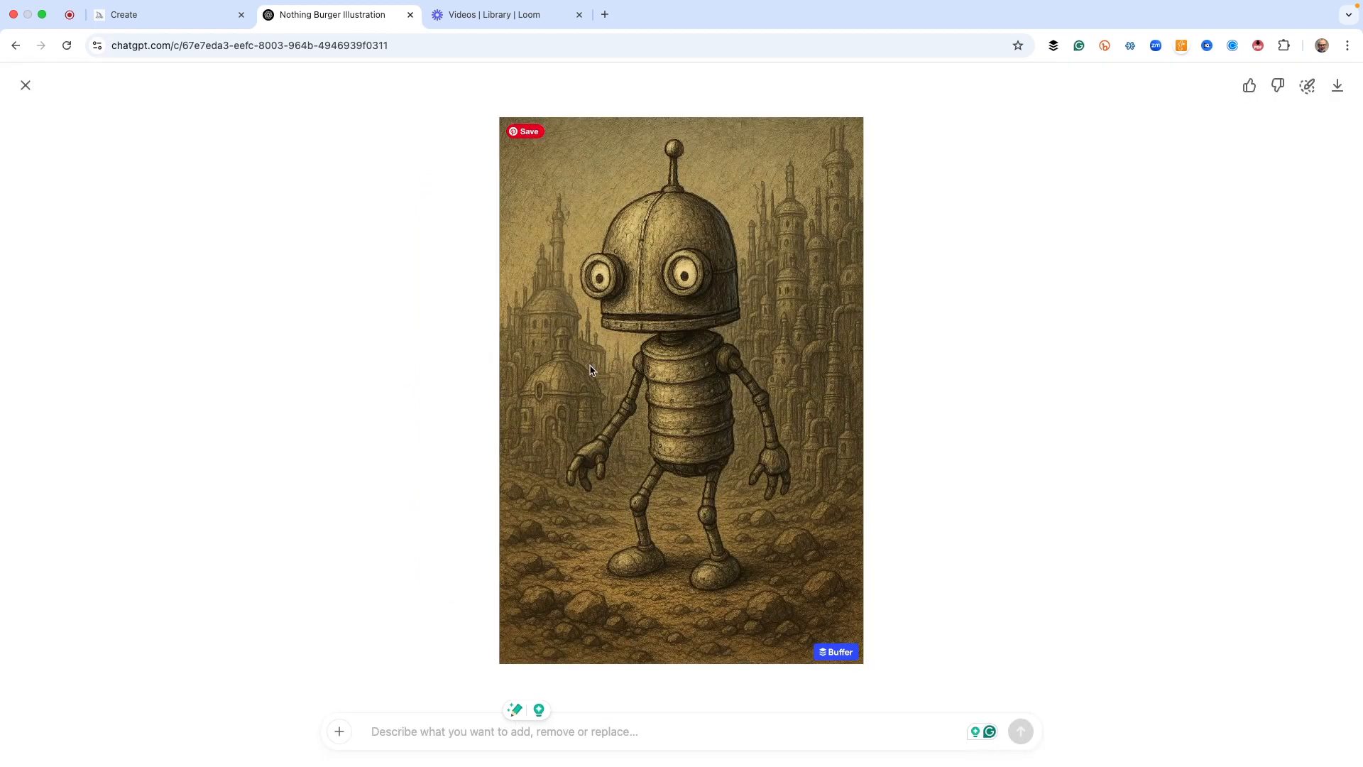
mouse_move(610, 354)
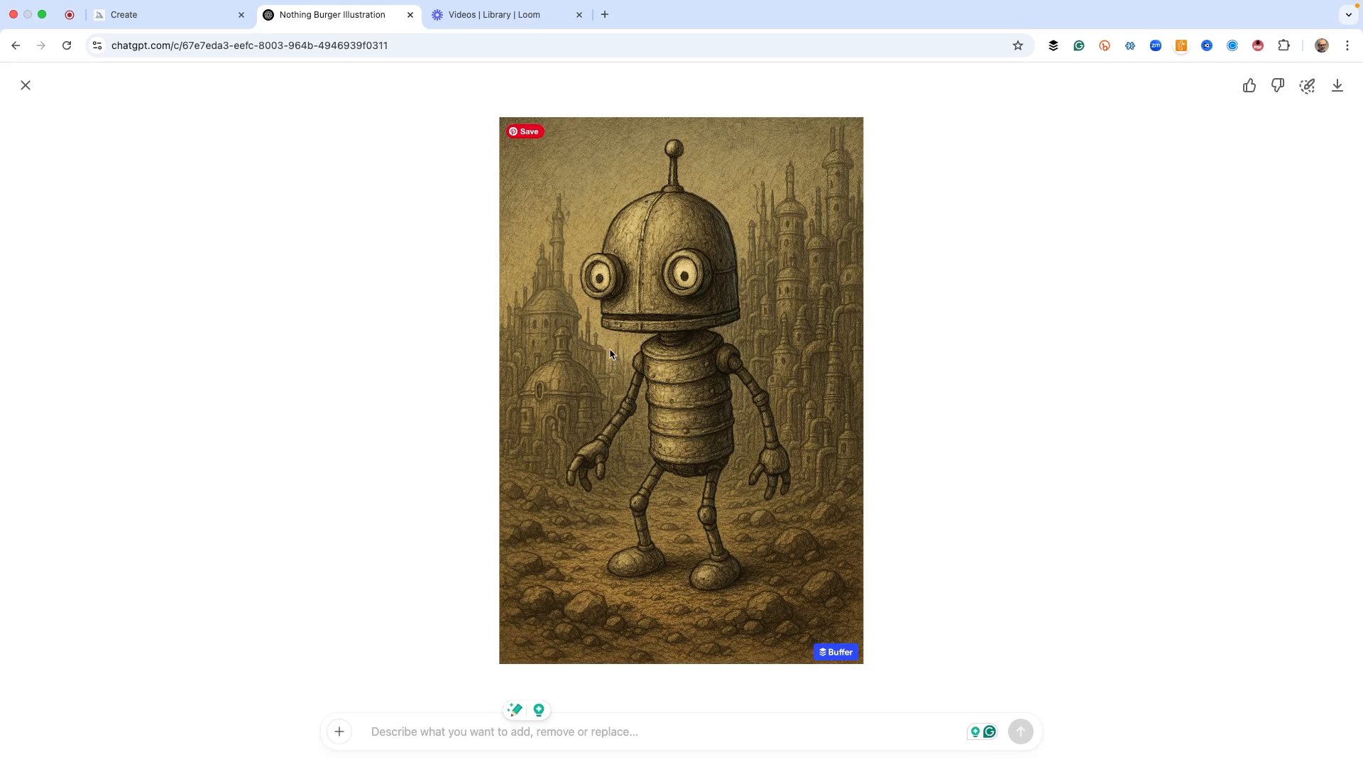
mouse_move(282, 206)
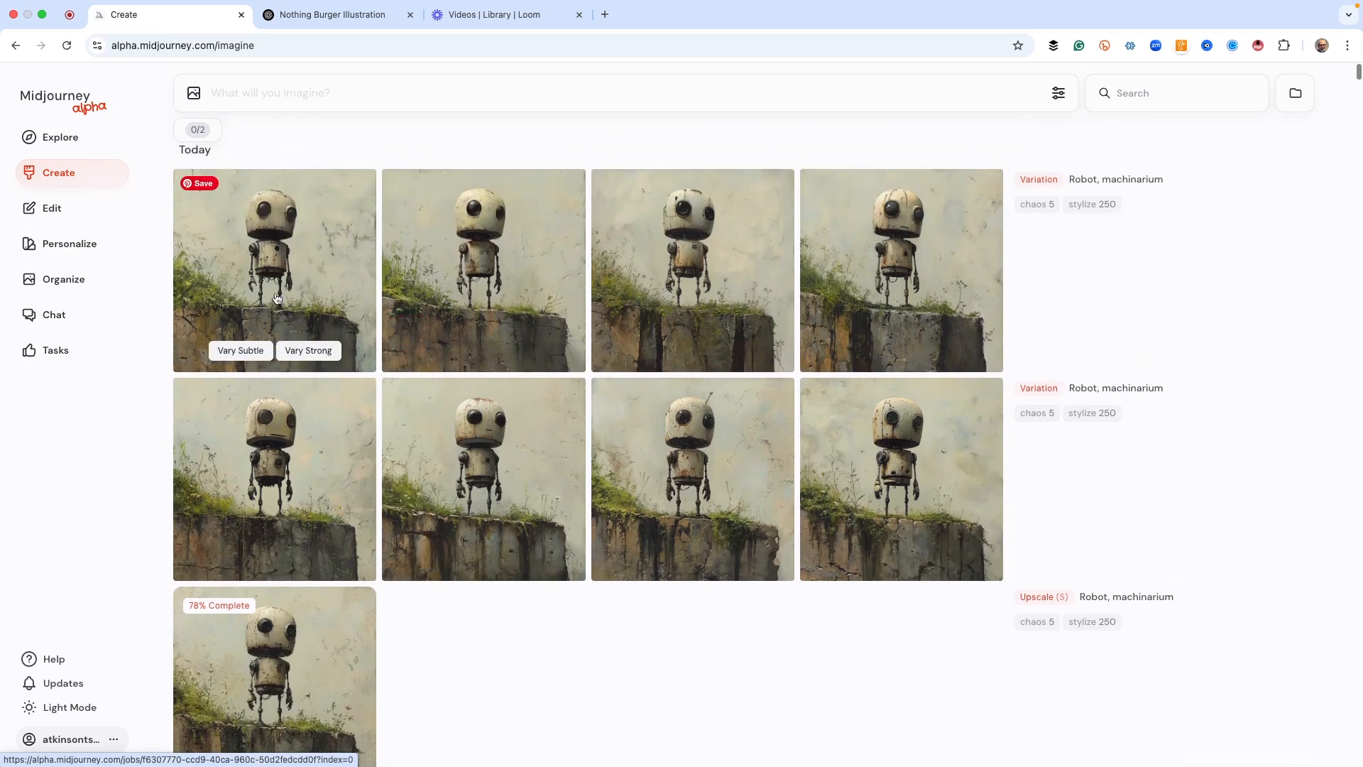
click(275, 270)
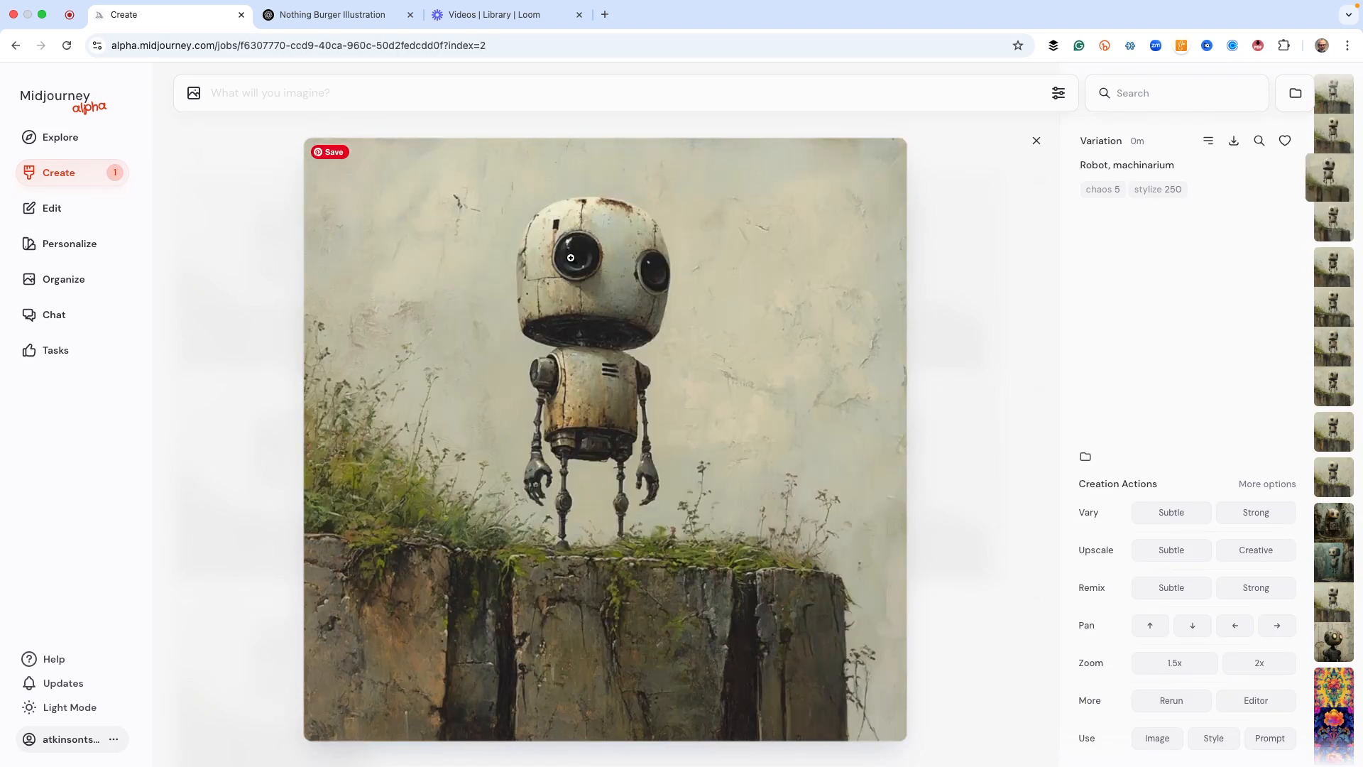
click(1332, 342)
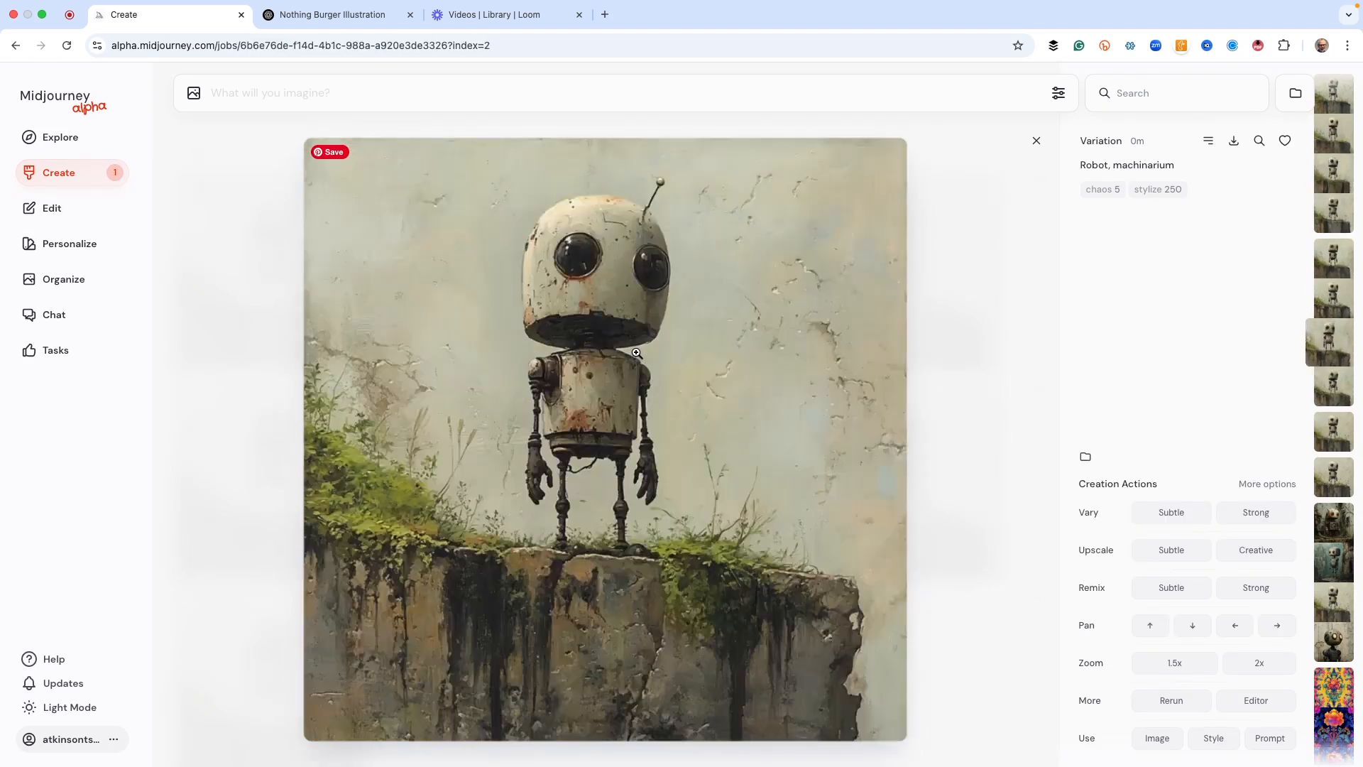
click(1332, 216)
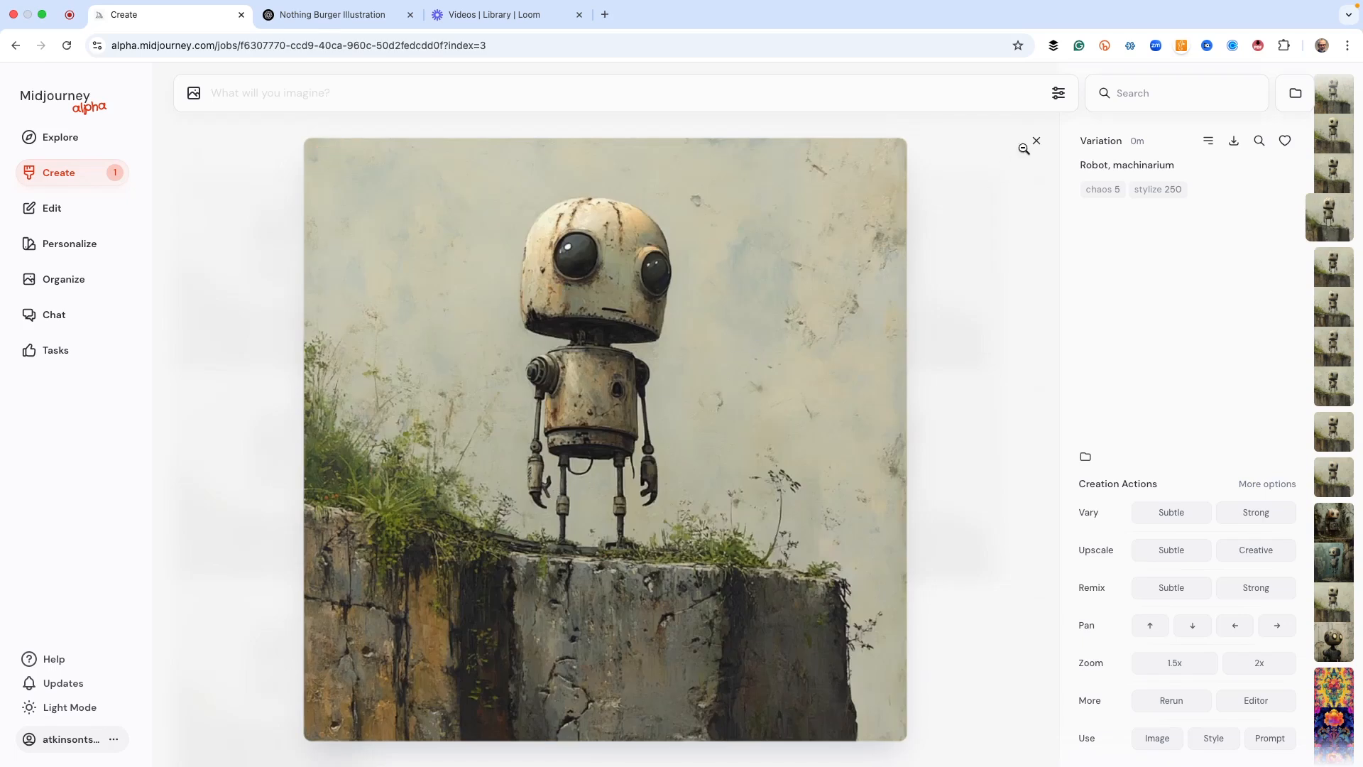
click(1036, 141)
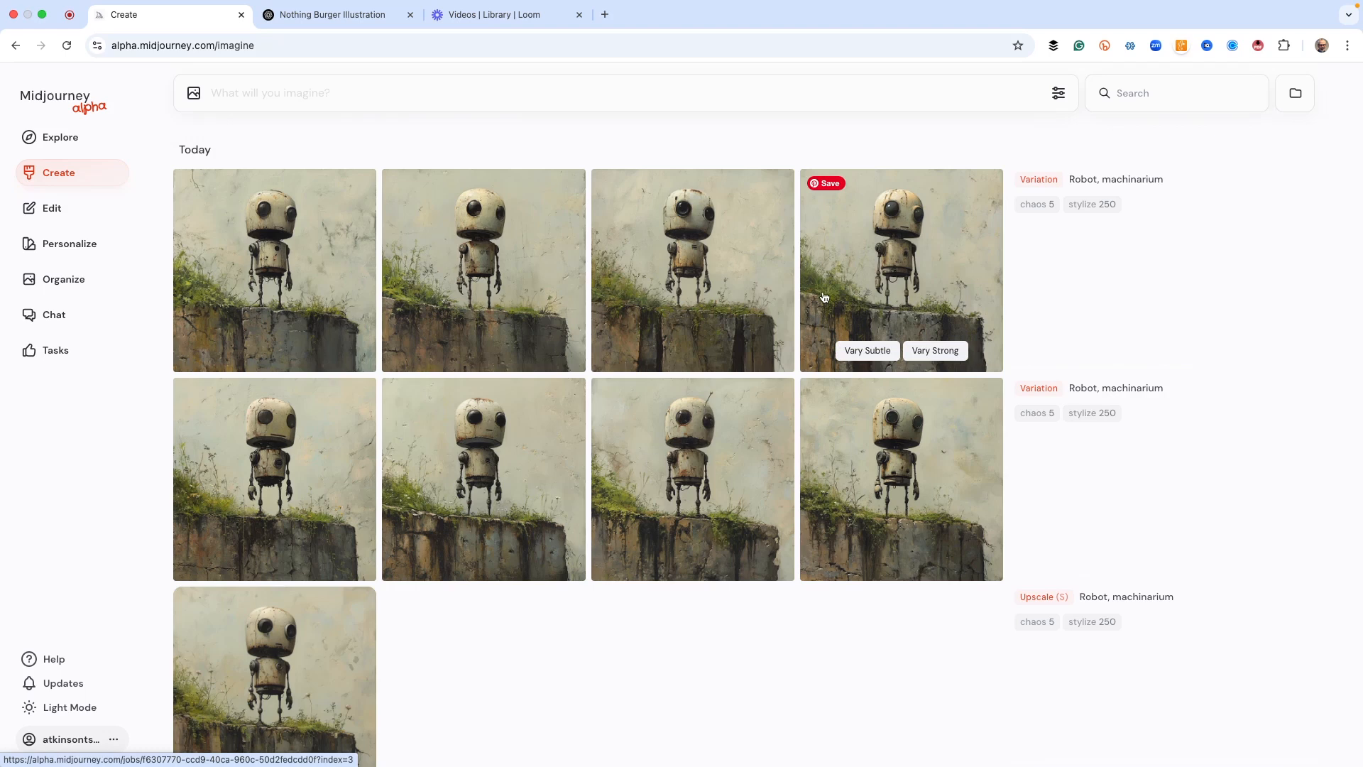
mouse_move(443, 236)
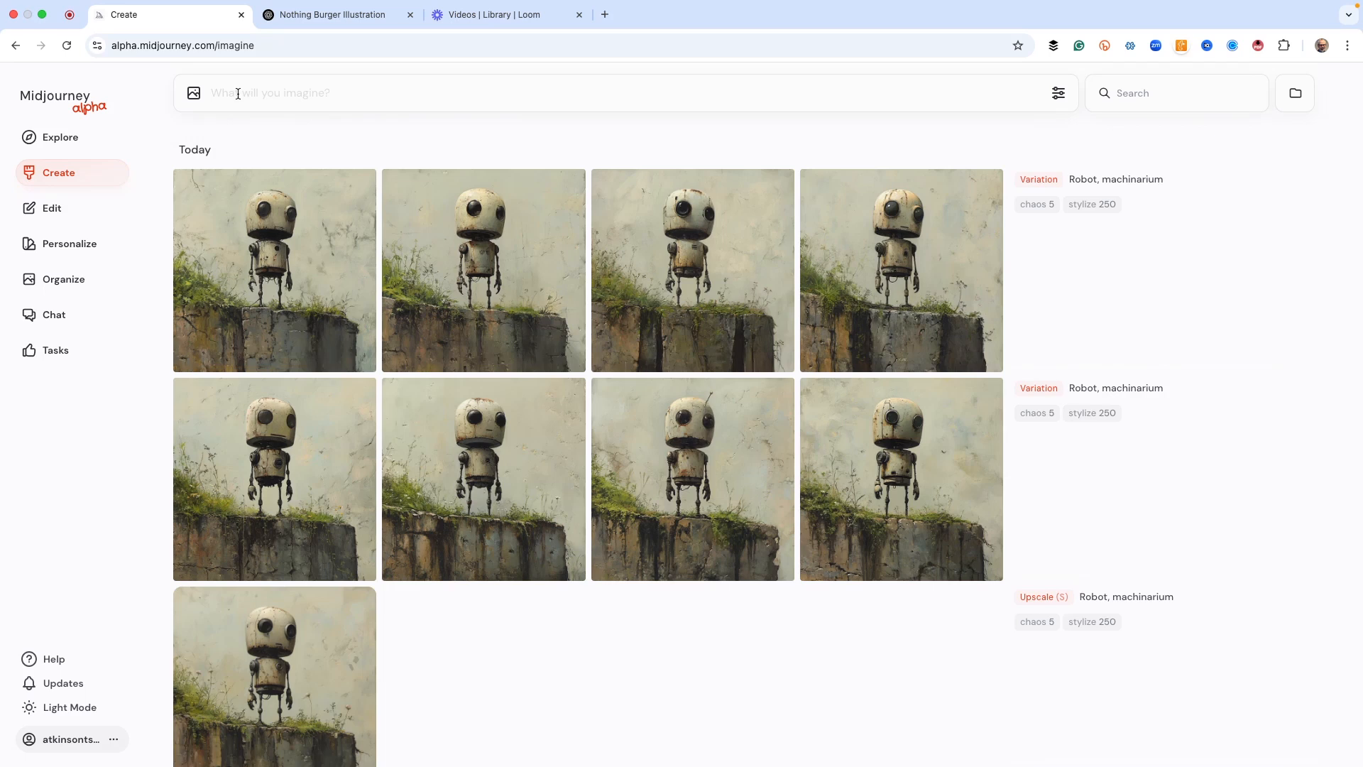
Type the 1972 Chevrolet C-10 lowrider monochrome street scene prompt with --ar 16:9.
text(1972)
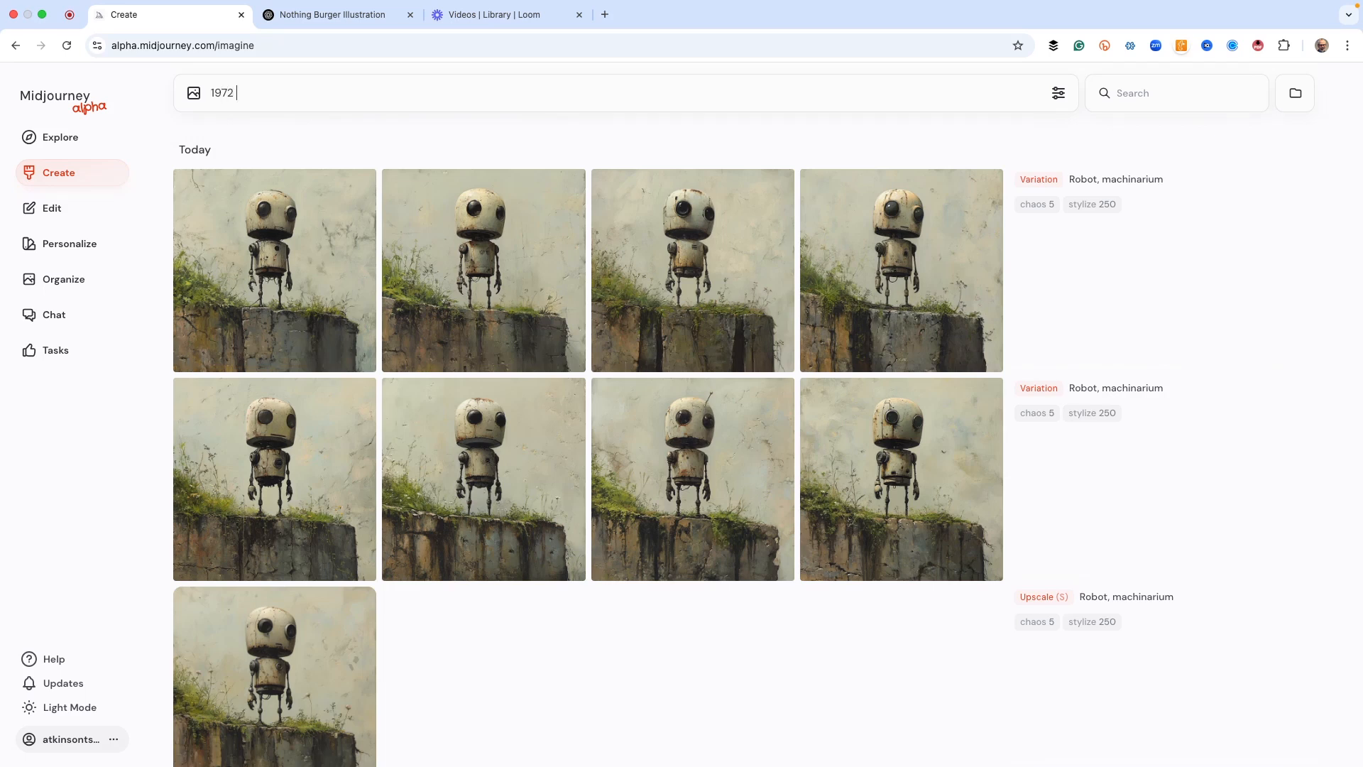
text(C)
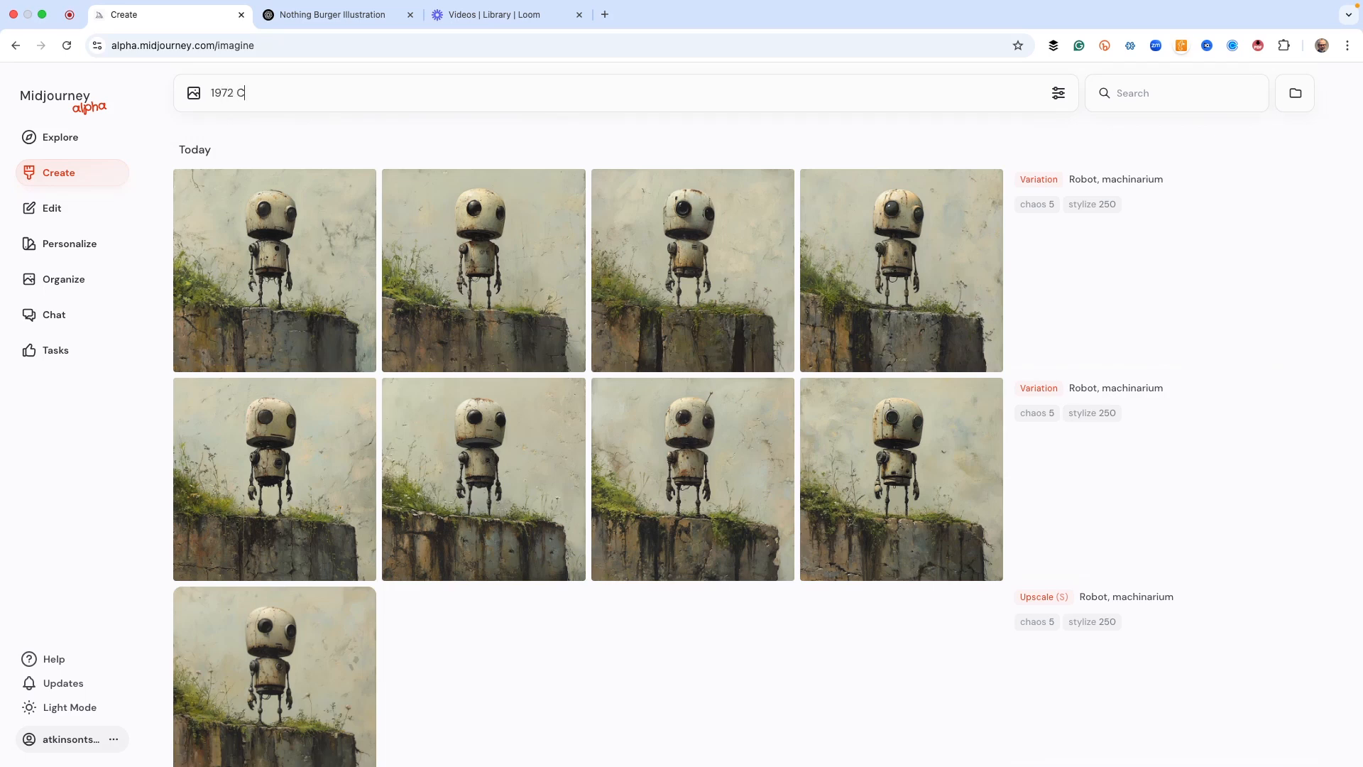
text(hevo)
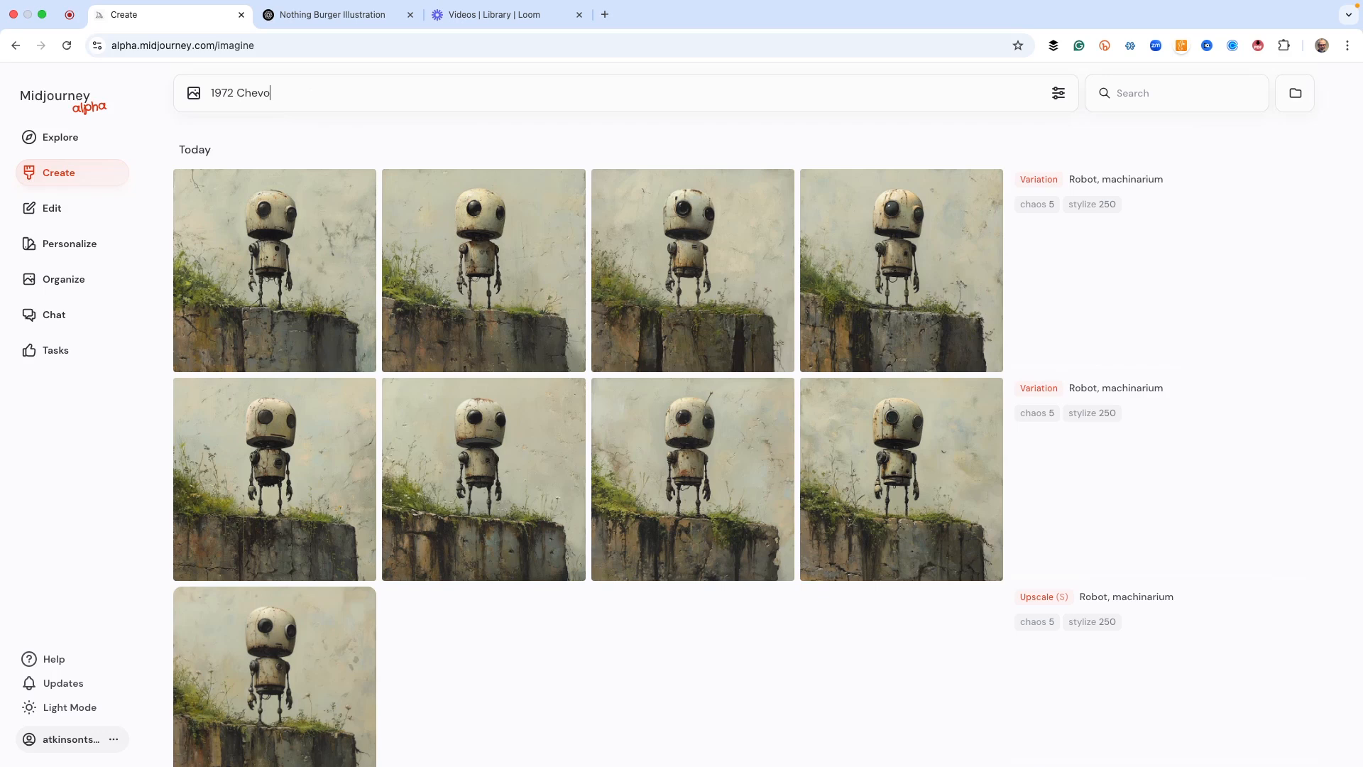
key(Backspace)
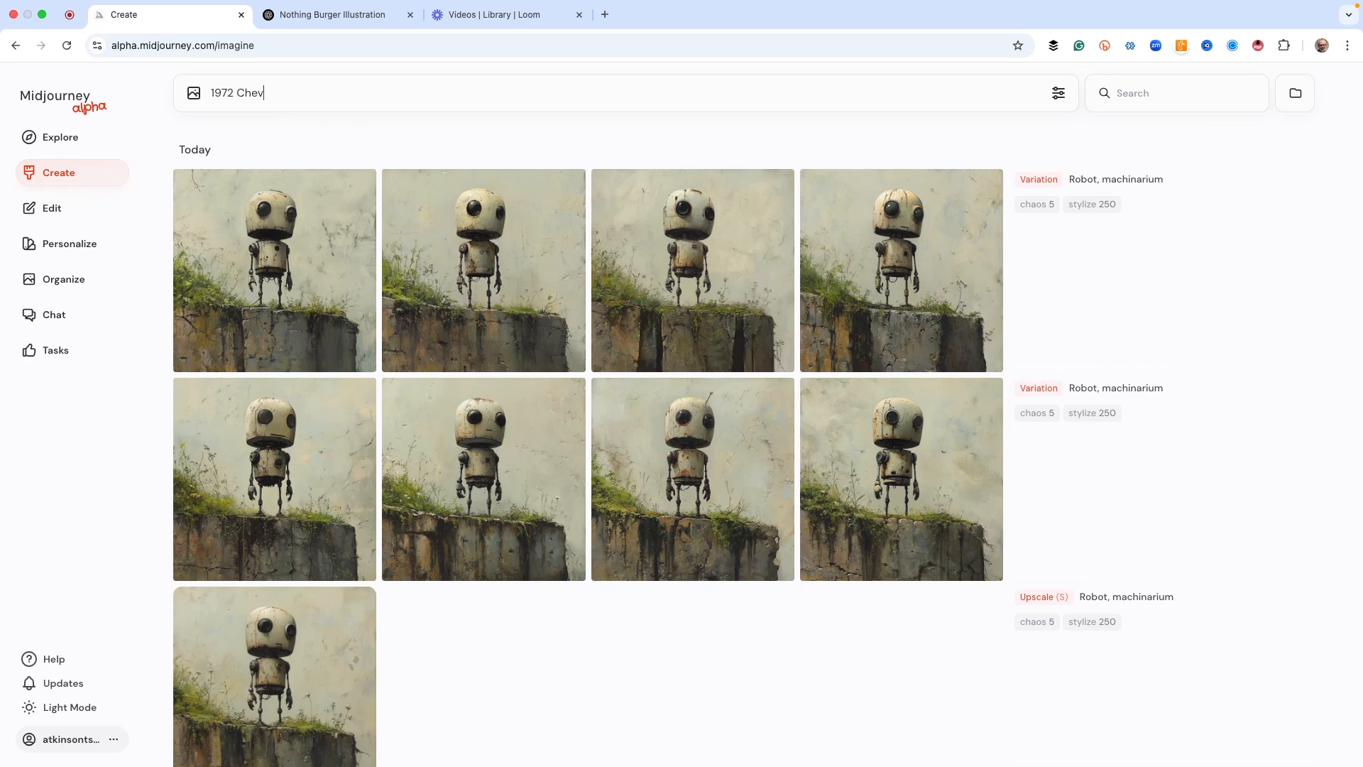
text(rolet C)
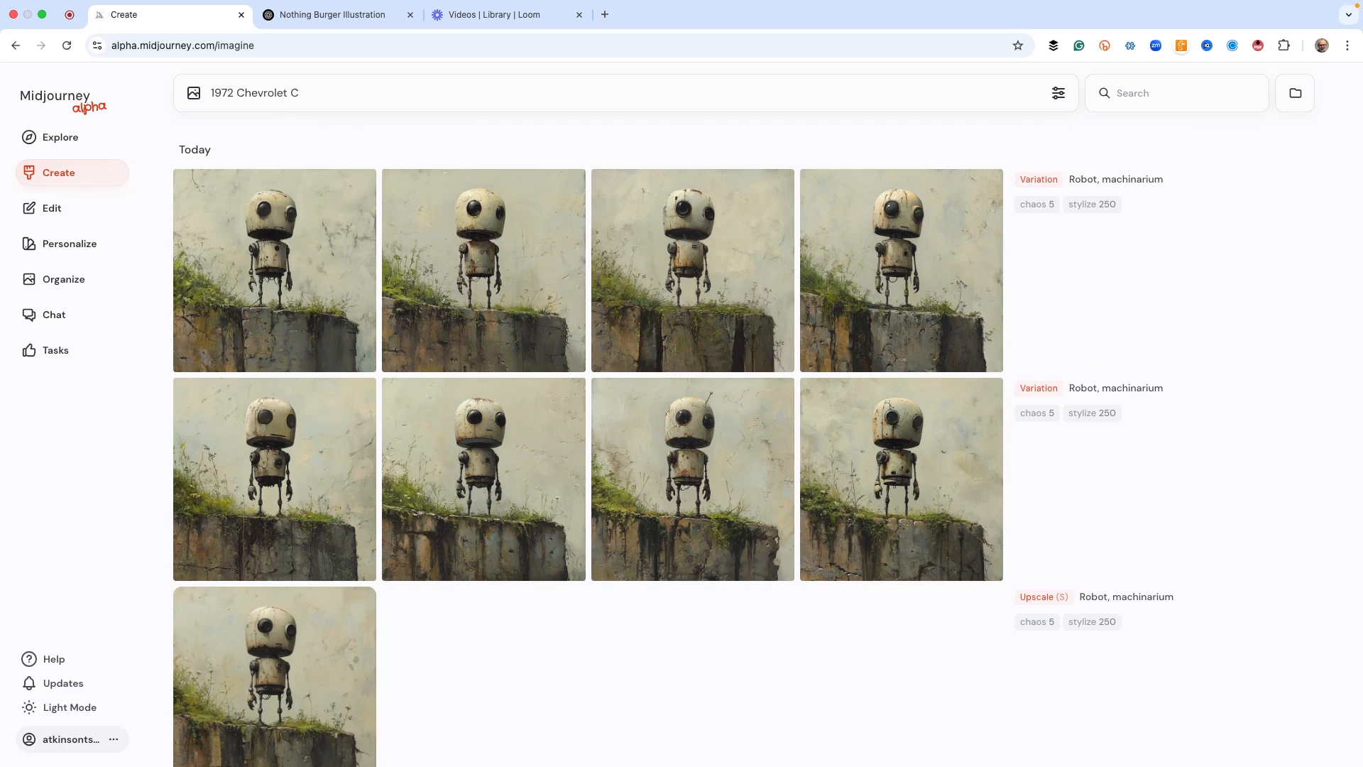
text(-10, Calif)
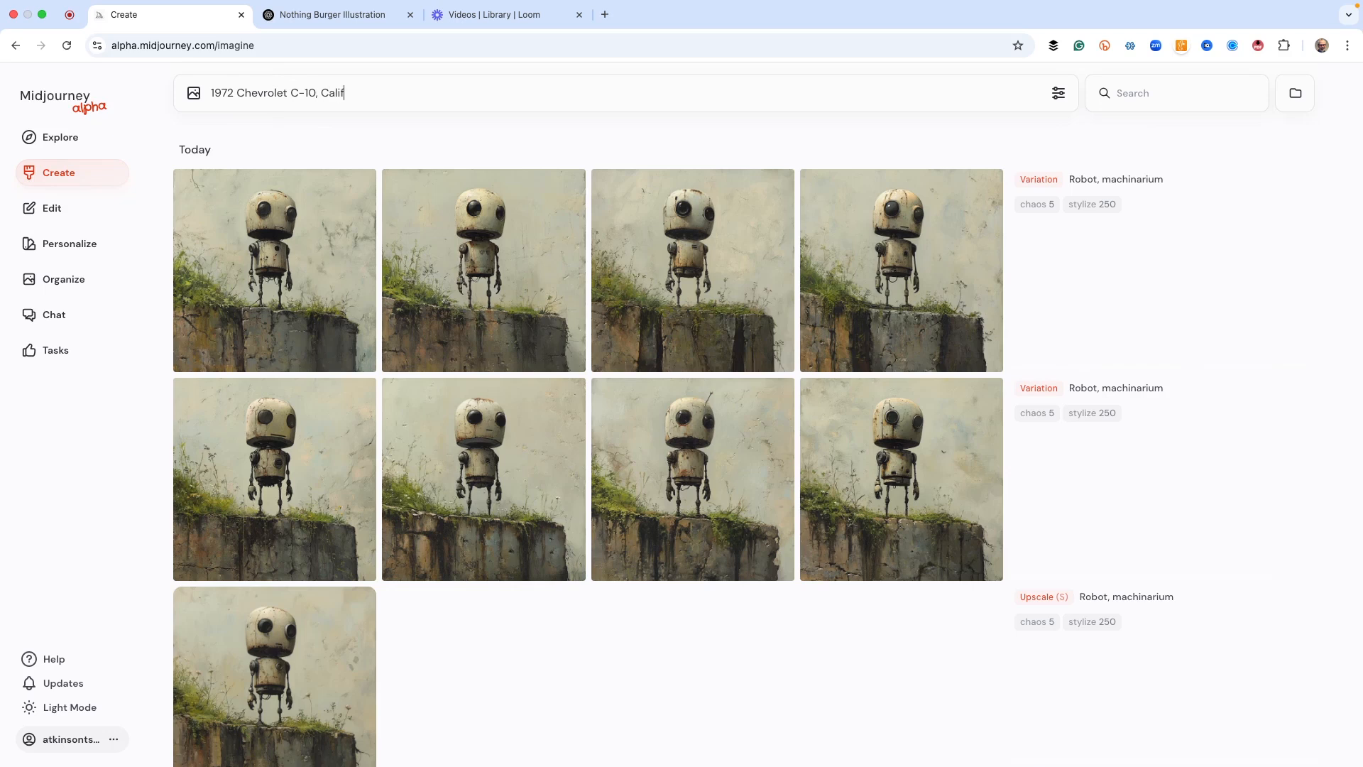
text(ornia Car)
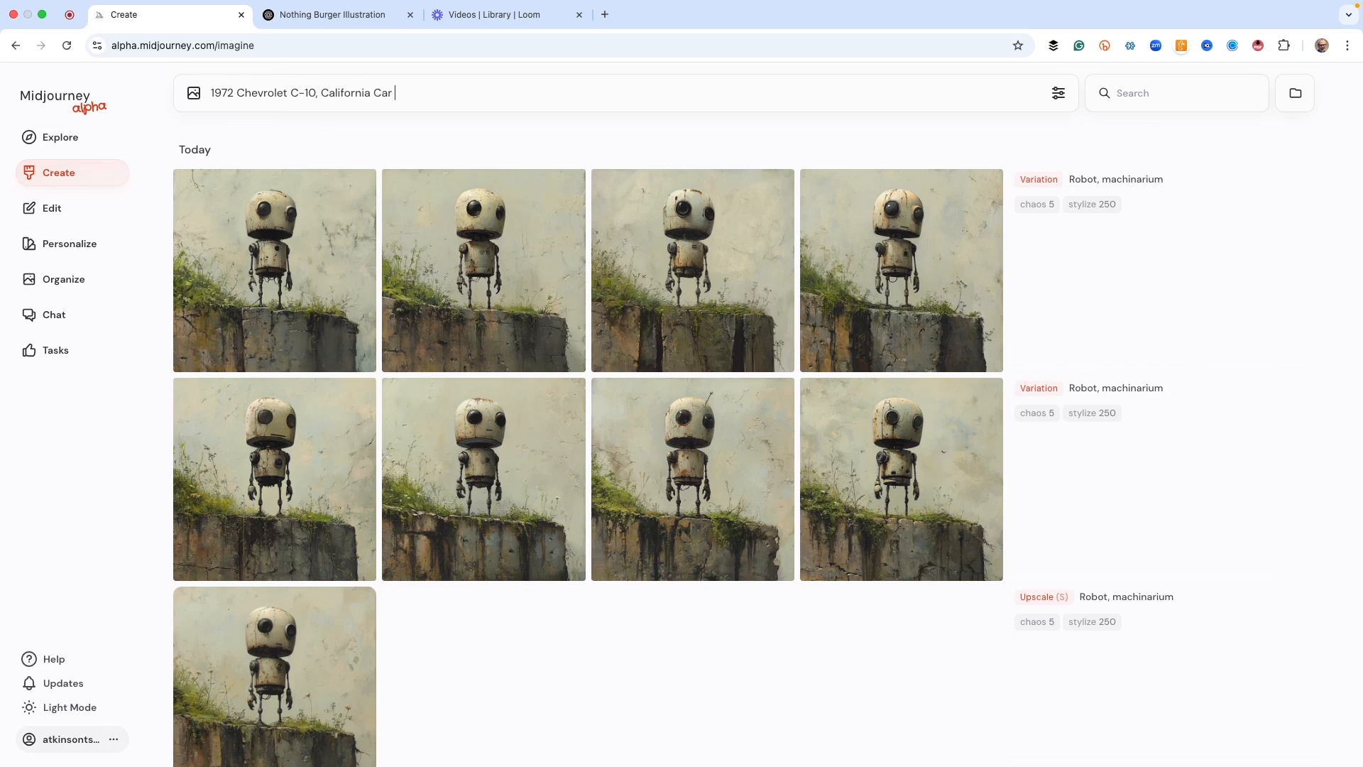
text(Club, low rid)
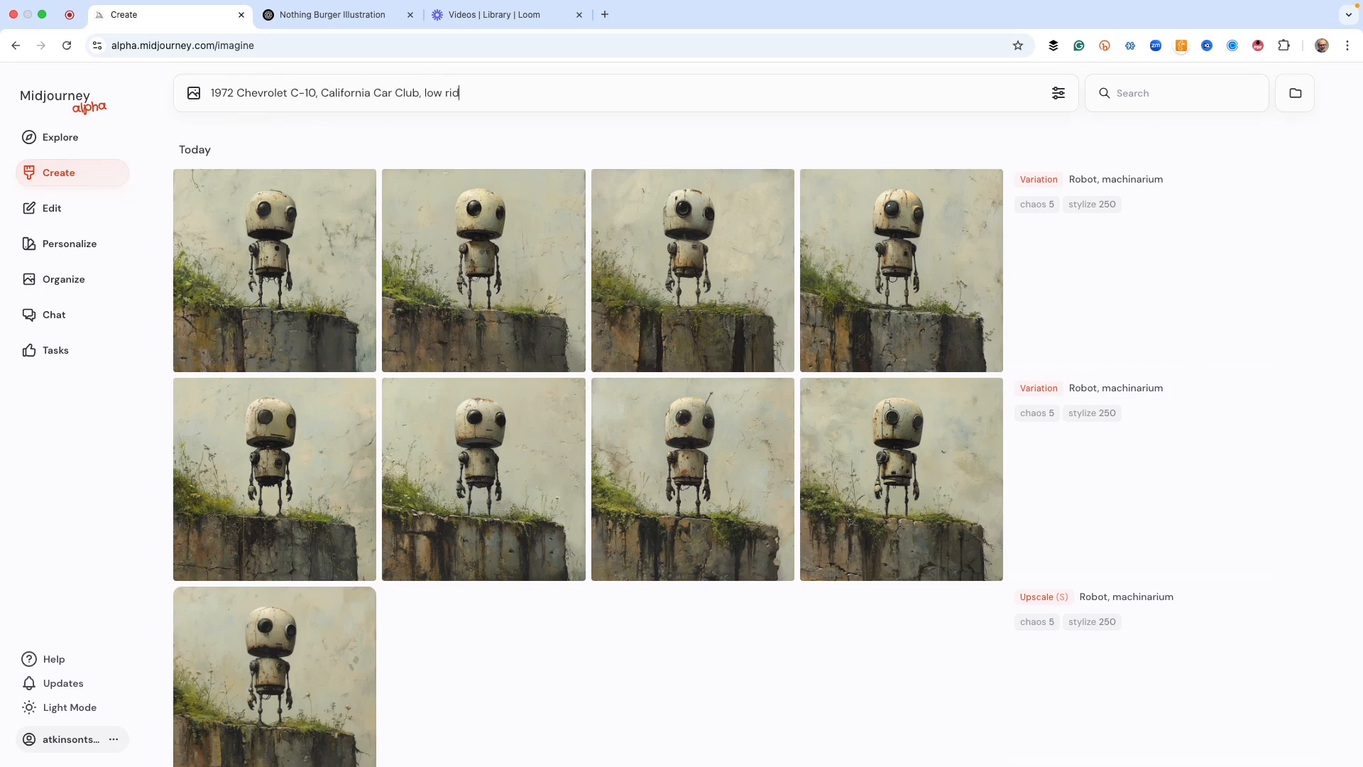
text(er, side vie)
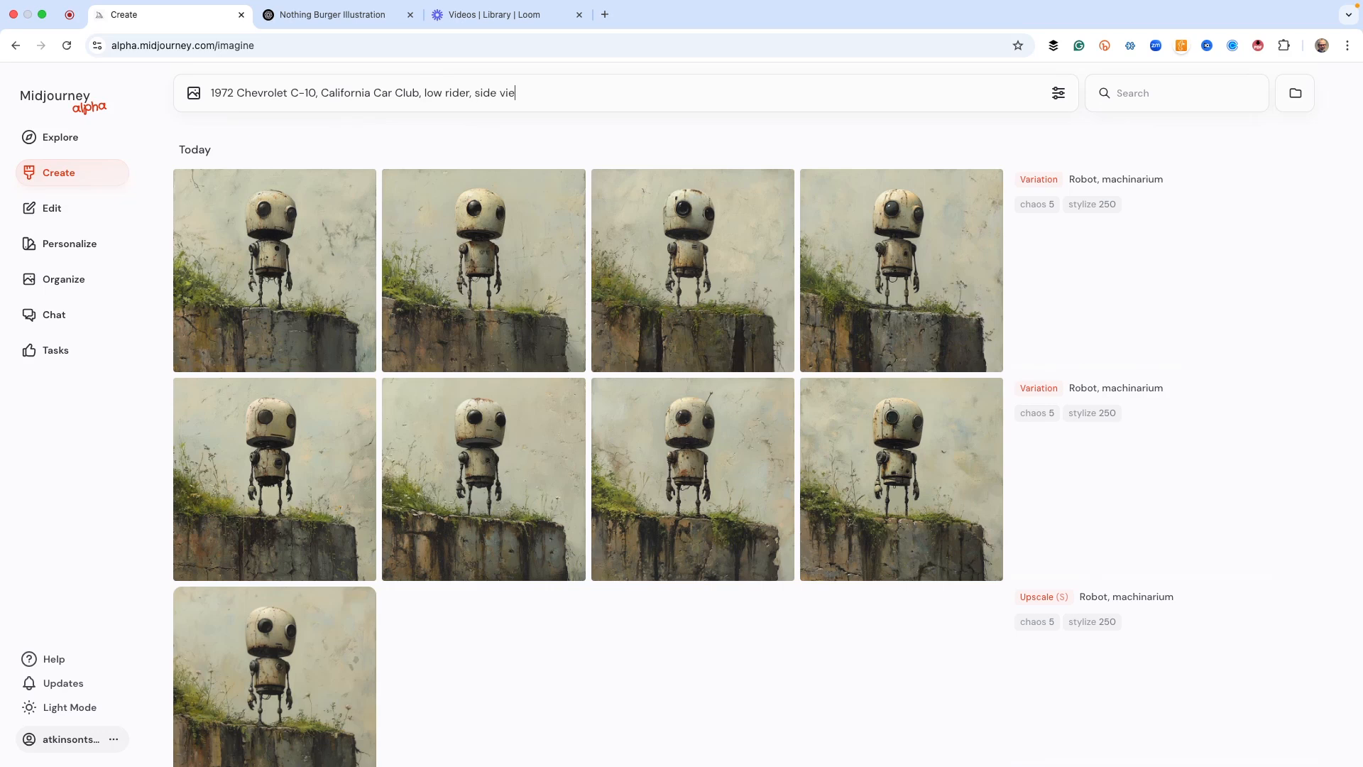
text(w, cinematic)
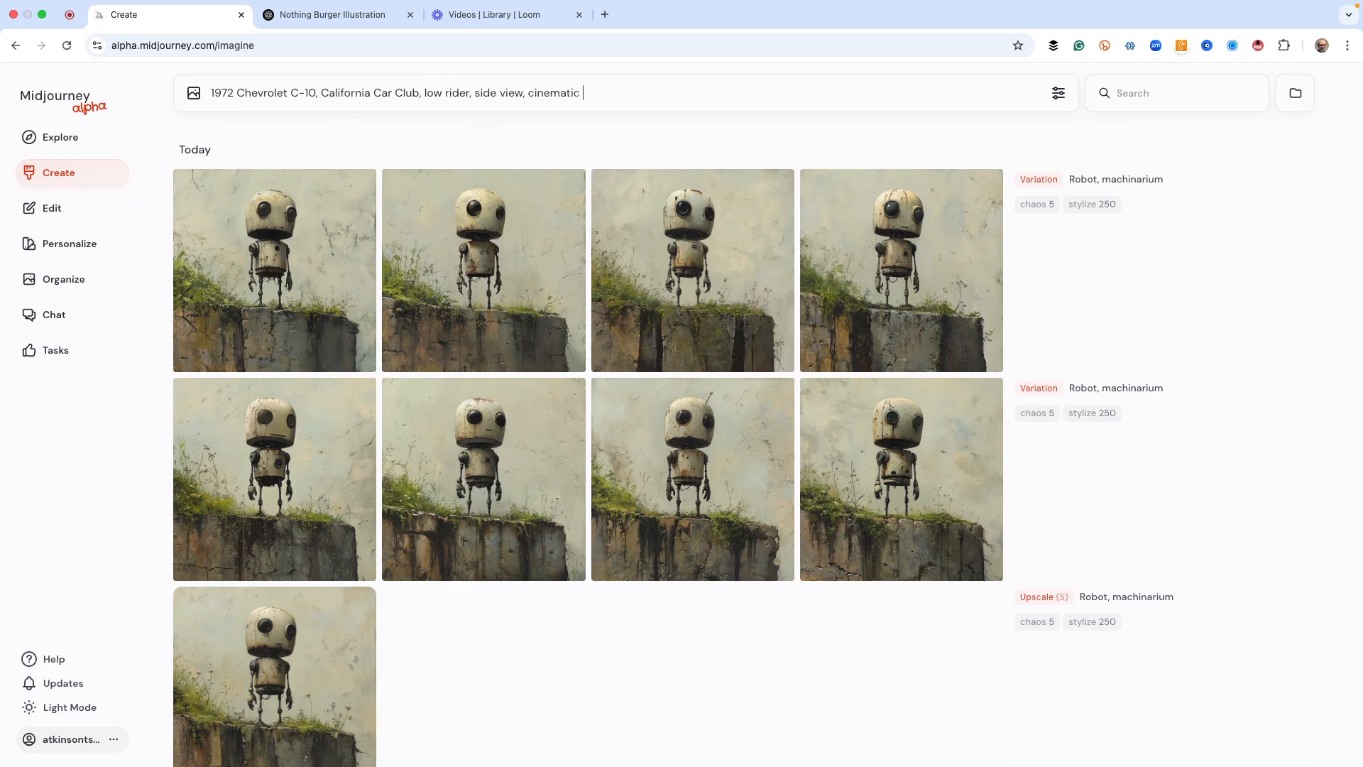
text(lighting, monoch)
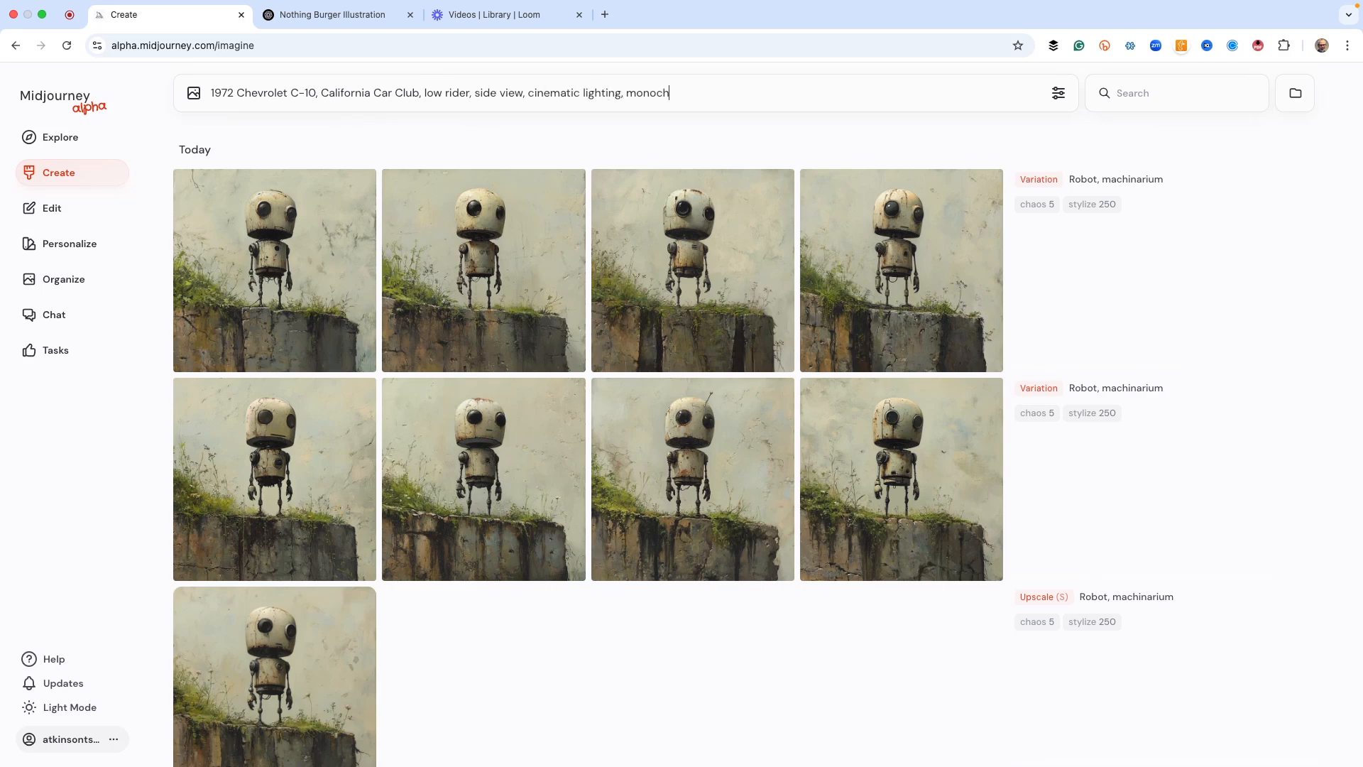
text(rome, street s)
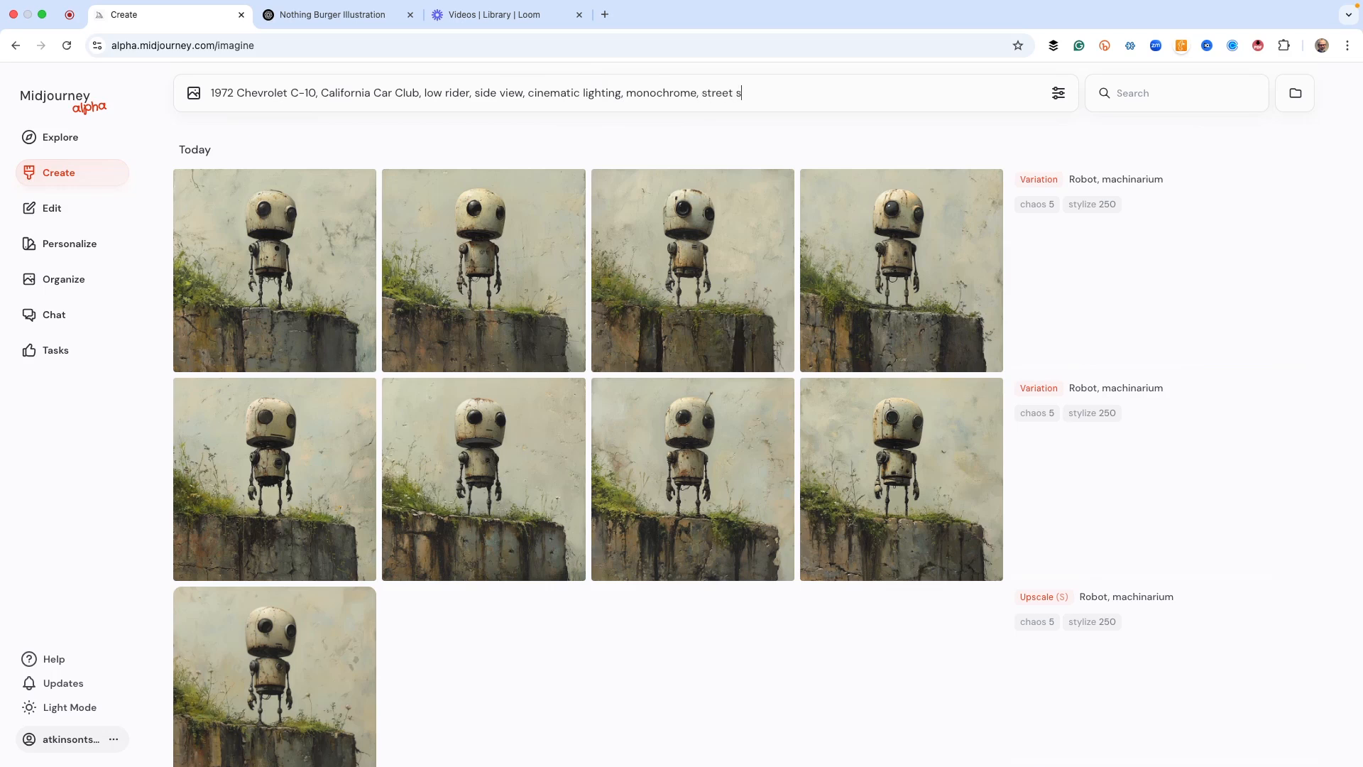
text(cene)
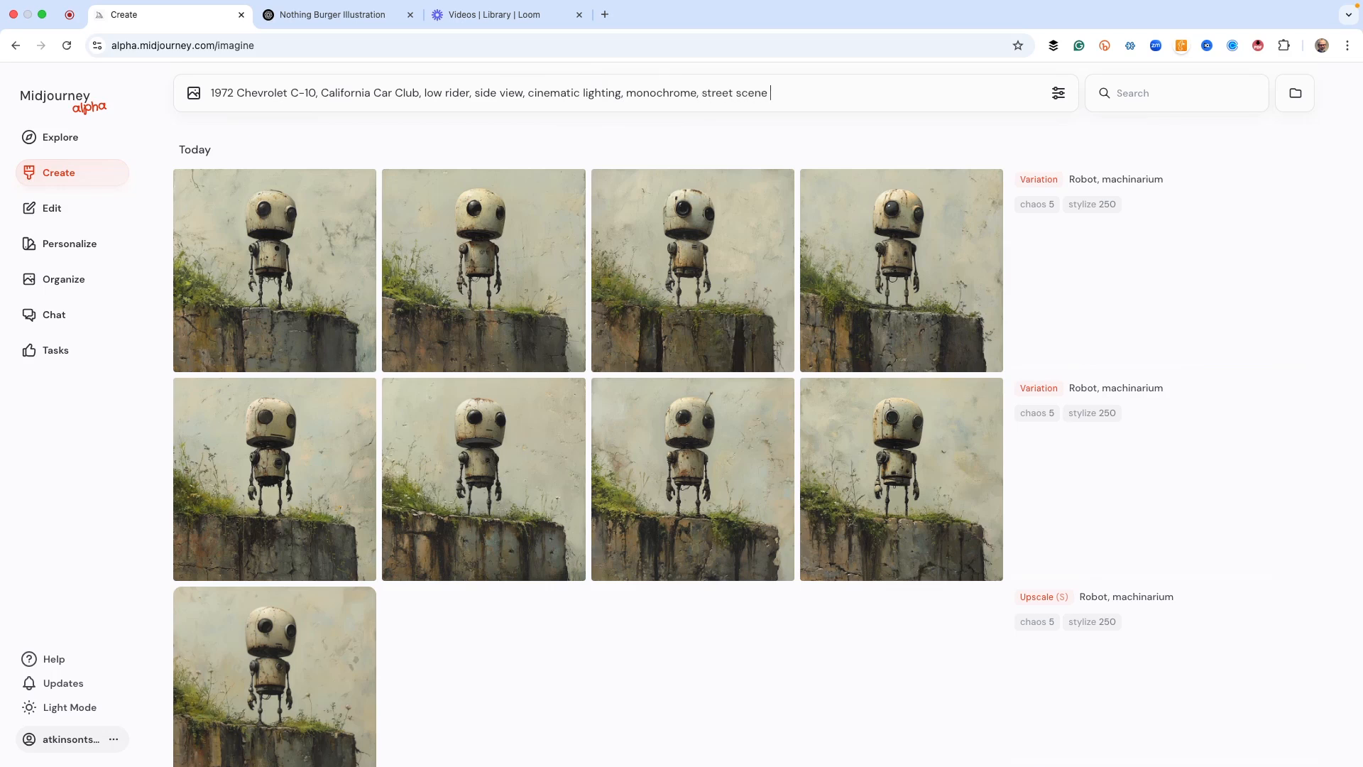
text(--ar)
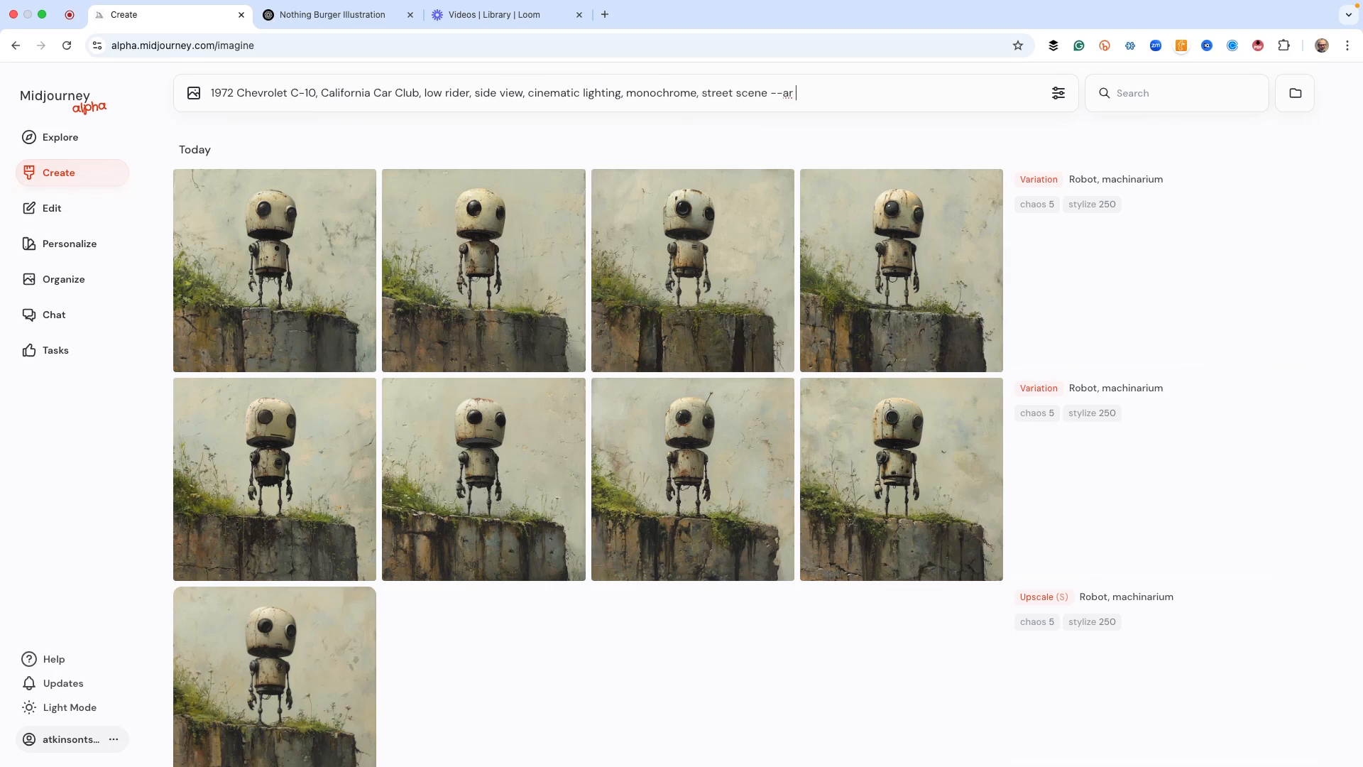
text(16:9)
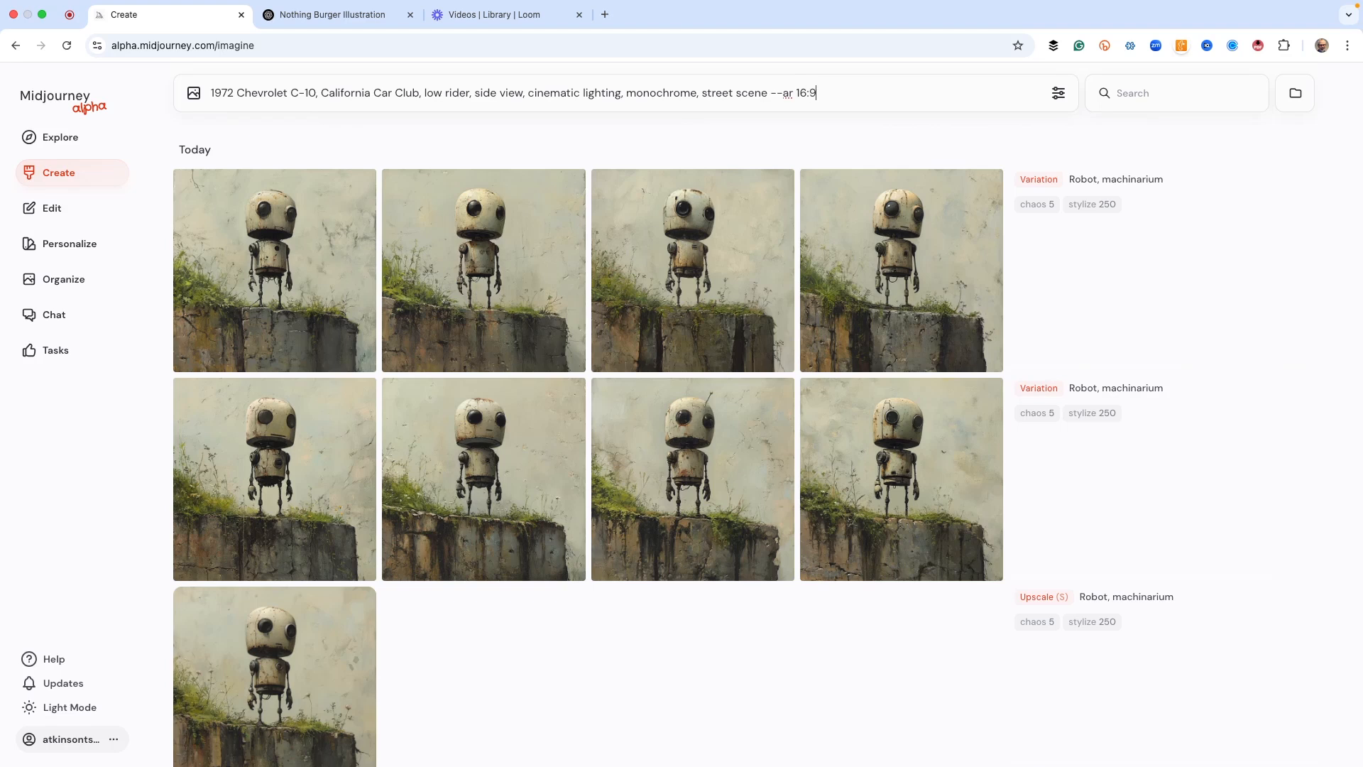
mouse_move(998, 140)
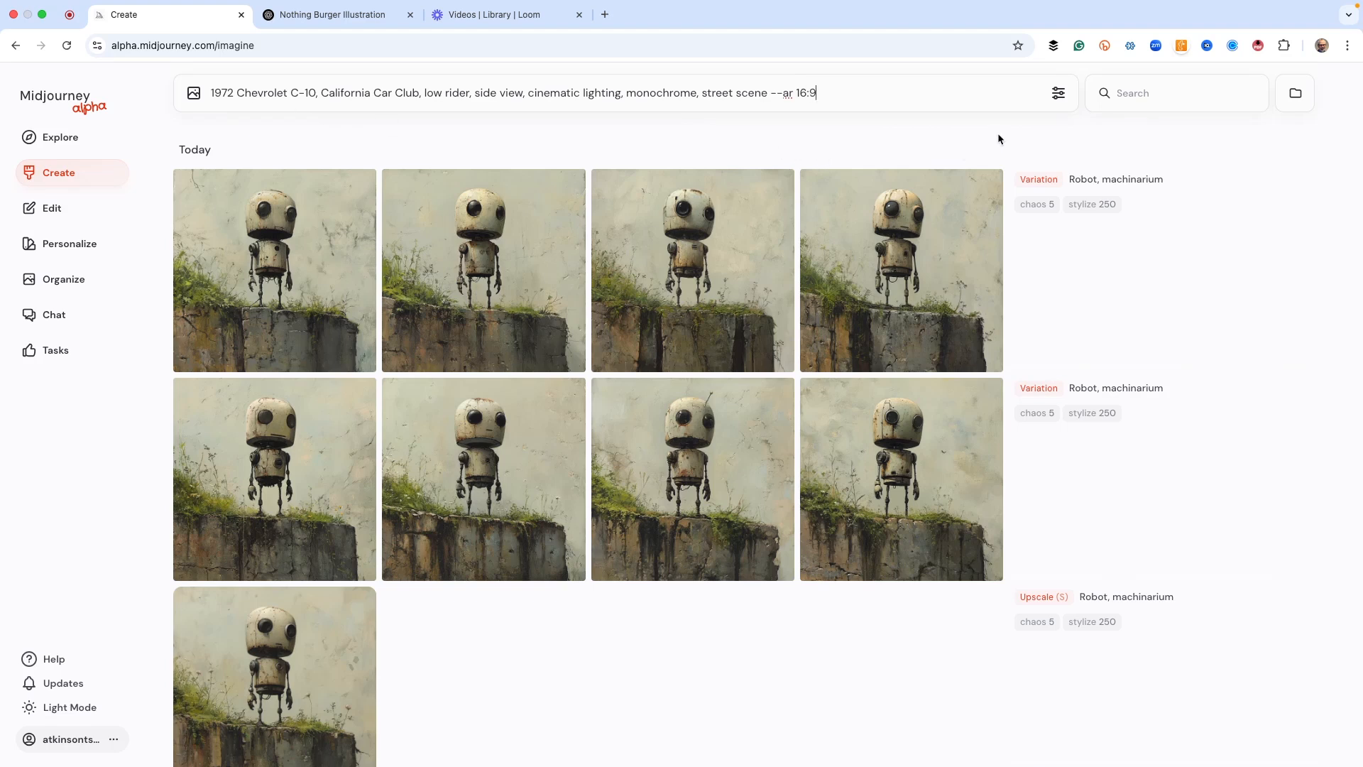
Check and dismiss the image size settings, then select the whole prompt.
click(1057, 93)
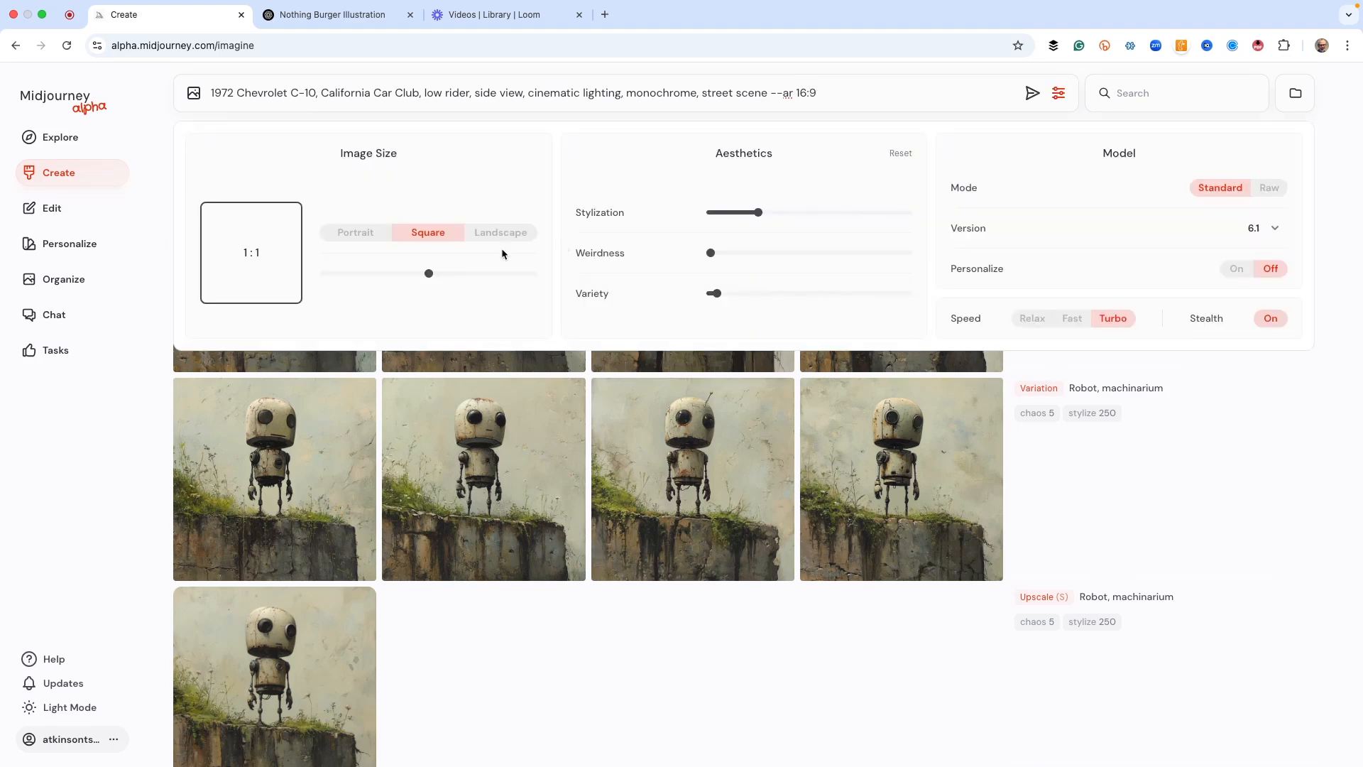
click(500, 232)
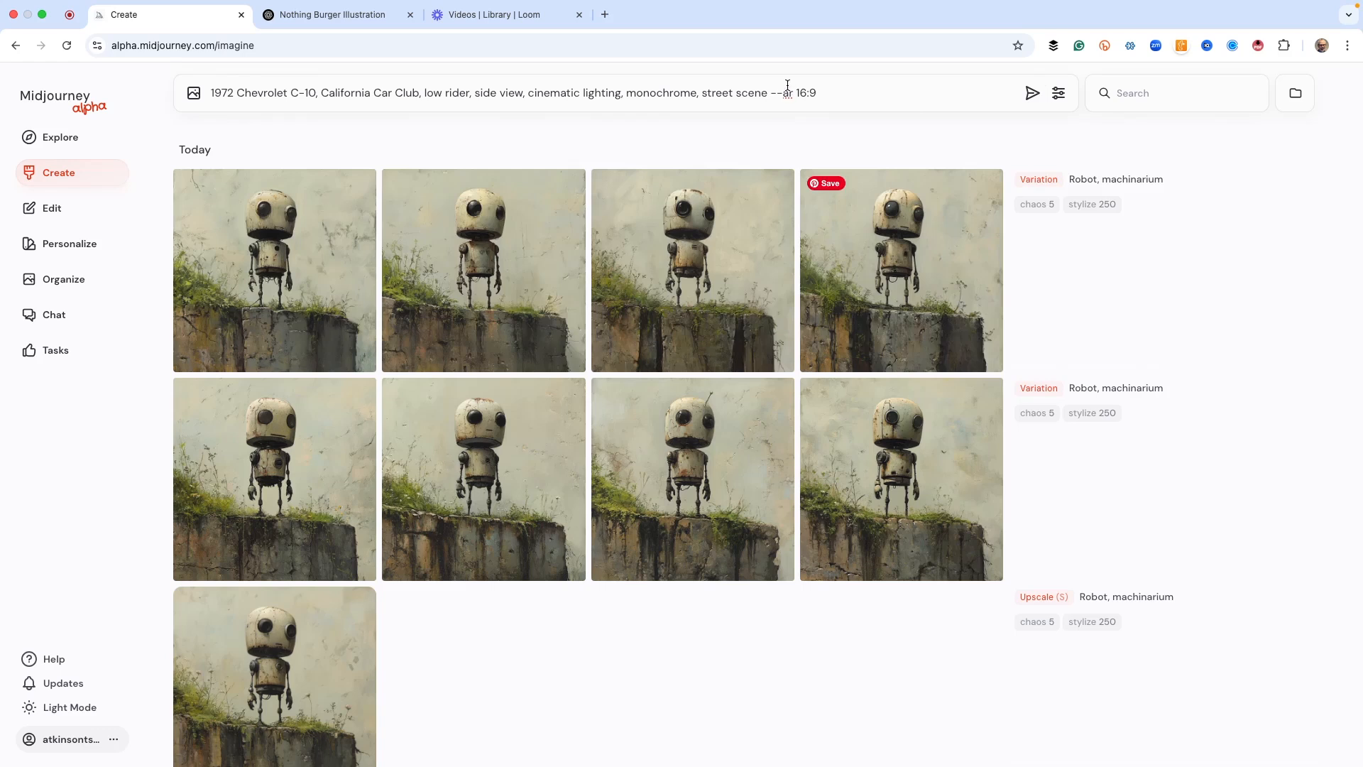
triple_click(511, 93)
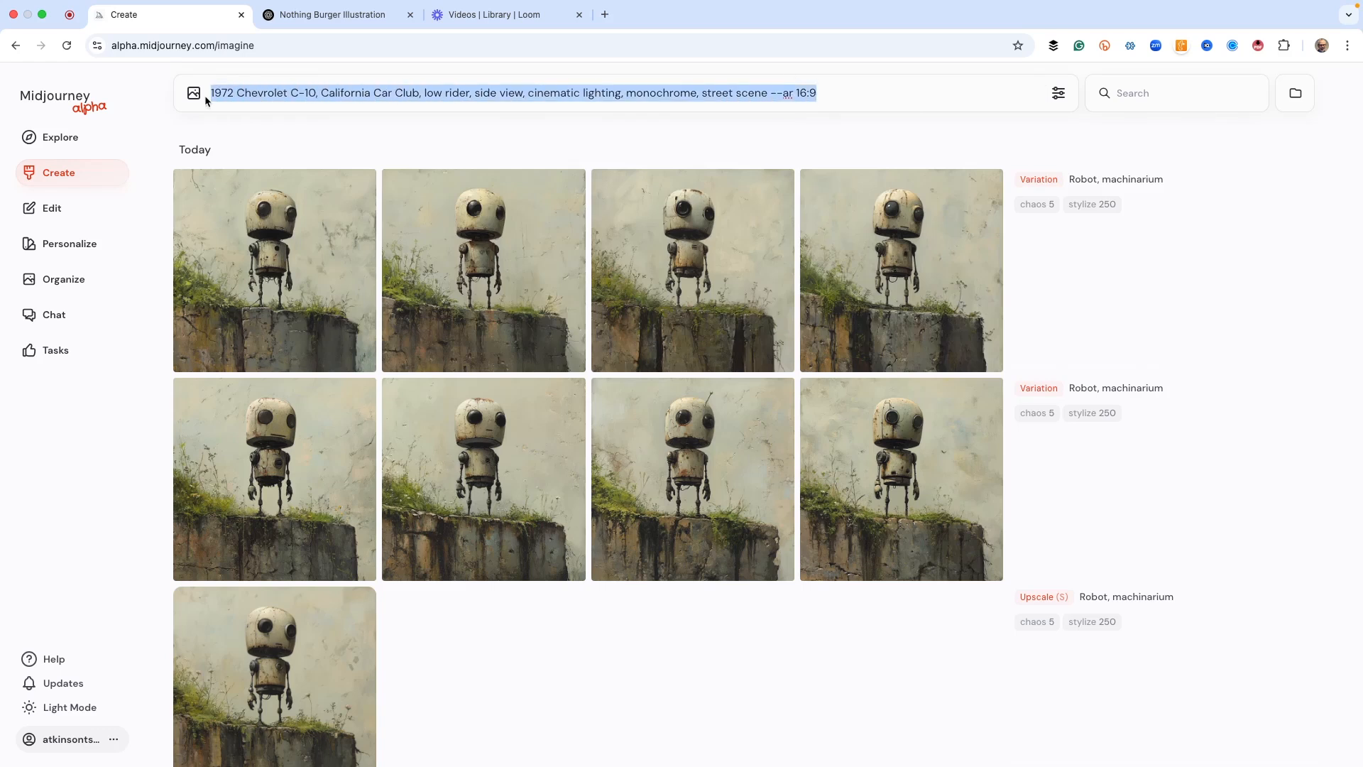
mouse_move(624, 84)
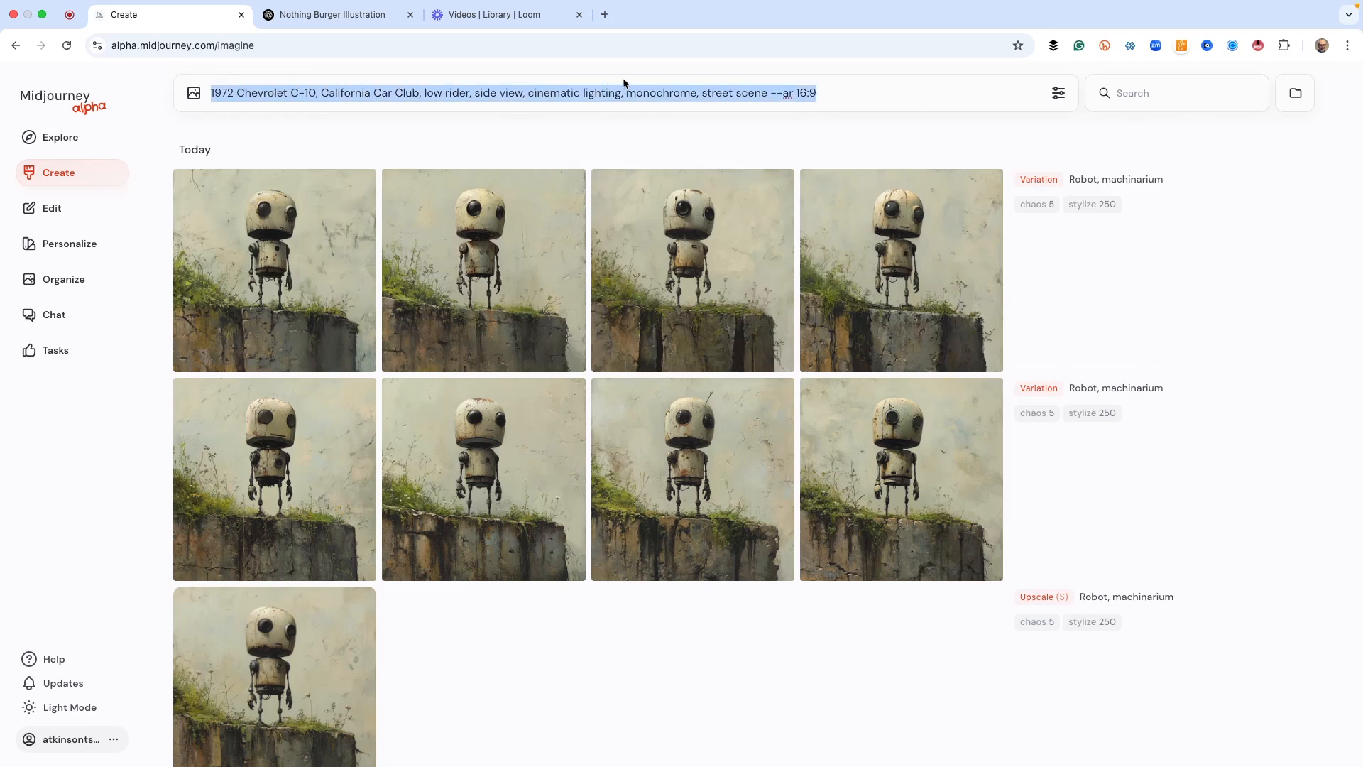
Paste the Chevrolet C-10 lowrider prompt into ChatGPT and send it as an image request.
click(338, 15)
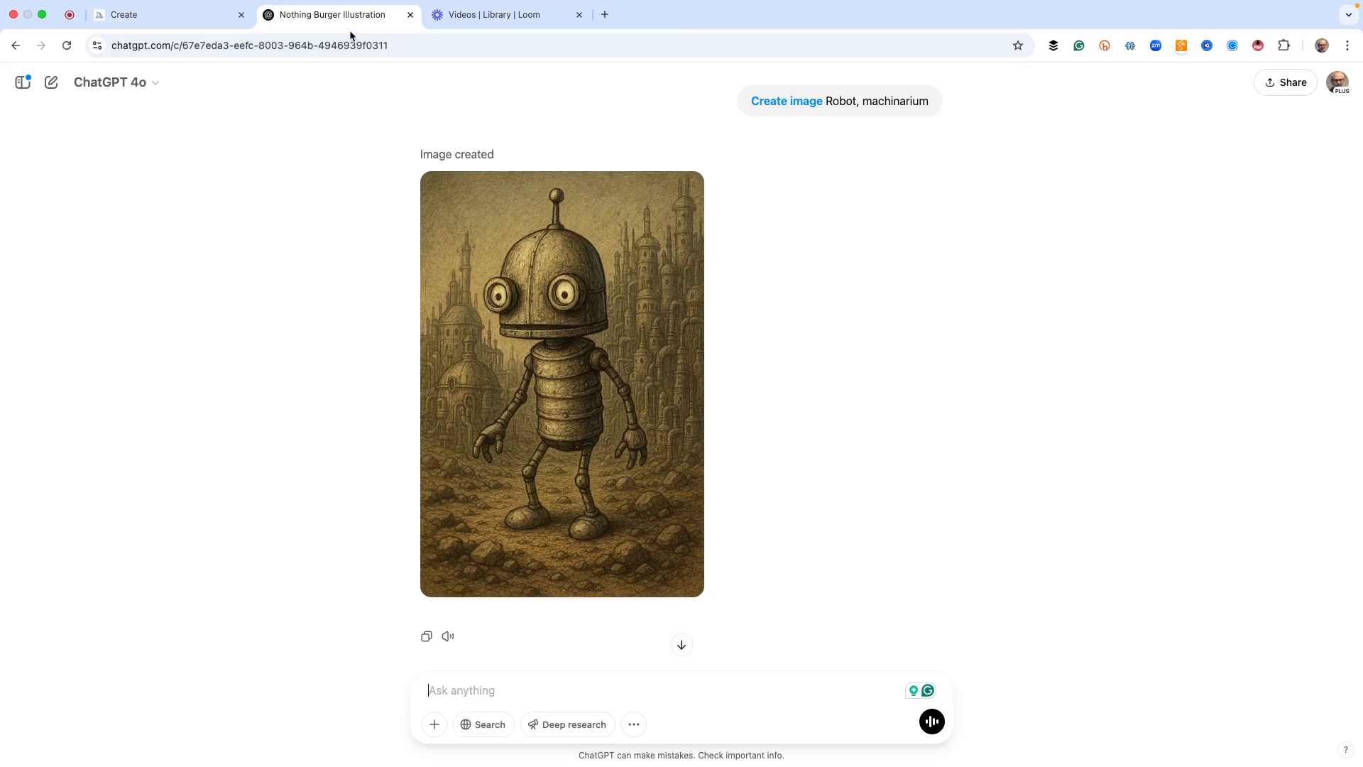
text(1972 Chevrolet C-10, California Car Club, low rider, side view, cinematic lighting, monochrome street scene --ar 16:9)
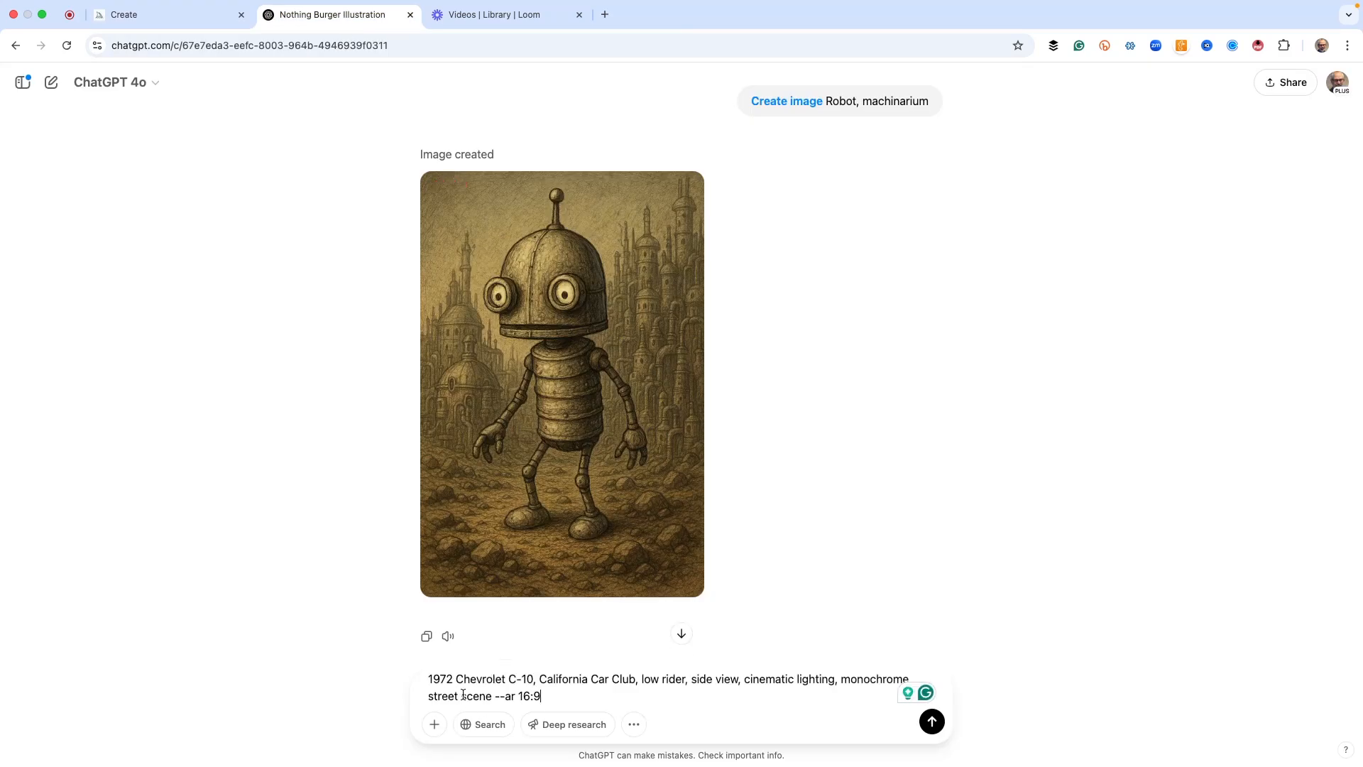
click(931, 722)
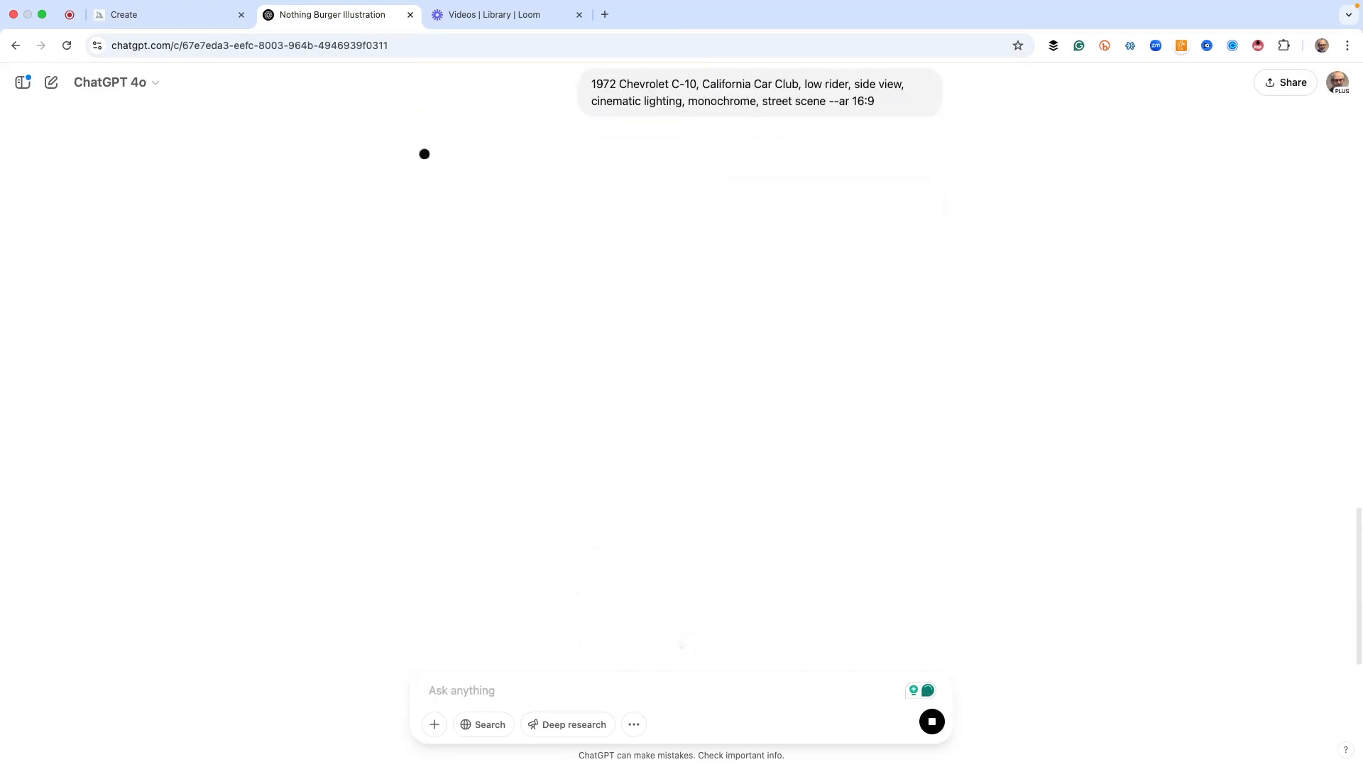
click(634, 724)
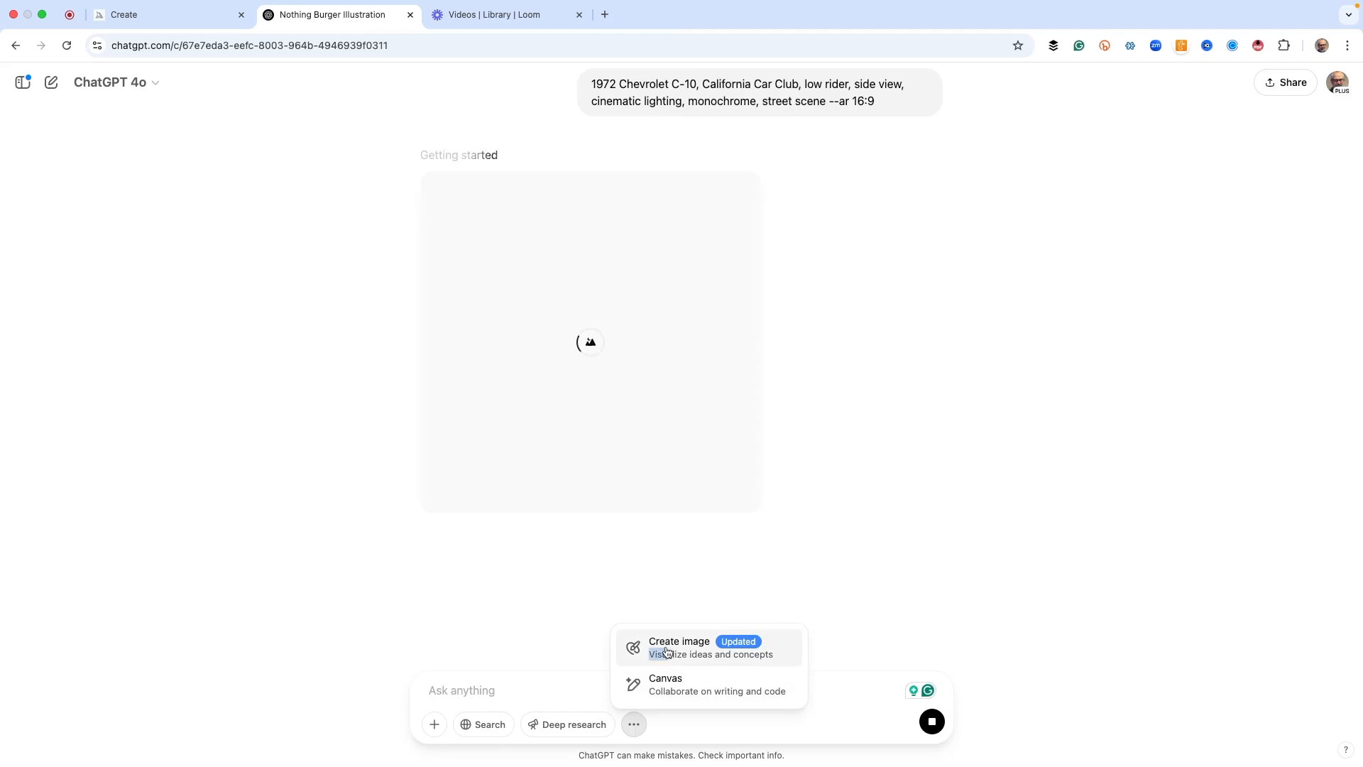
click(678, 648)
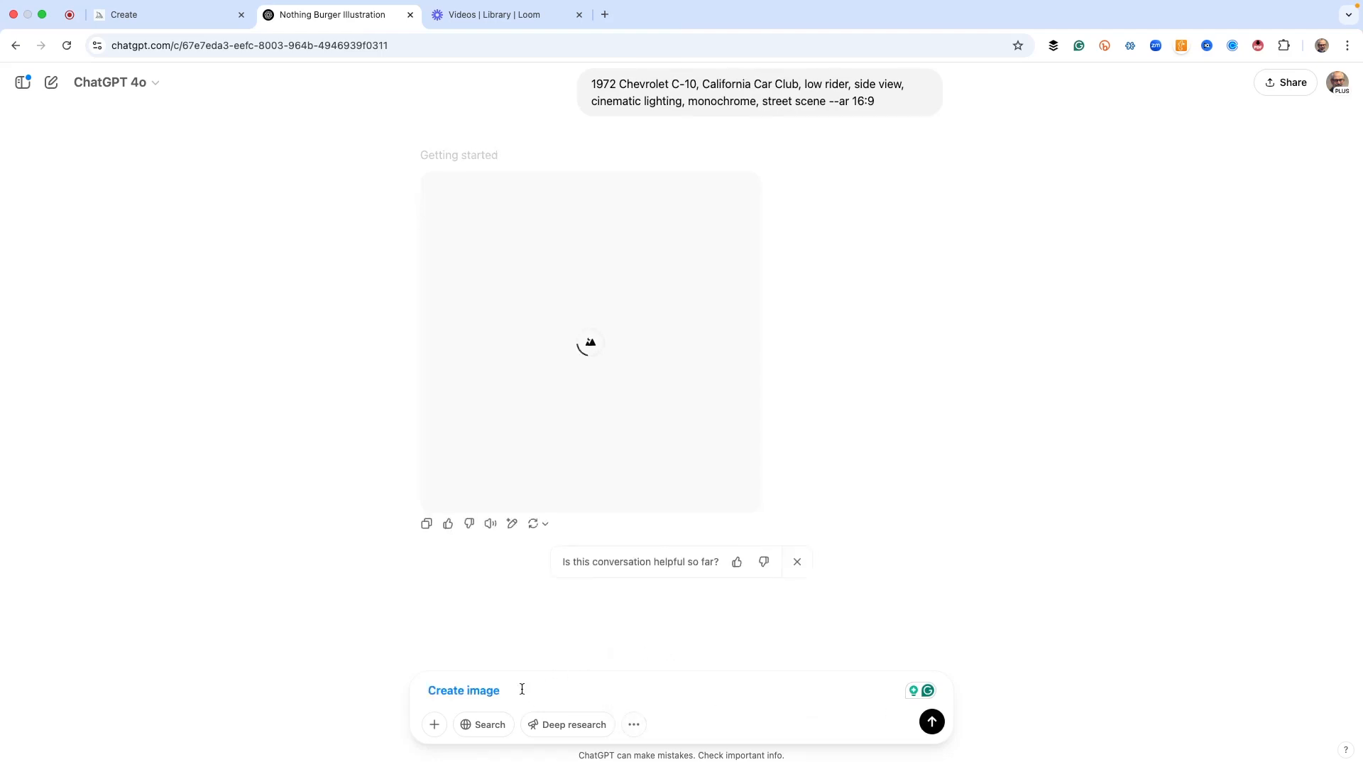
click(931, 721)
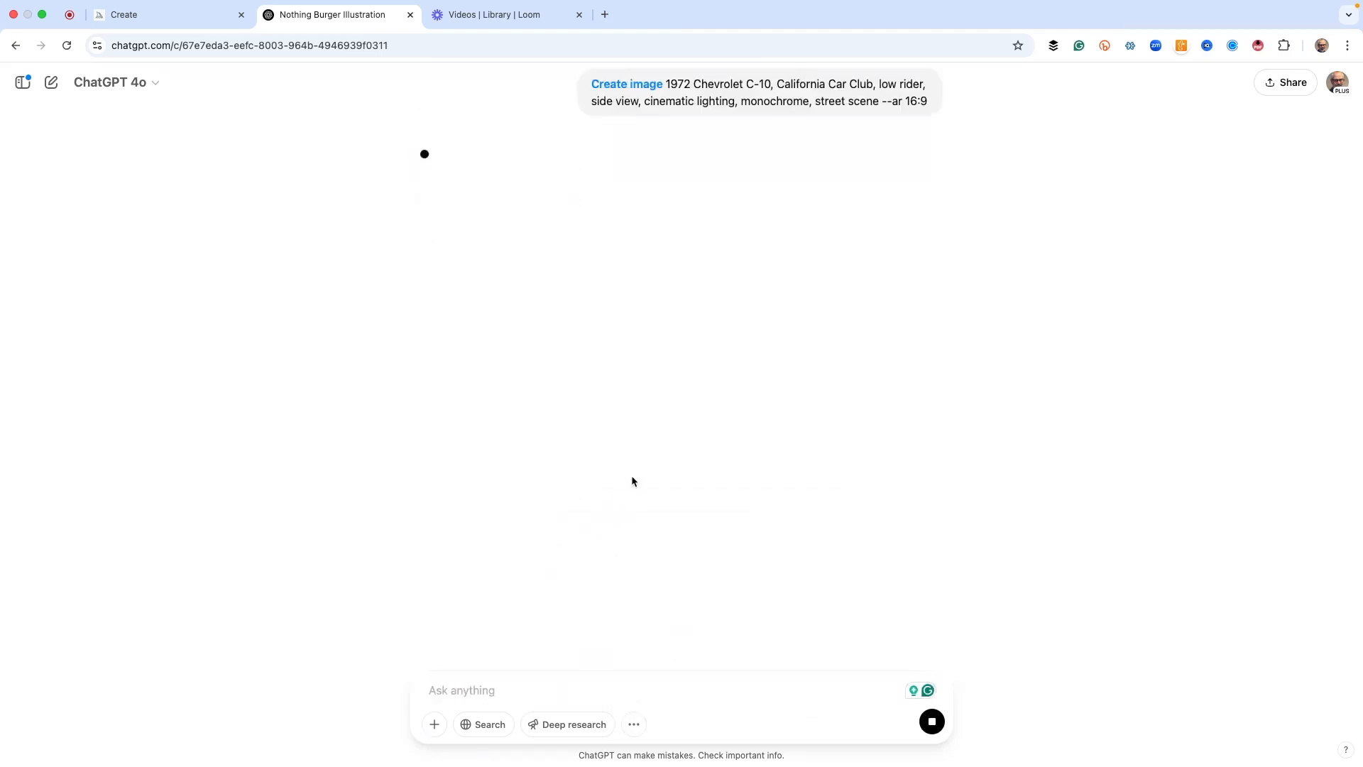
mouse_move(654, 733)
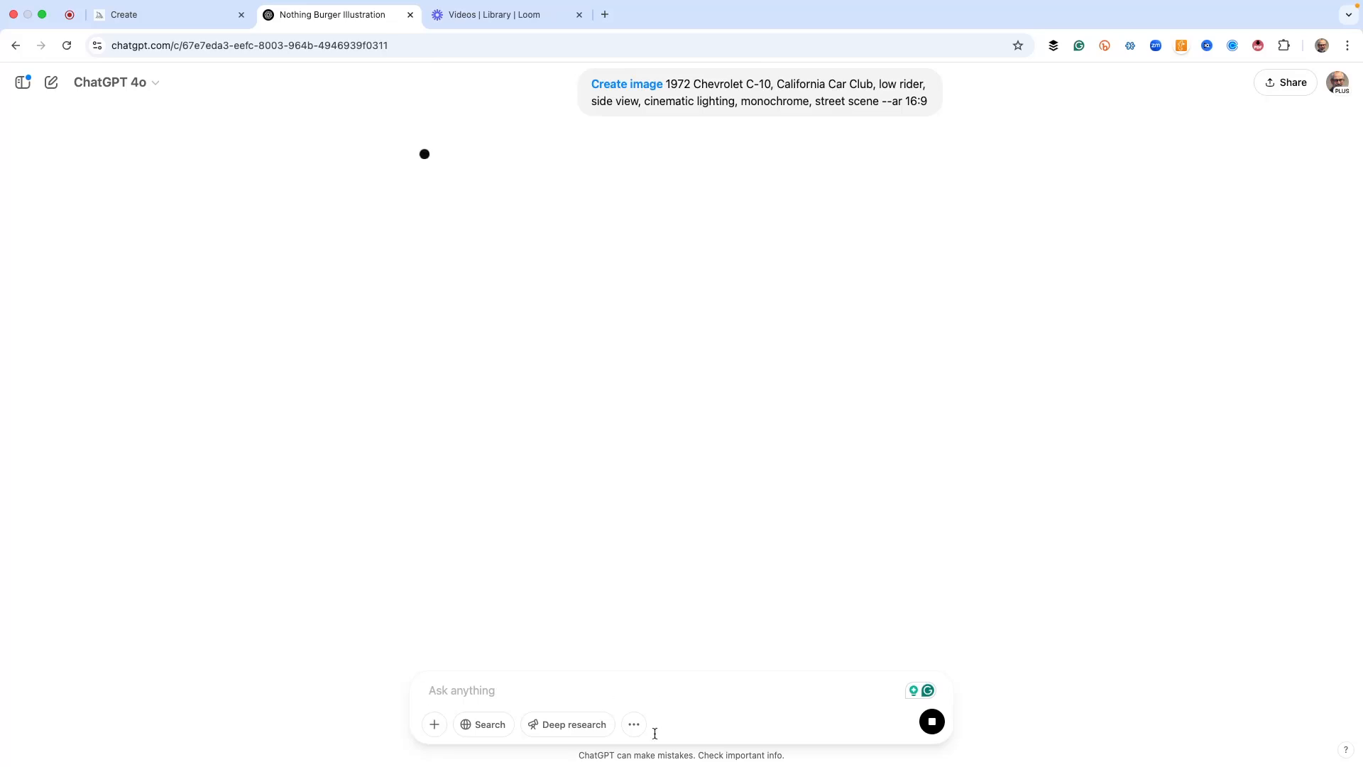
mouse_move(634, 724)
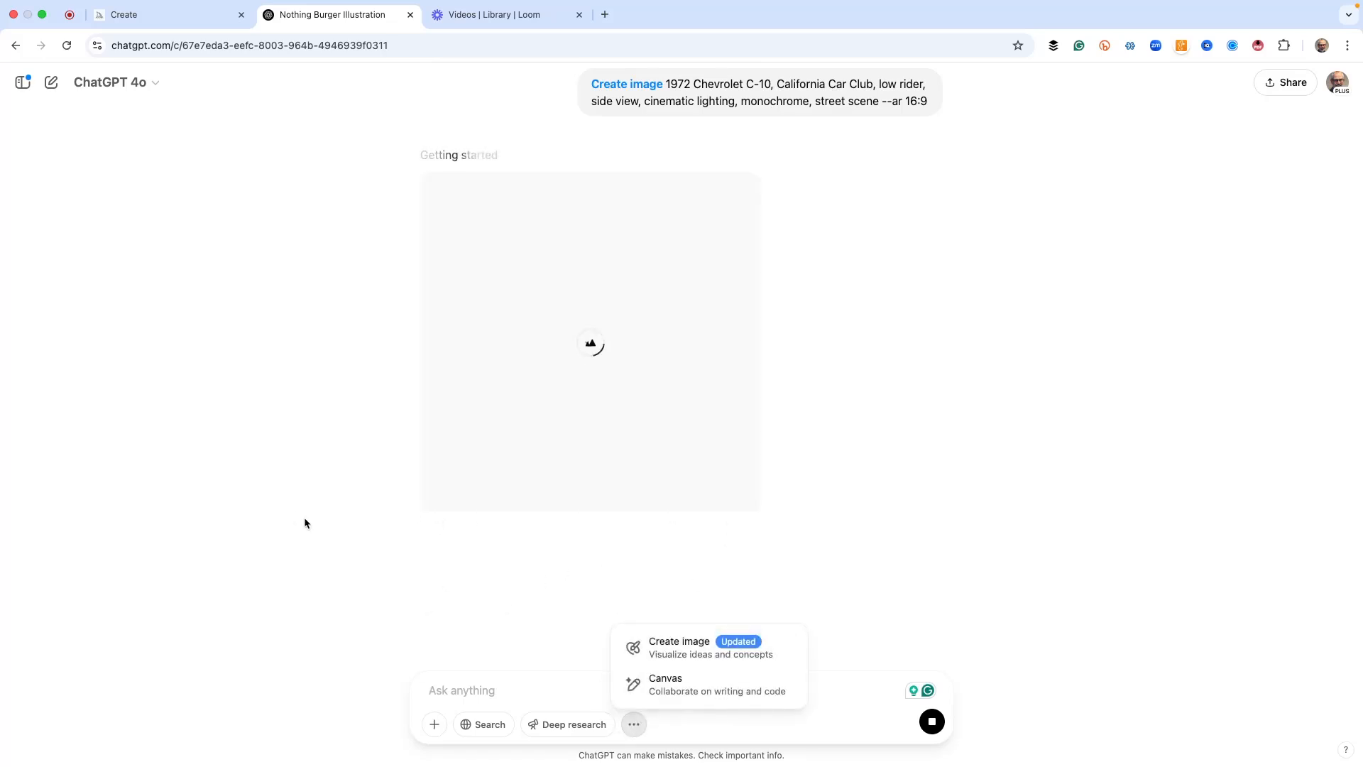
click(299, 236)
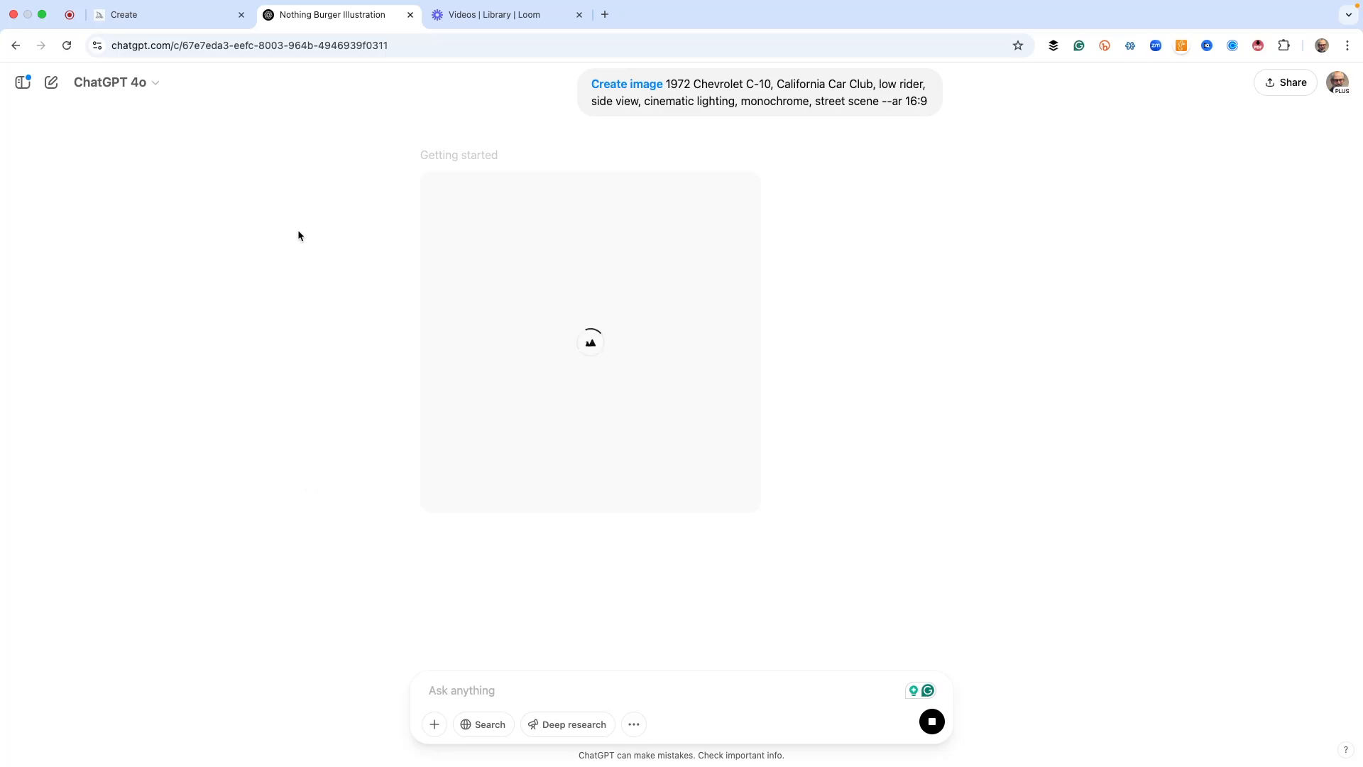
mouse_move(290, 194)
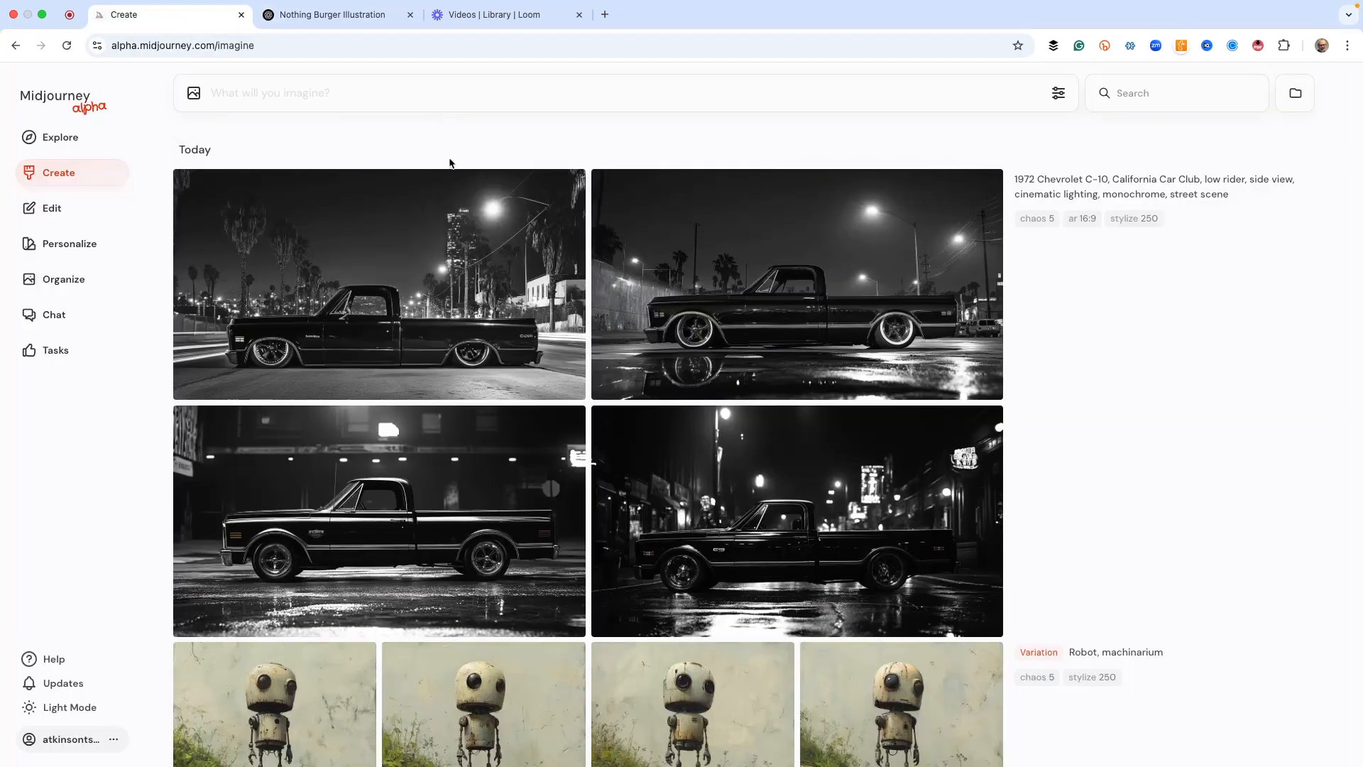
mouse_move(844, 553)
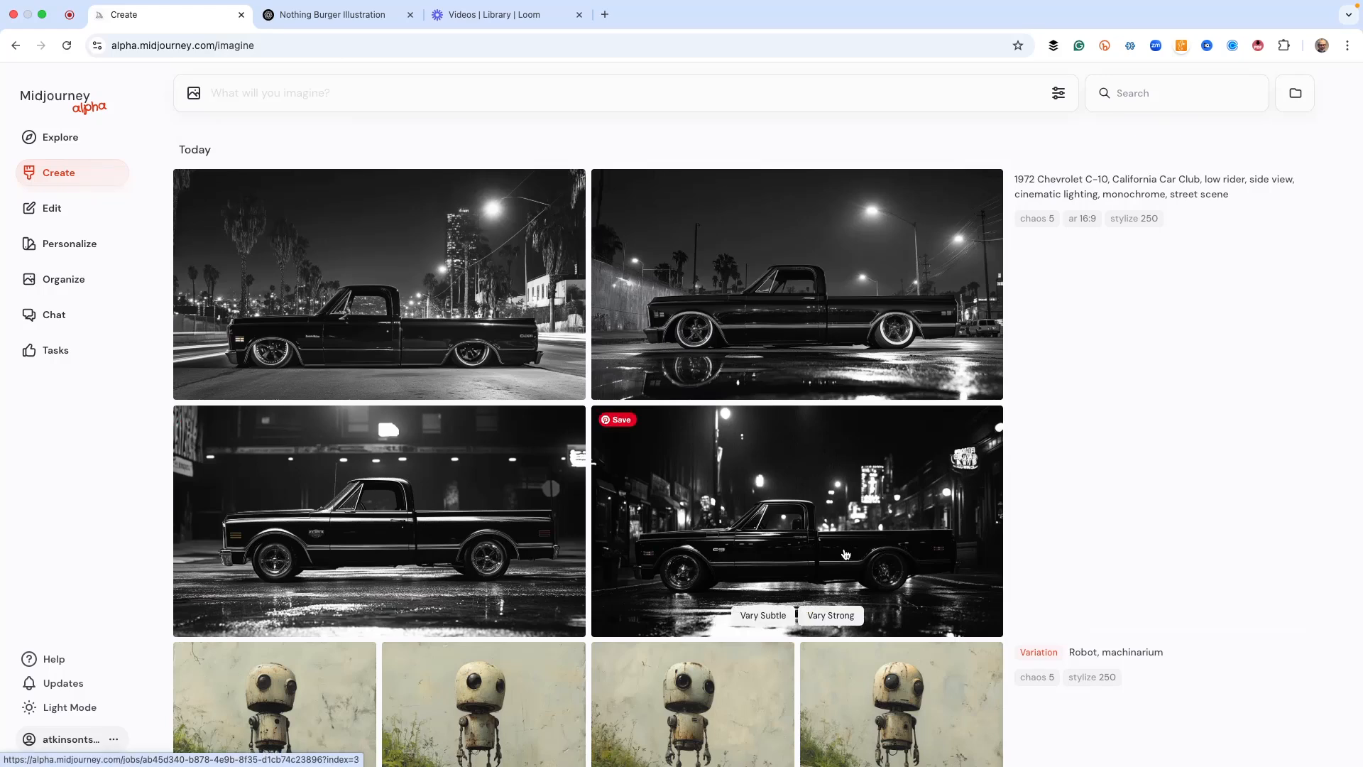
Enlarge the first monochrome truck image, glance at ChatGPT's progress, and return.
click(379, 284)
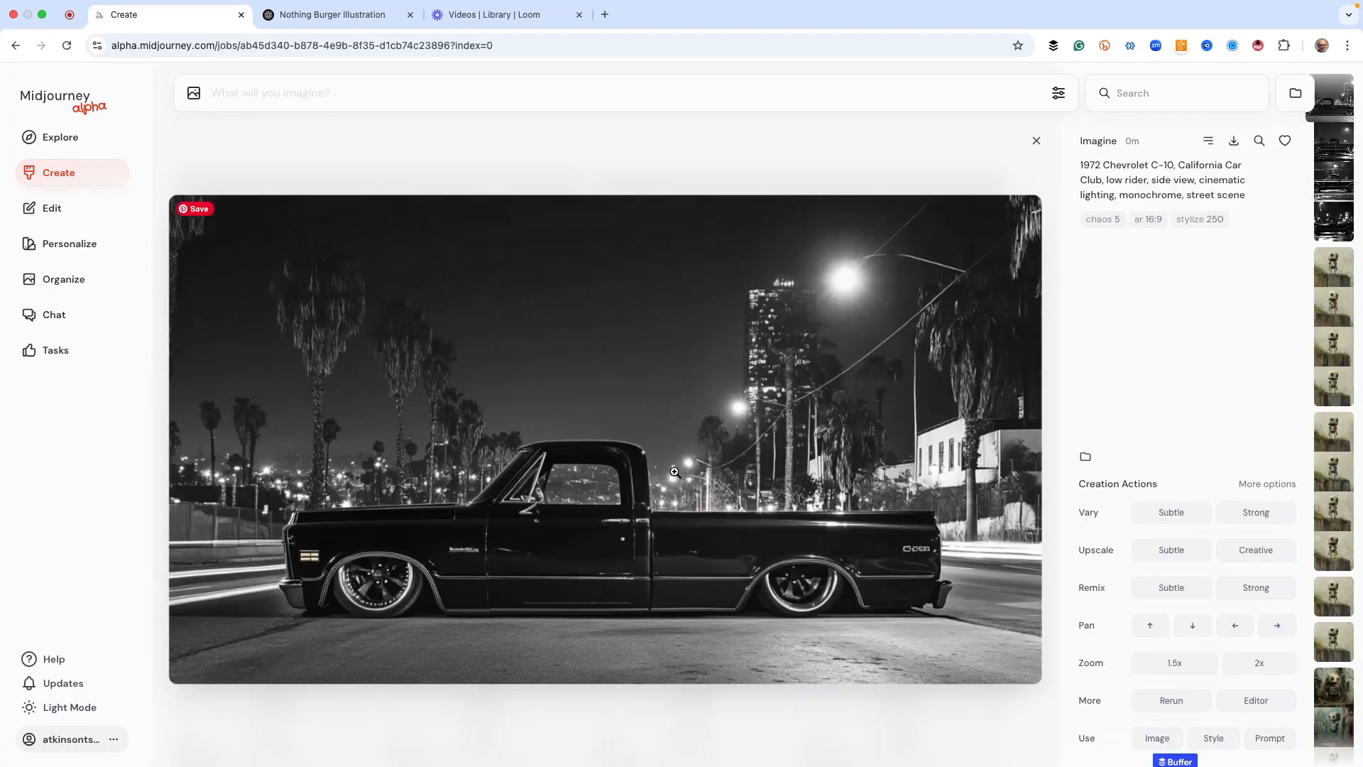
mouse_move(650, 447)
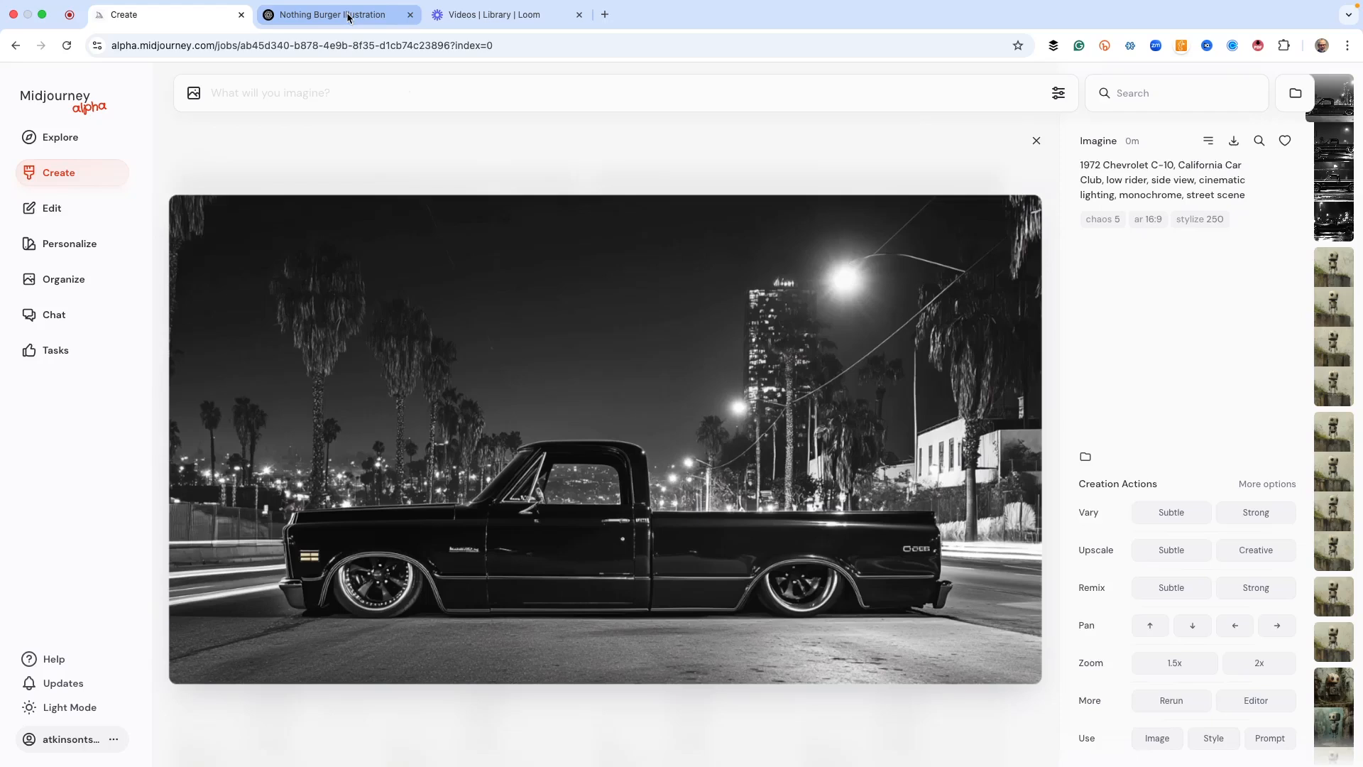
click(337, 15)
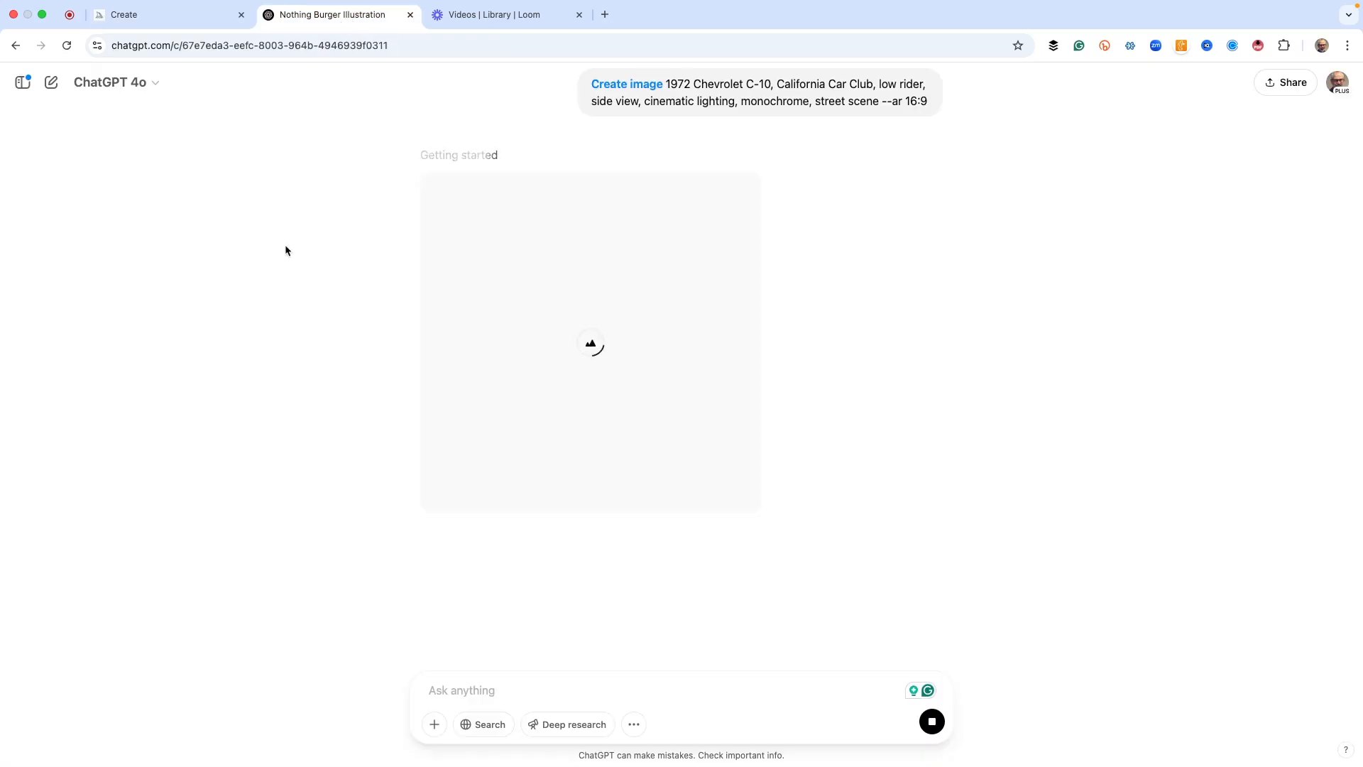
click(124, 14)
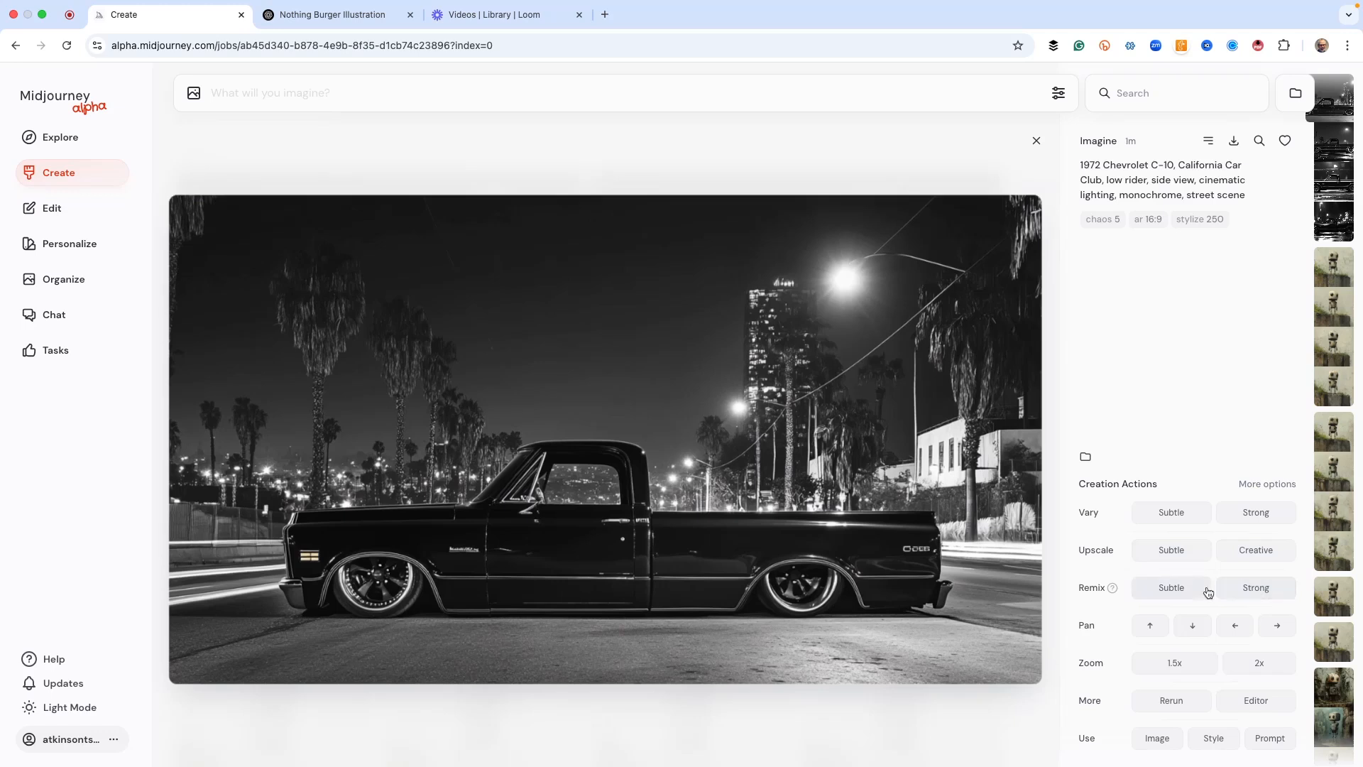
Start a subtle remix of the truck adding 'pinstripes,' and check ChatGPT's progress.
click(1171, 587)
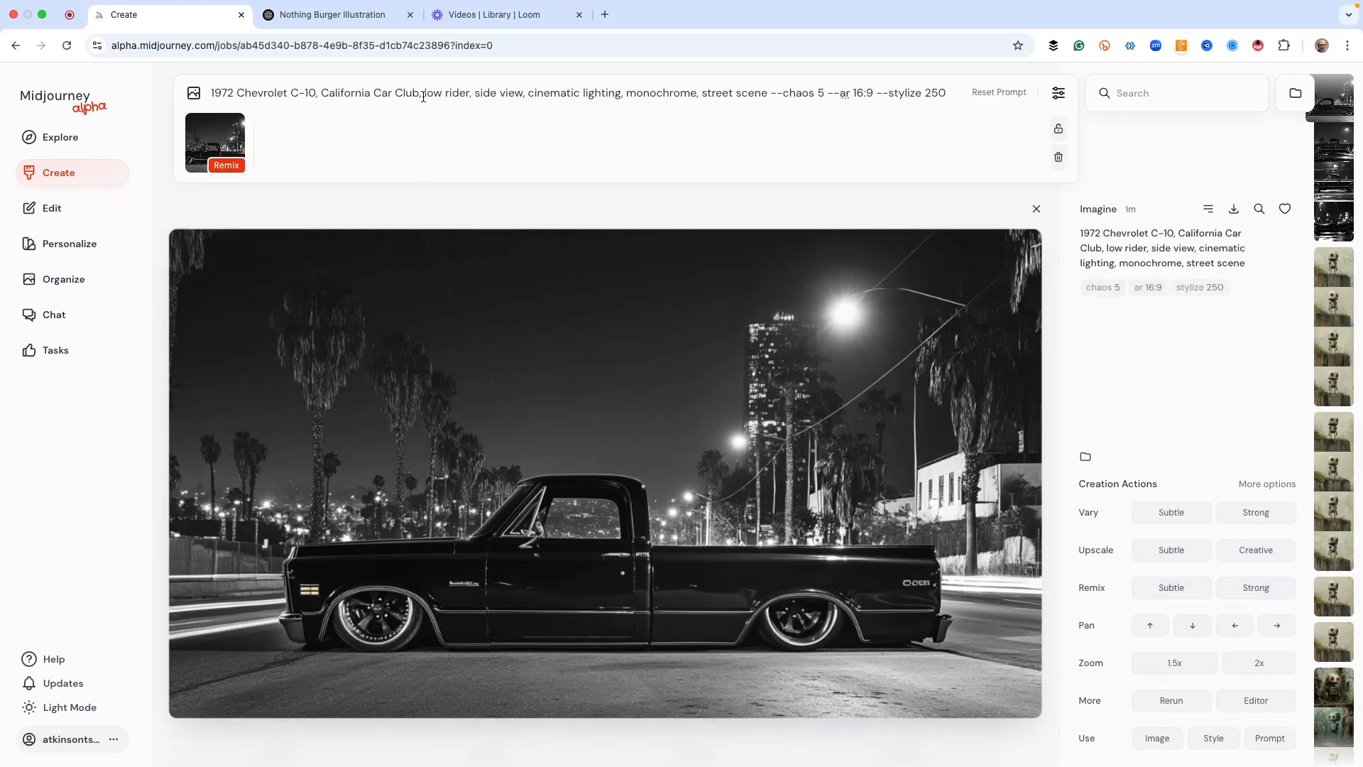
text(pinstripes,)
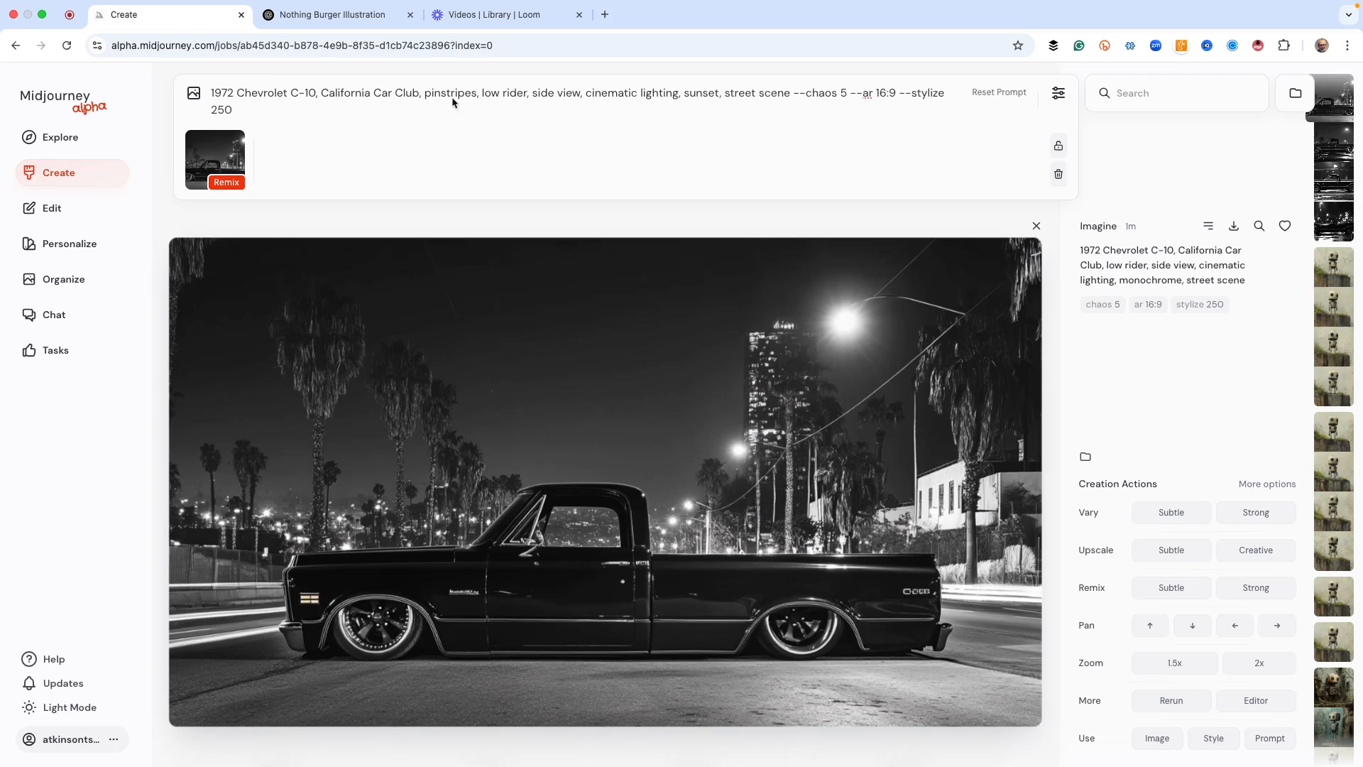
click(340, 15)
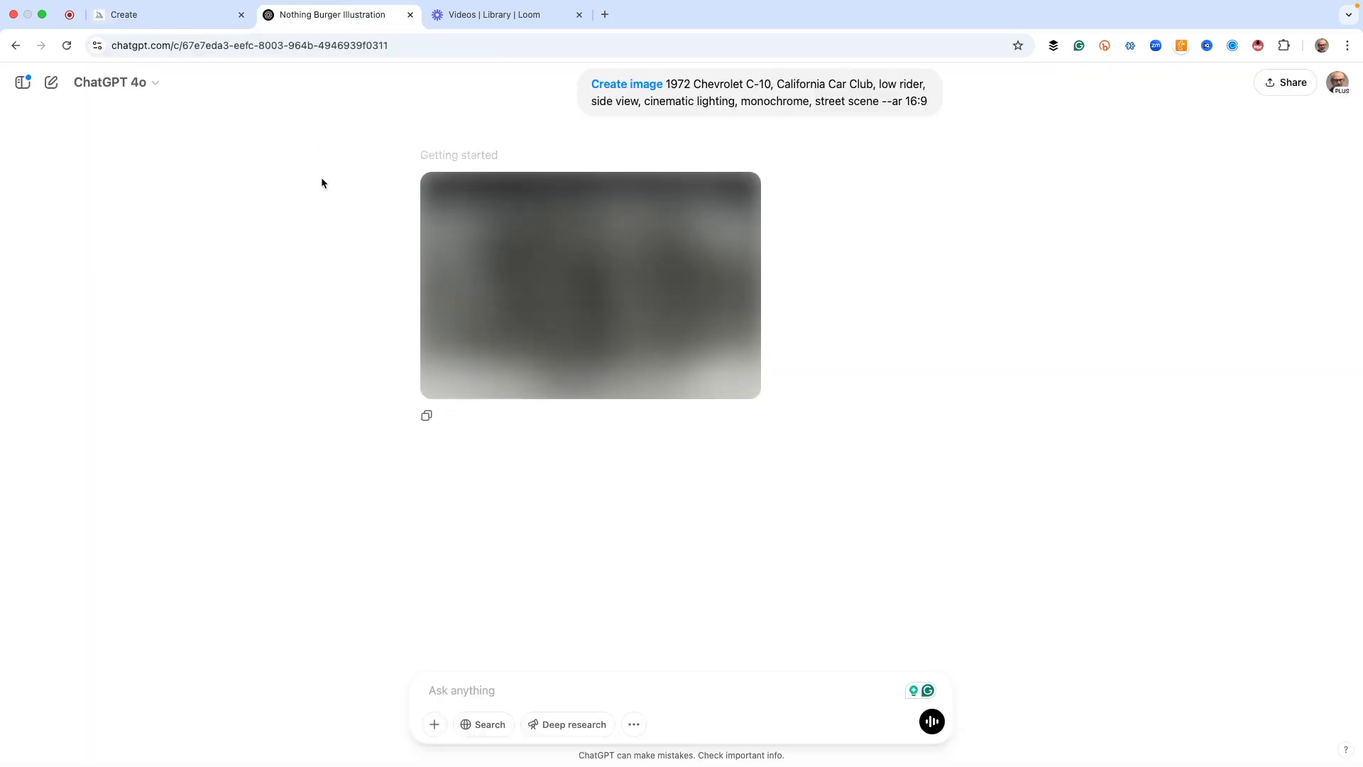
mouse_move(281, 181)
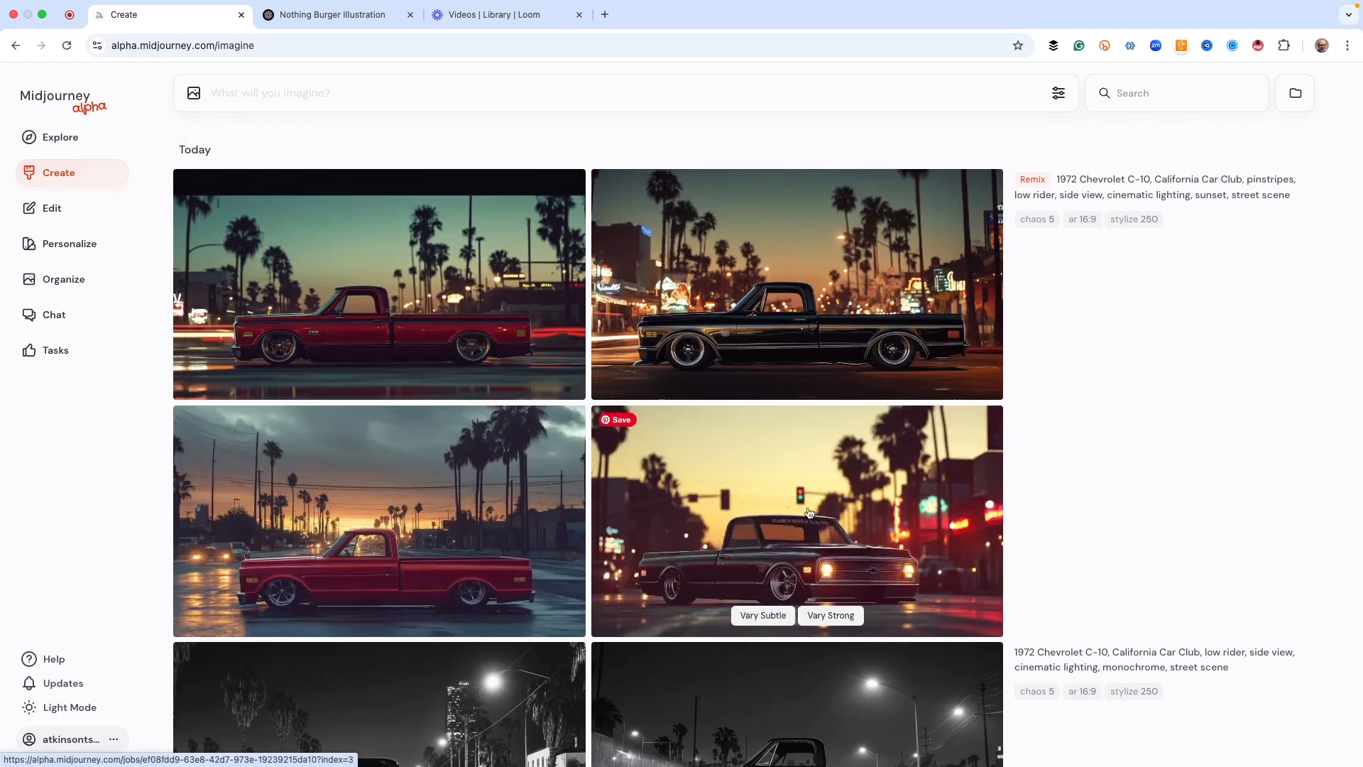
click(795, 520)
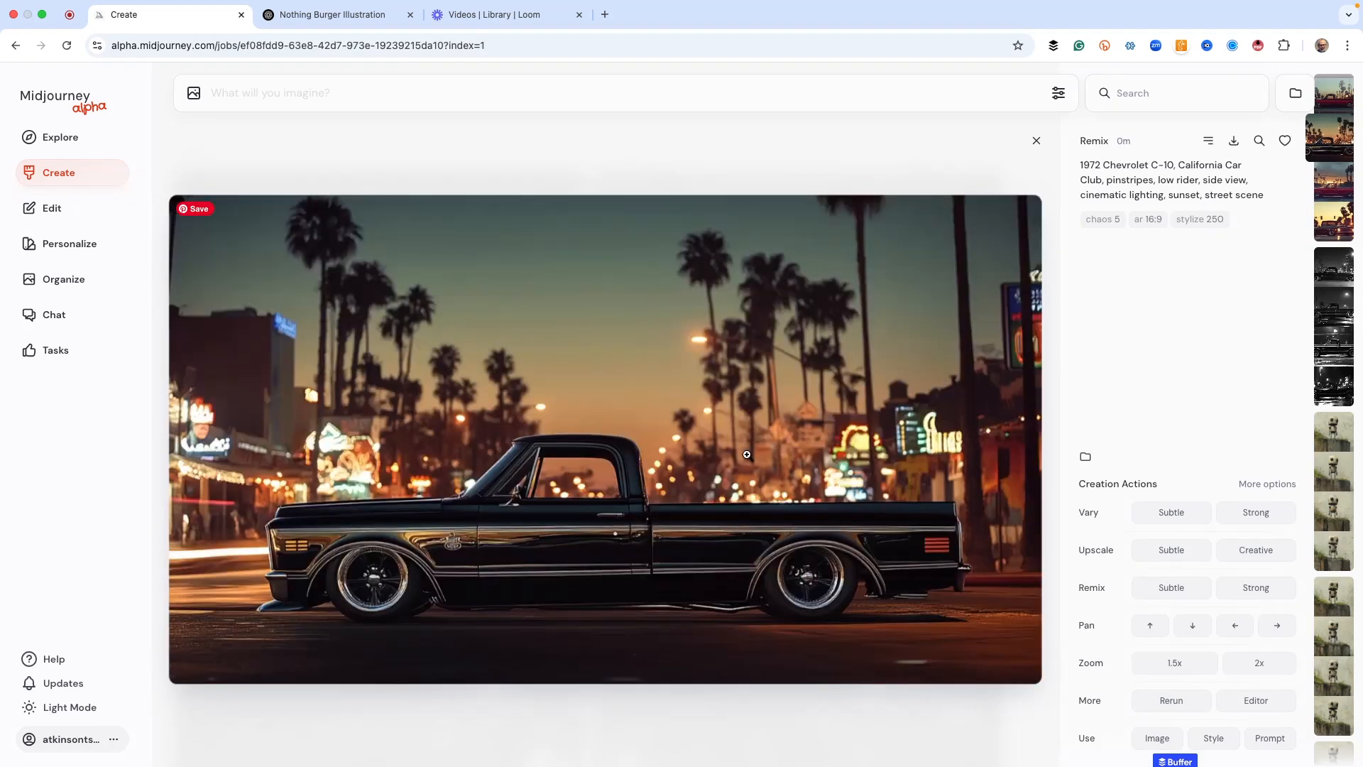
click(334, 15)
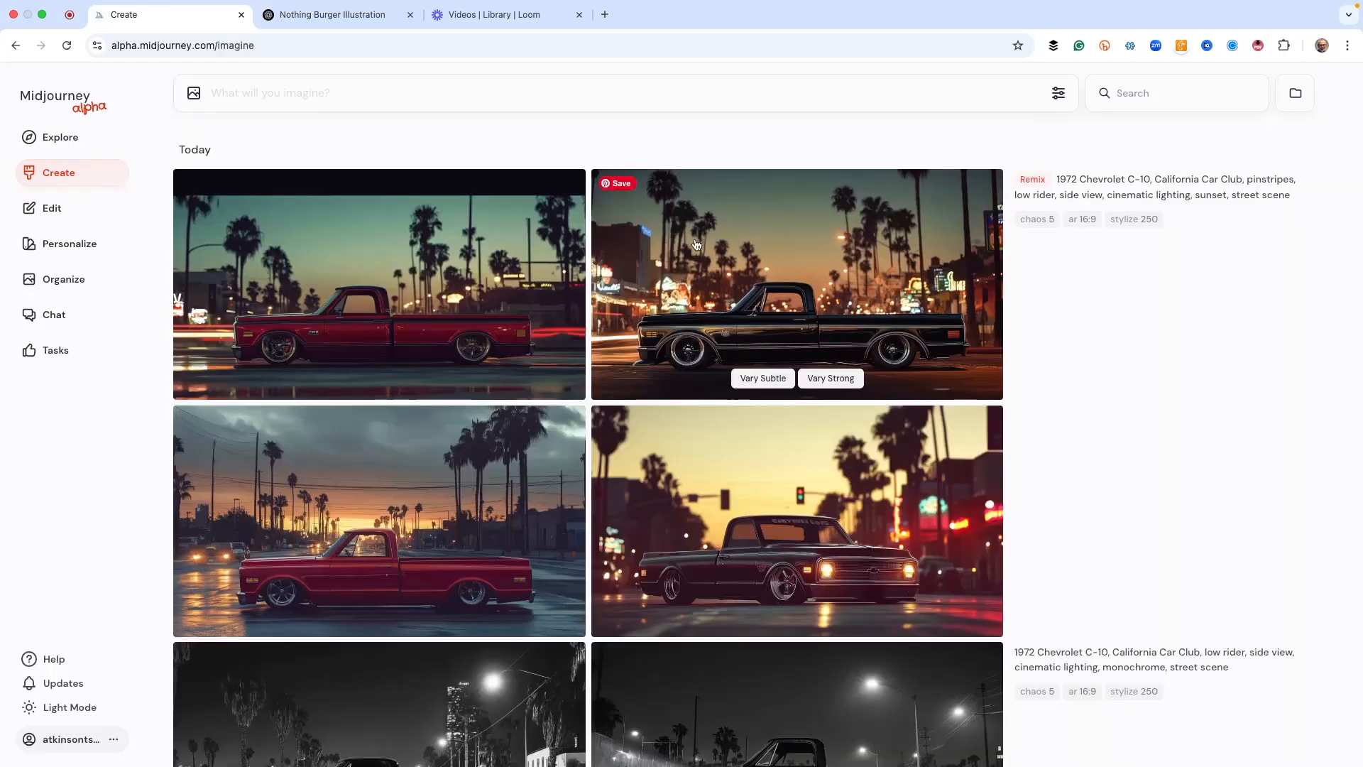
Scroll the Midjourney feed past earlier robot, tapestry and burger results.
scroll(down, 3)
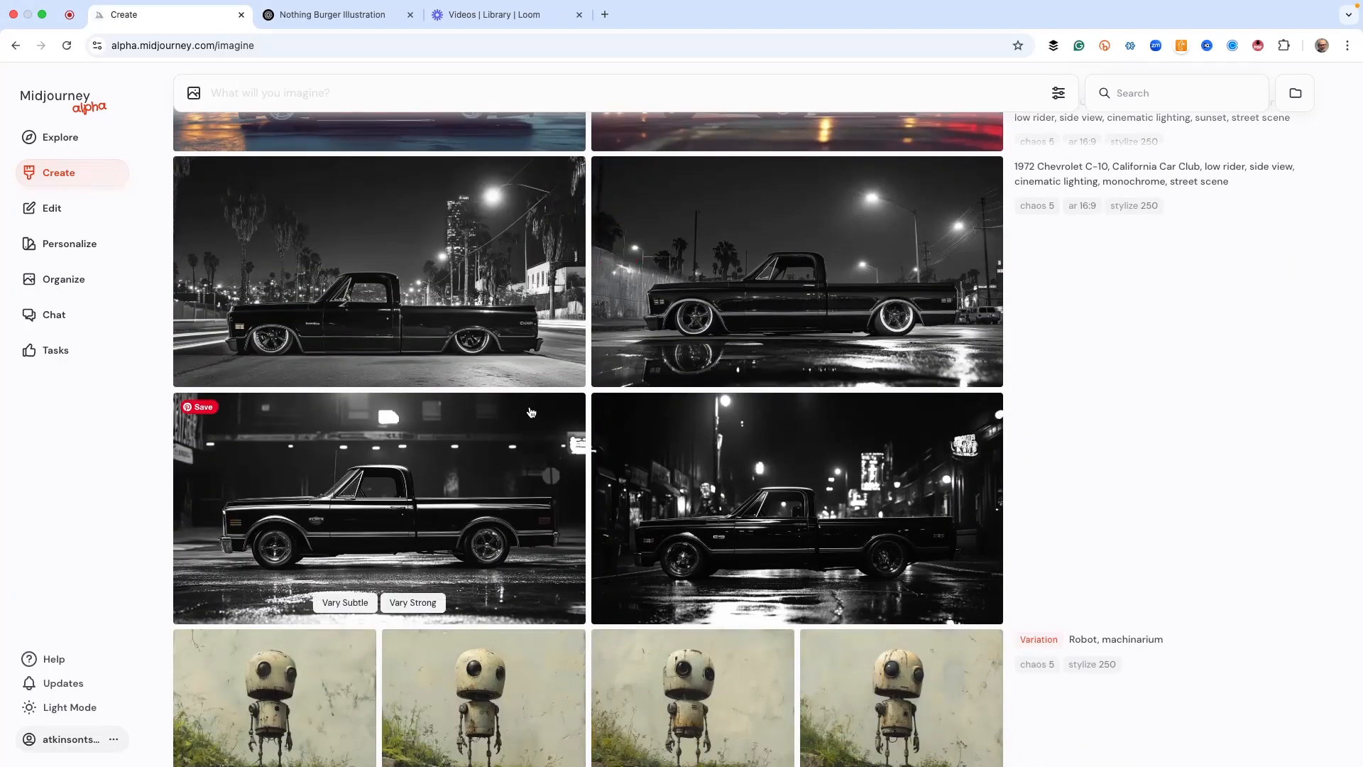
scroll(down, 3)
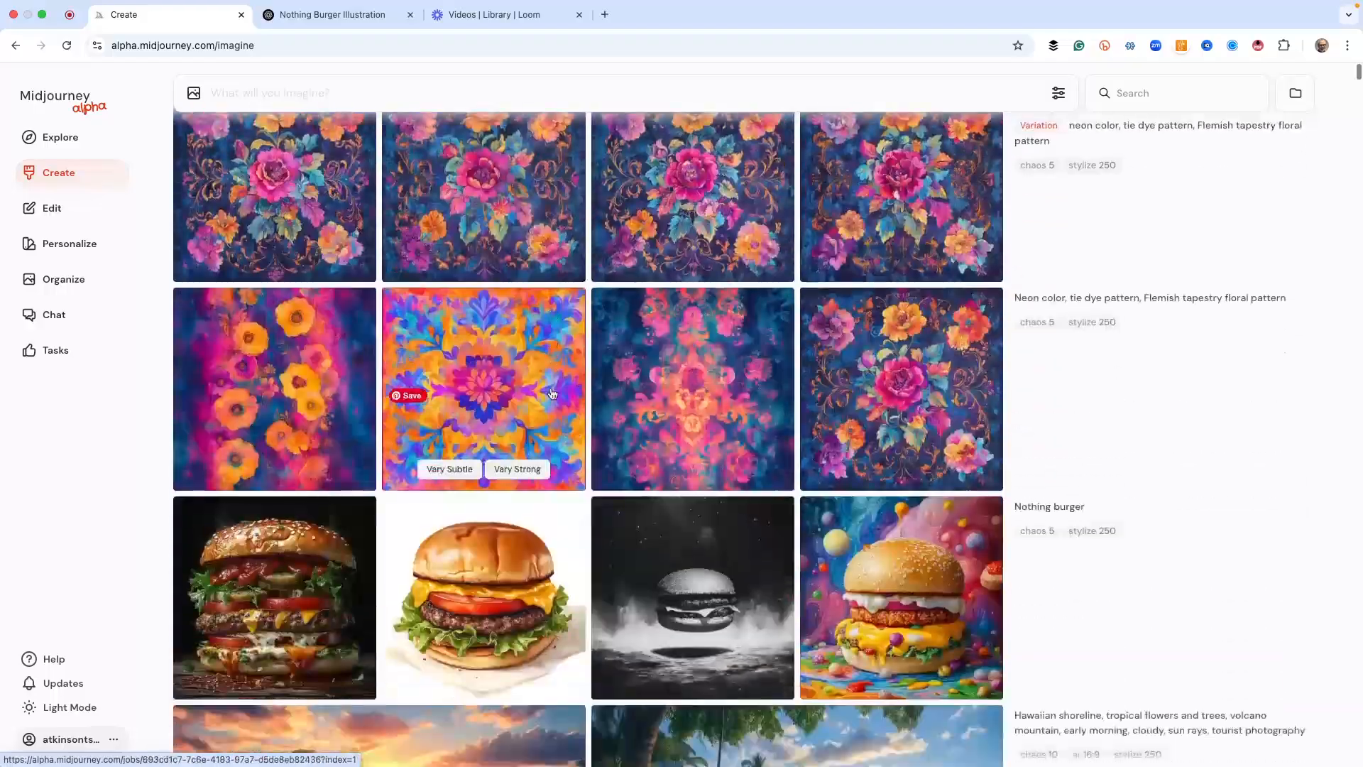
scroll(up, 3)
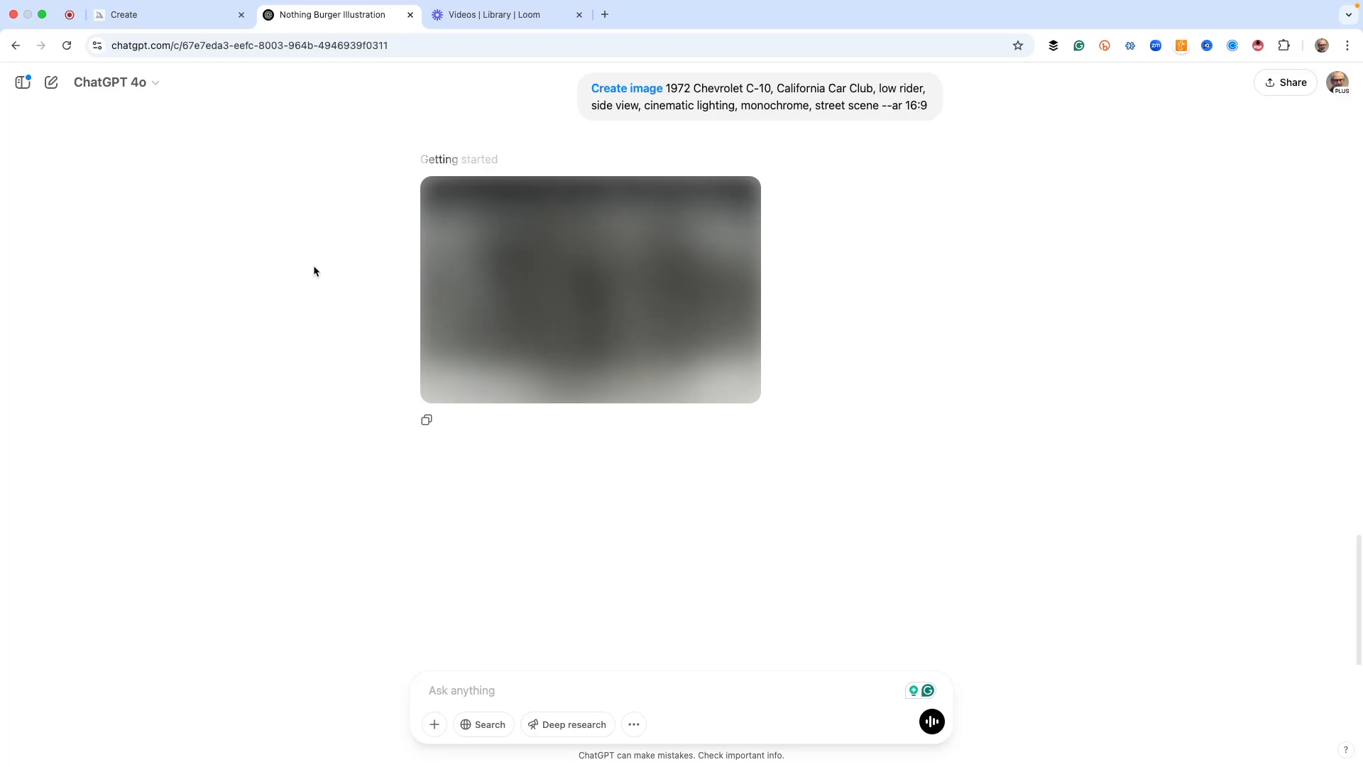
mouse_move(328, 259)
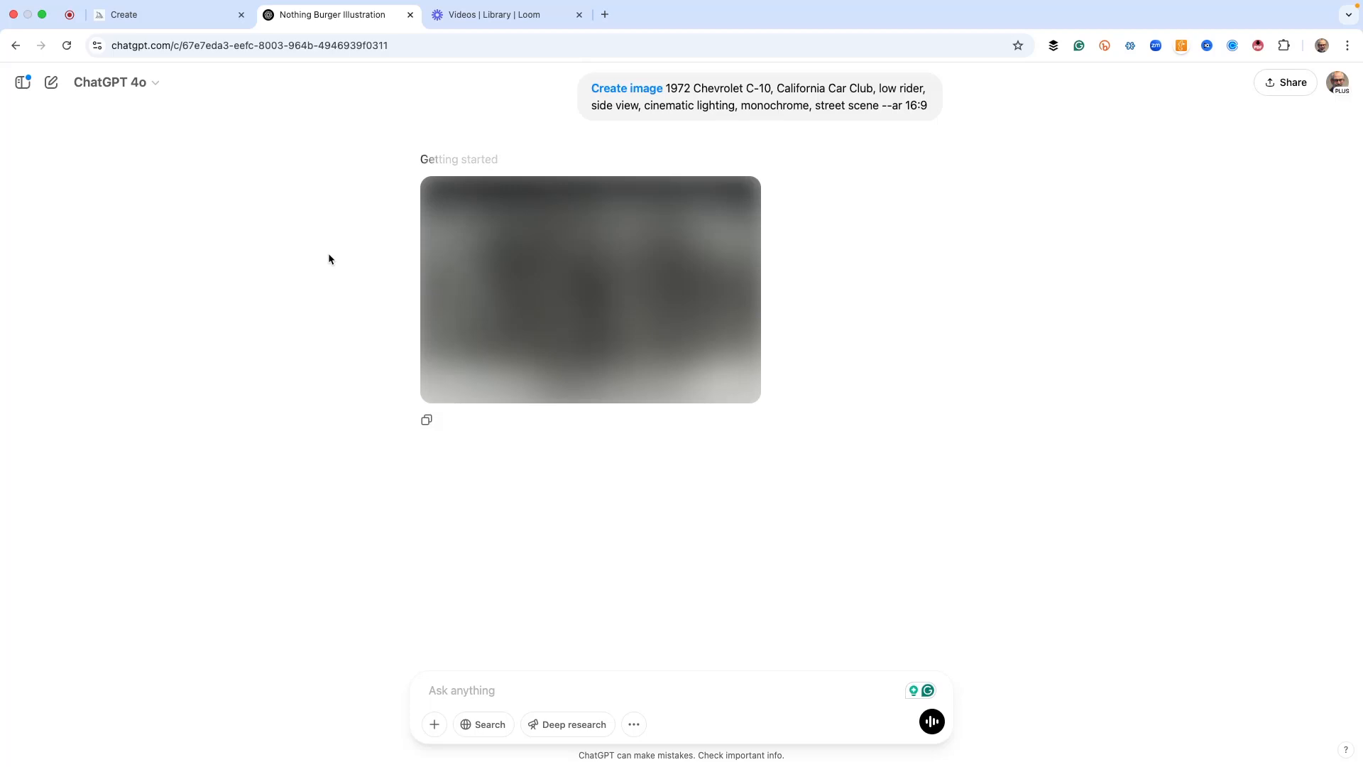
Scroll past ChatGPT's Nothing Burger and tapestry images, then return to Midjourney.
scroll(down, 3)
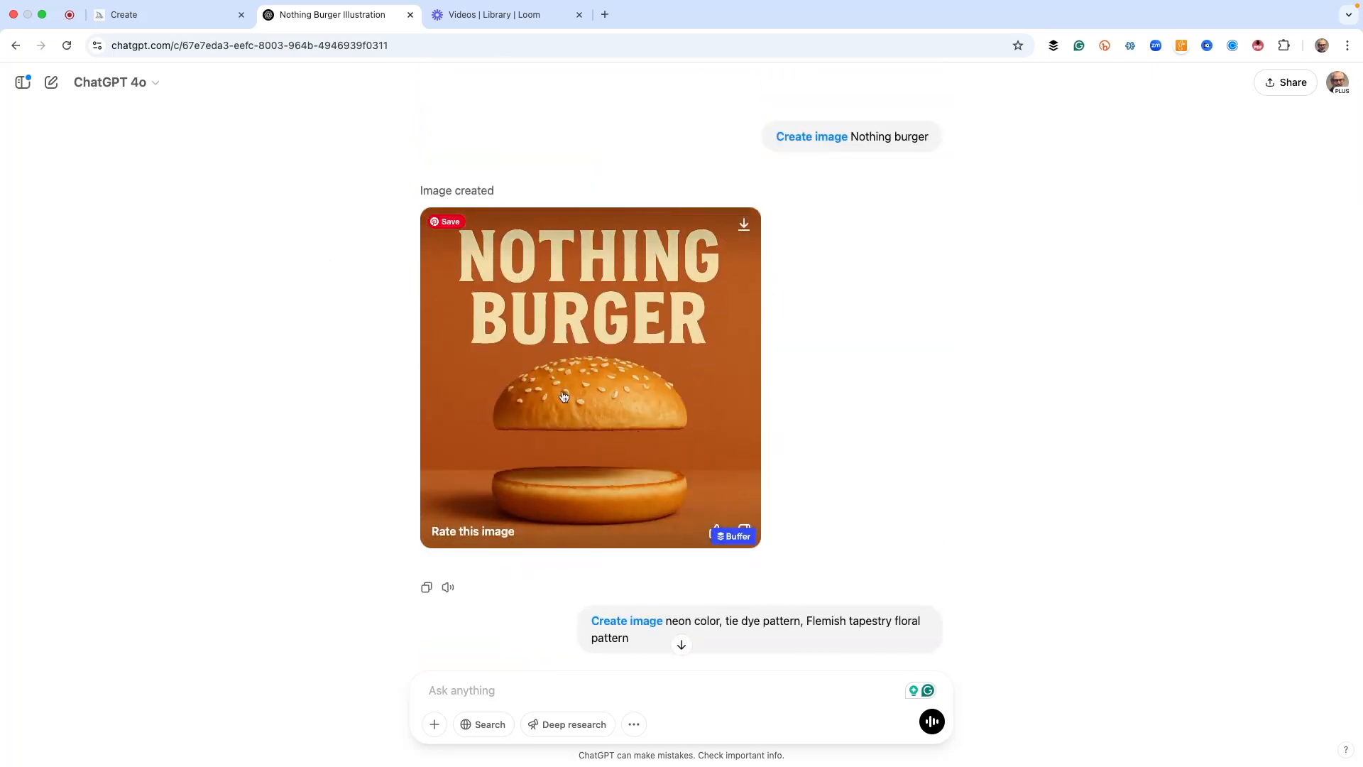
mouse_move(520, 453)
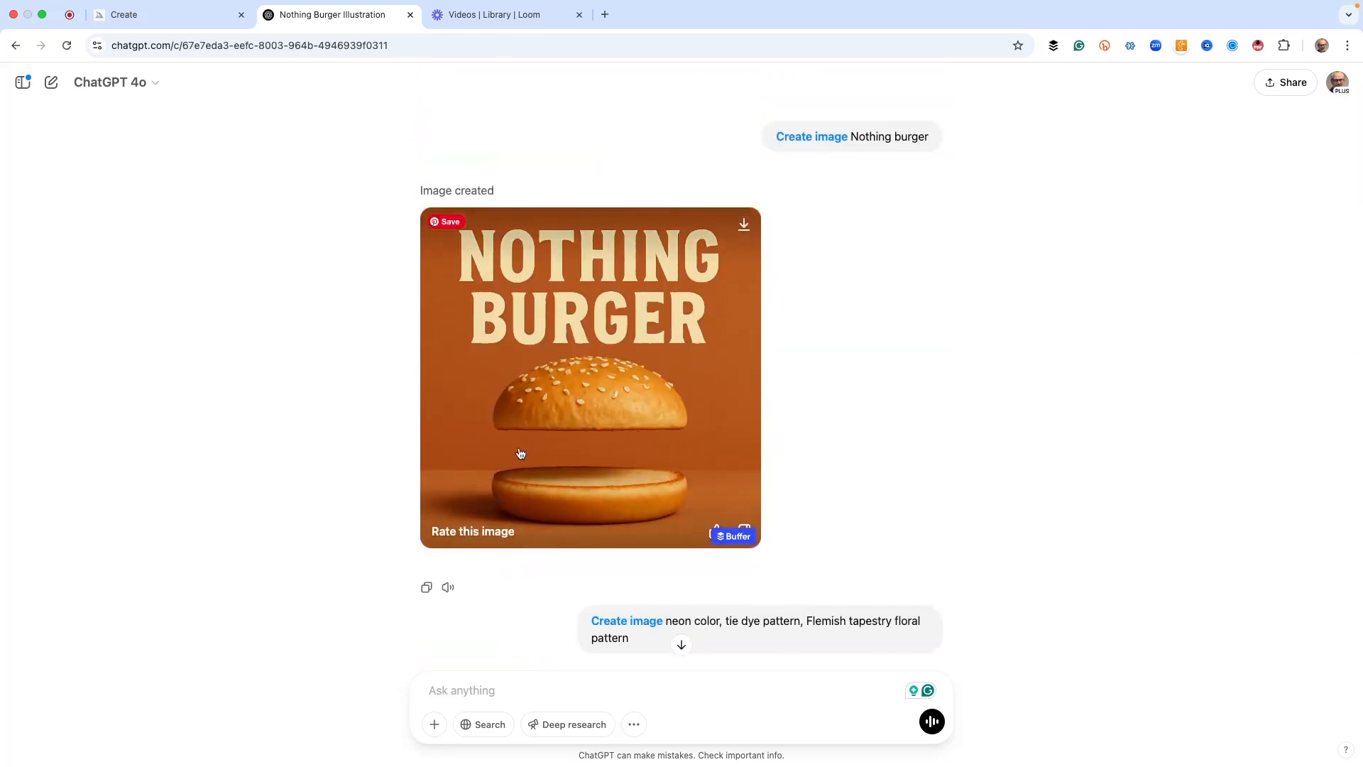
mouse_move(543, 470)
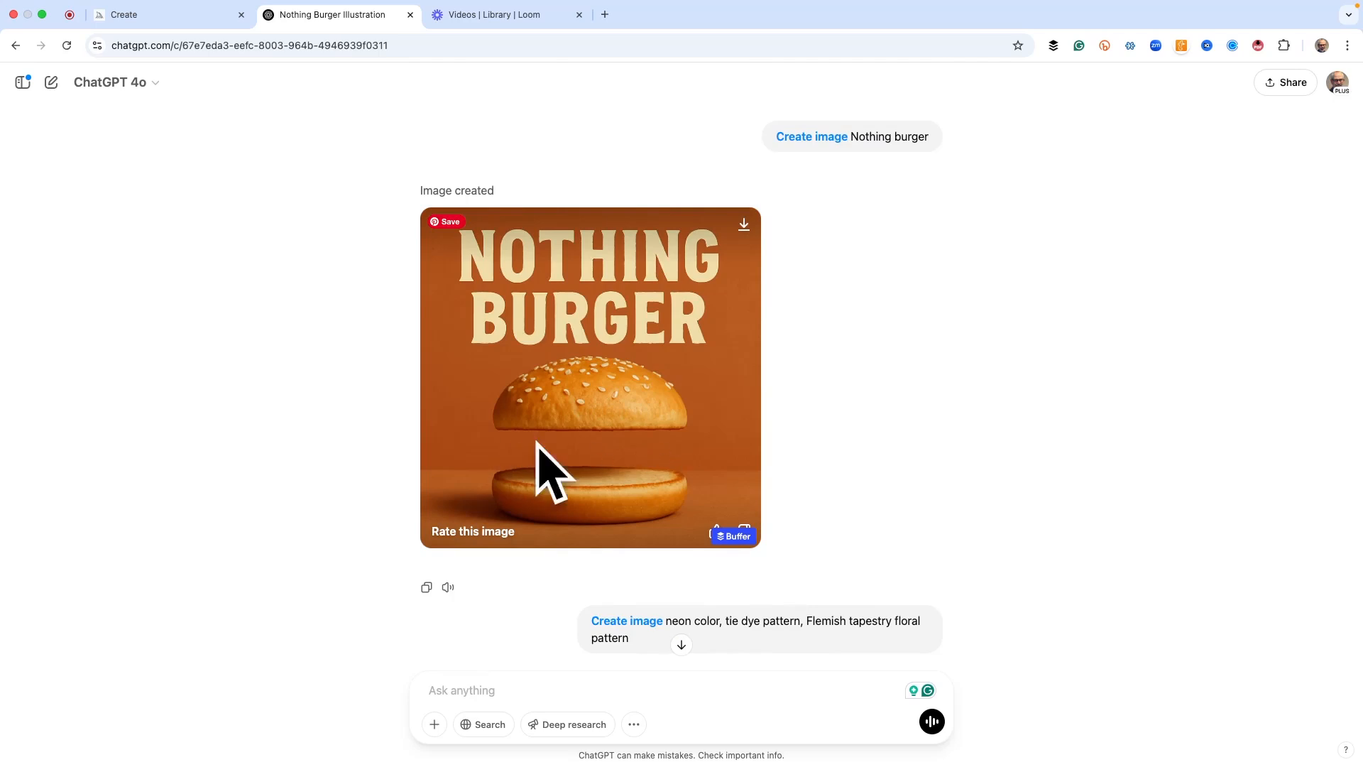
scroll(down, 3)
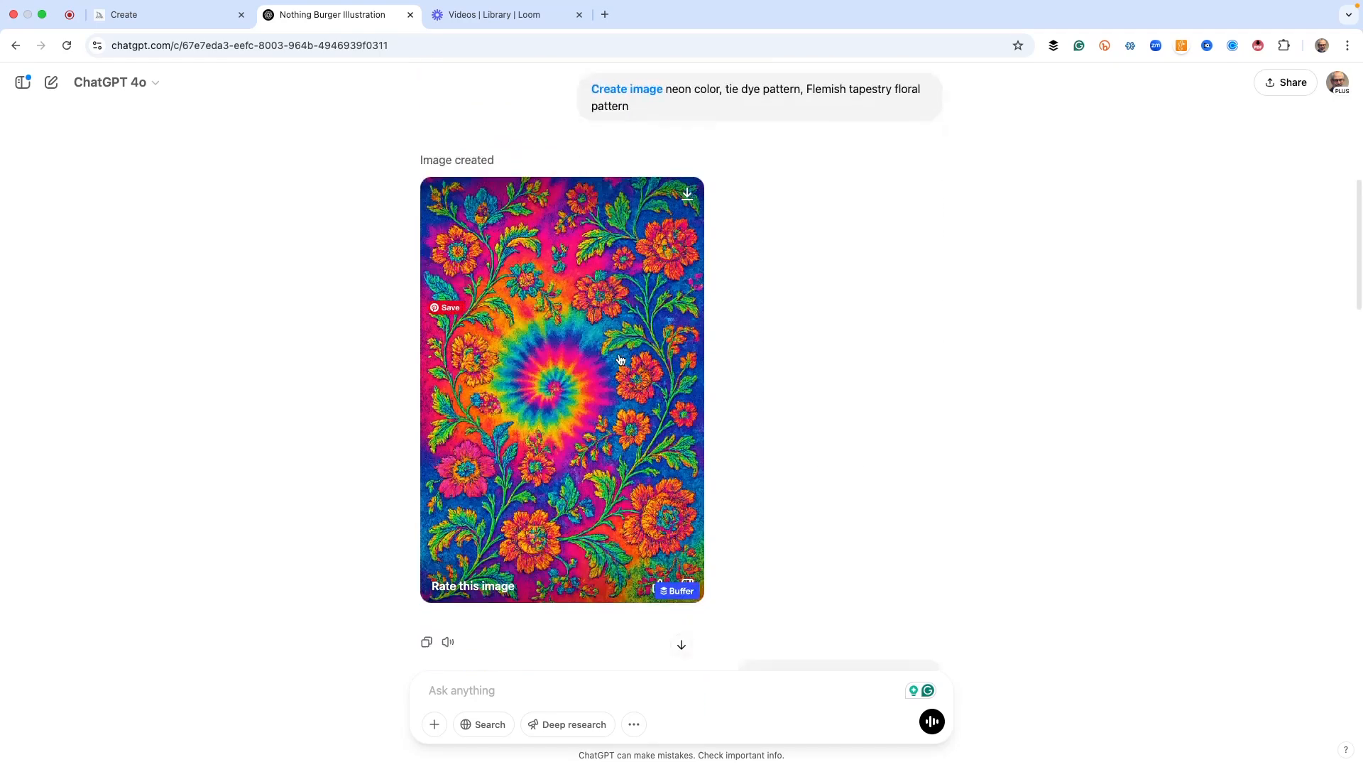
scroll(down, 3)
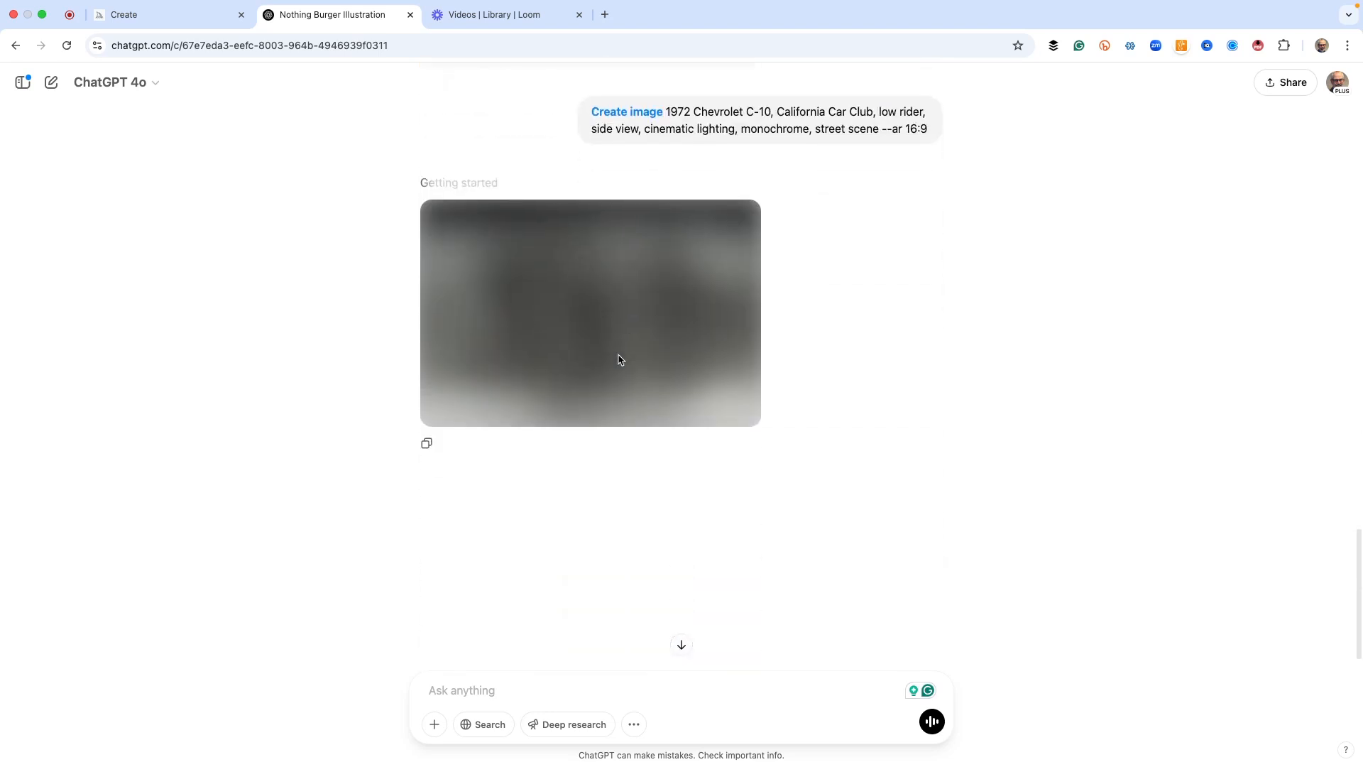
click(125, 15)
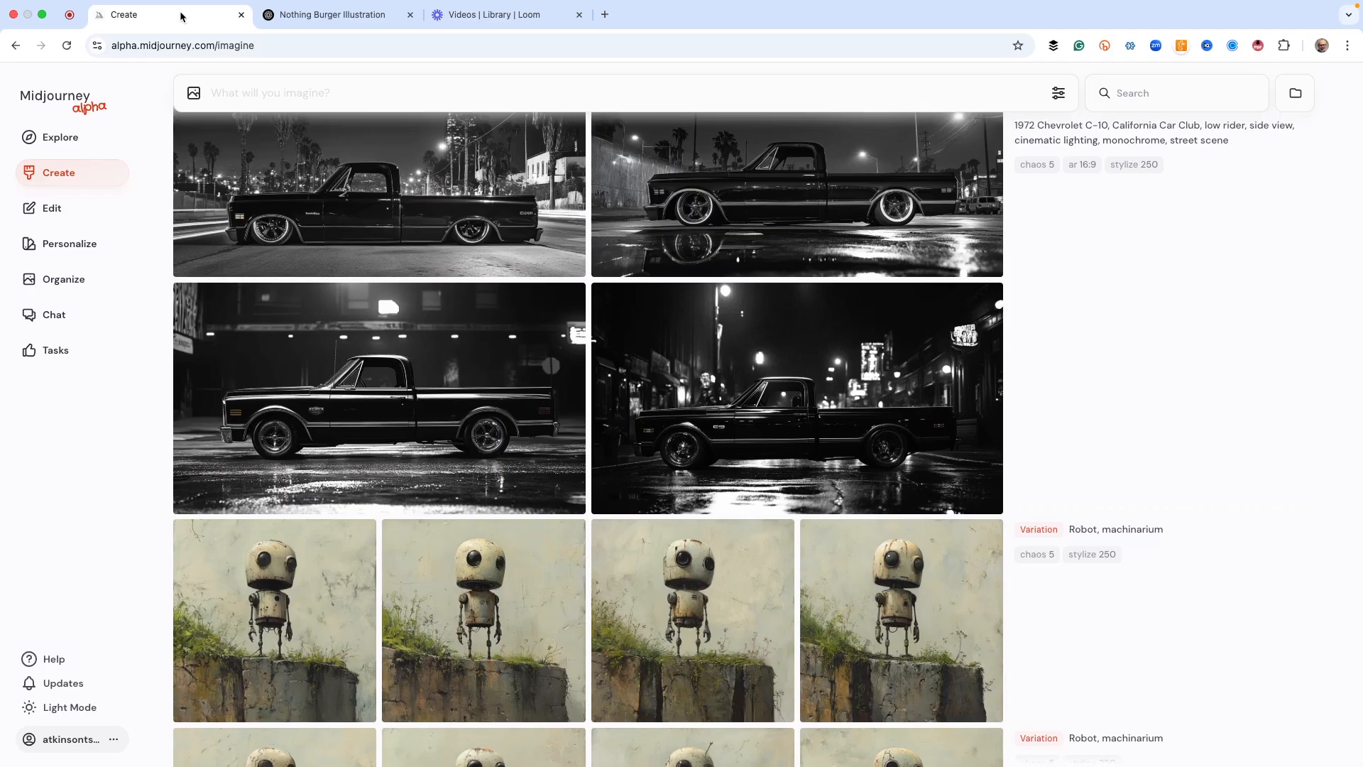
Scroll the Midjourney feed back to the four sunset pinstripe C-10 remixes.
scroll(down, 3)
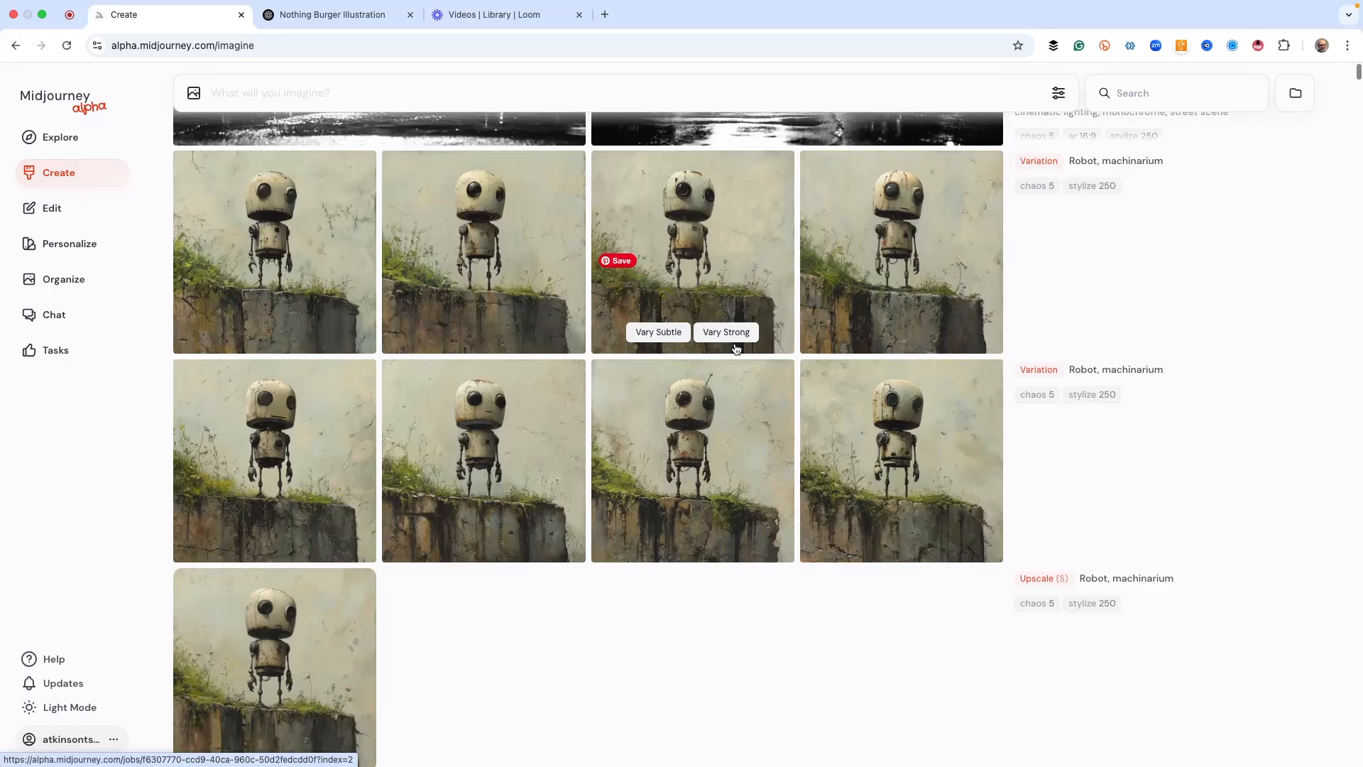
scroll(down, 3)
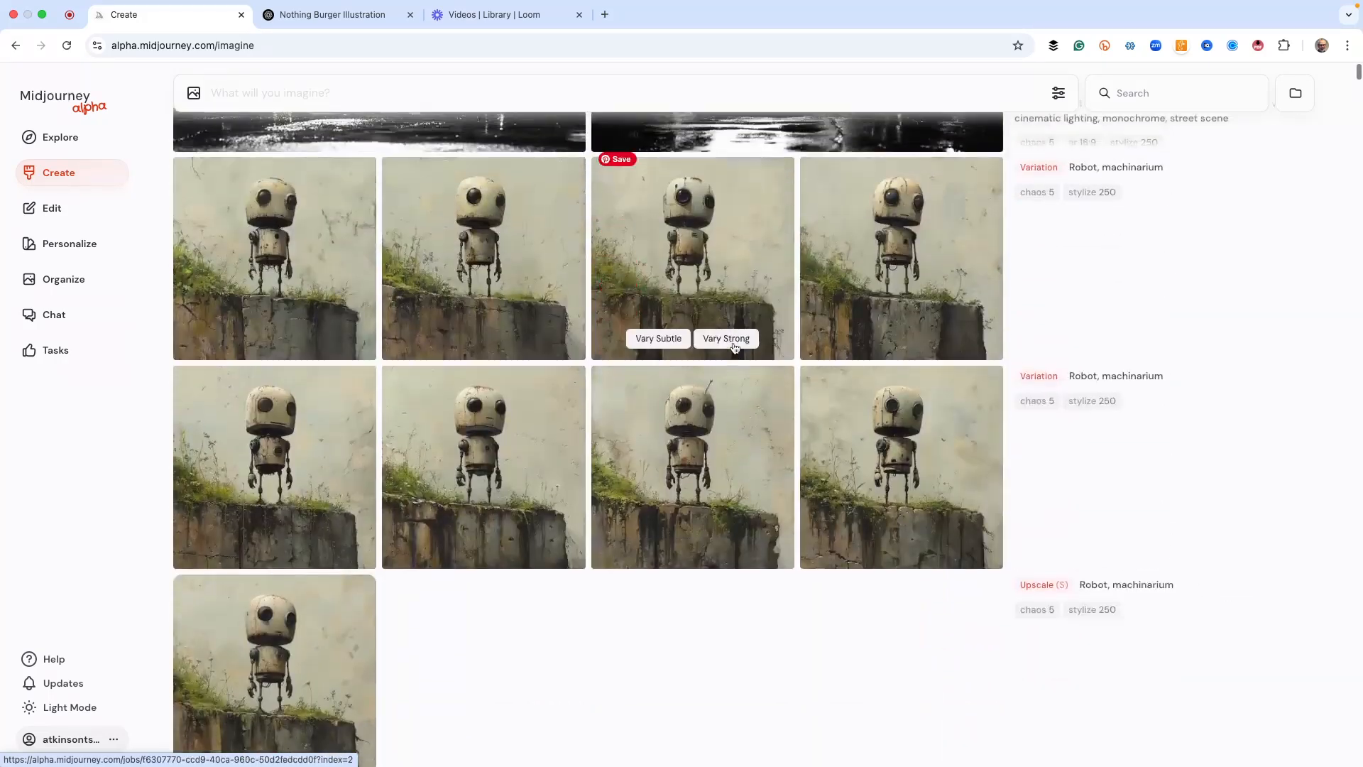
scroll(up, 3)
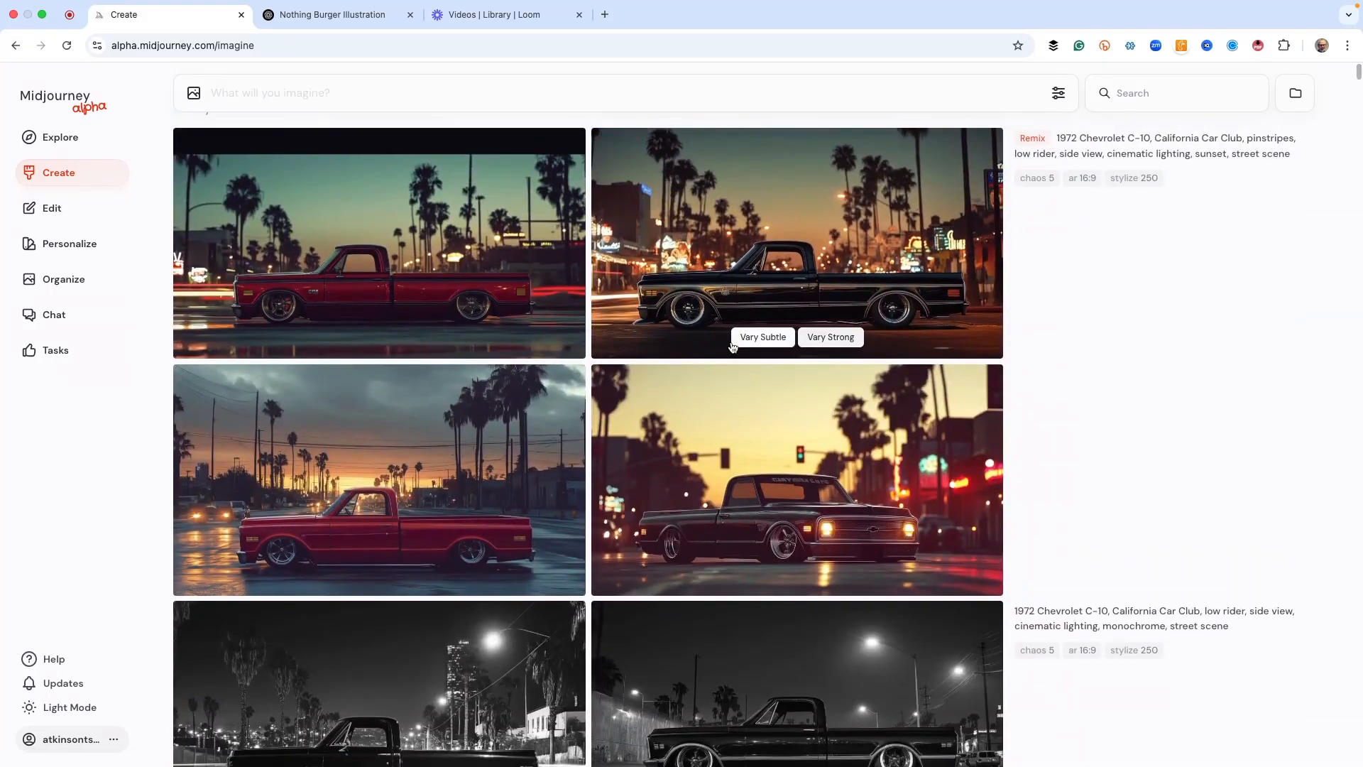